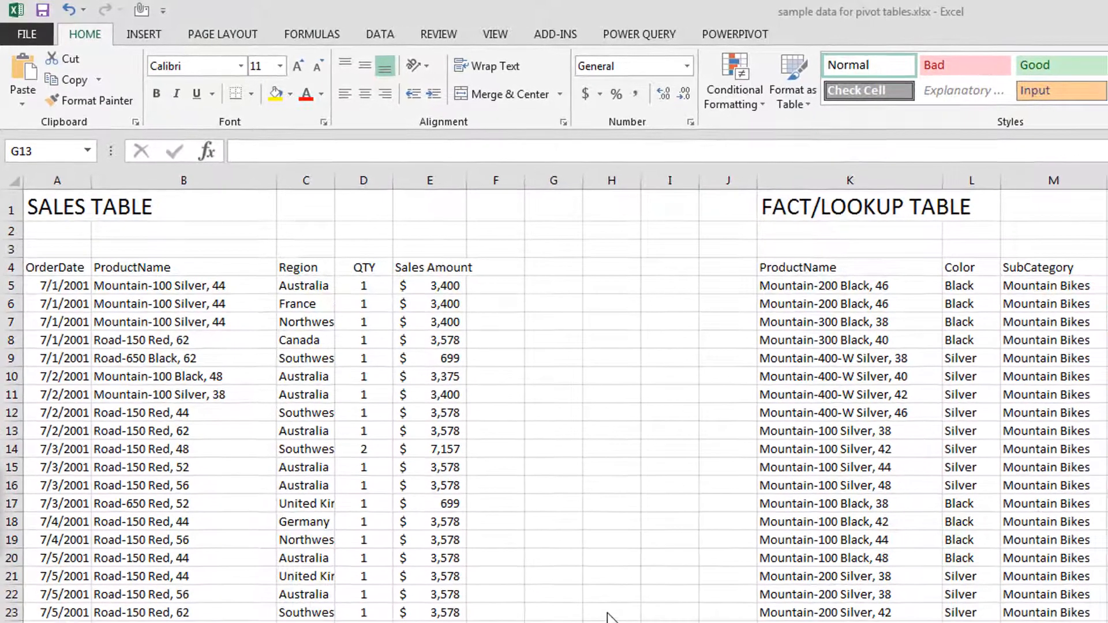
mouse_move(613, 599)
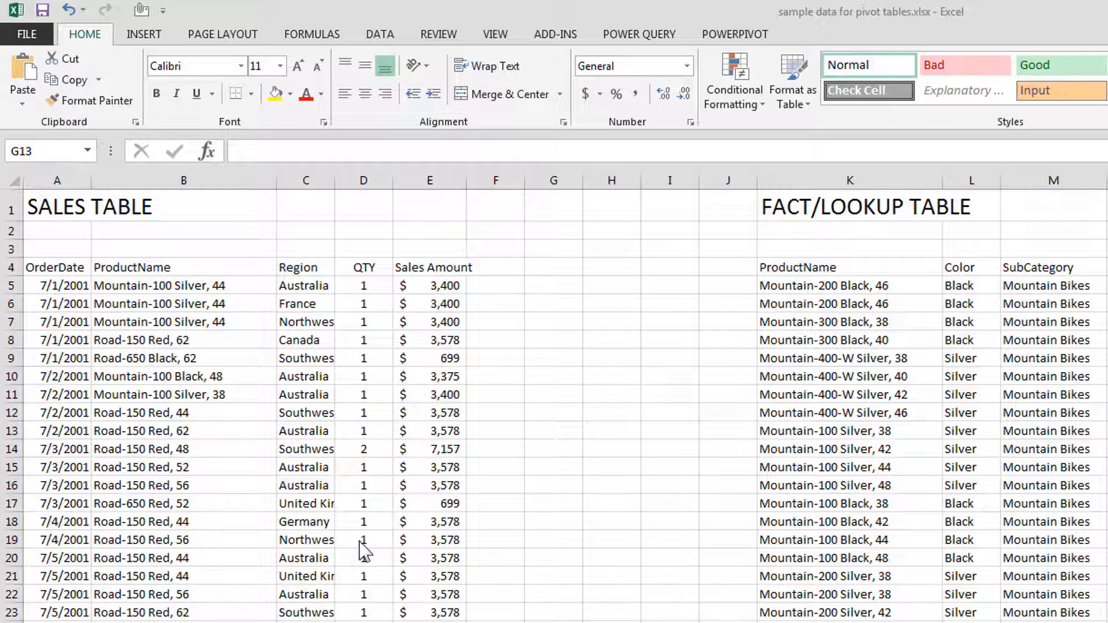
mouse_move(315, 546)
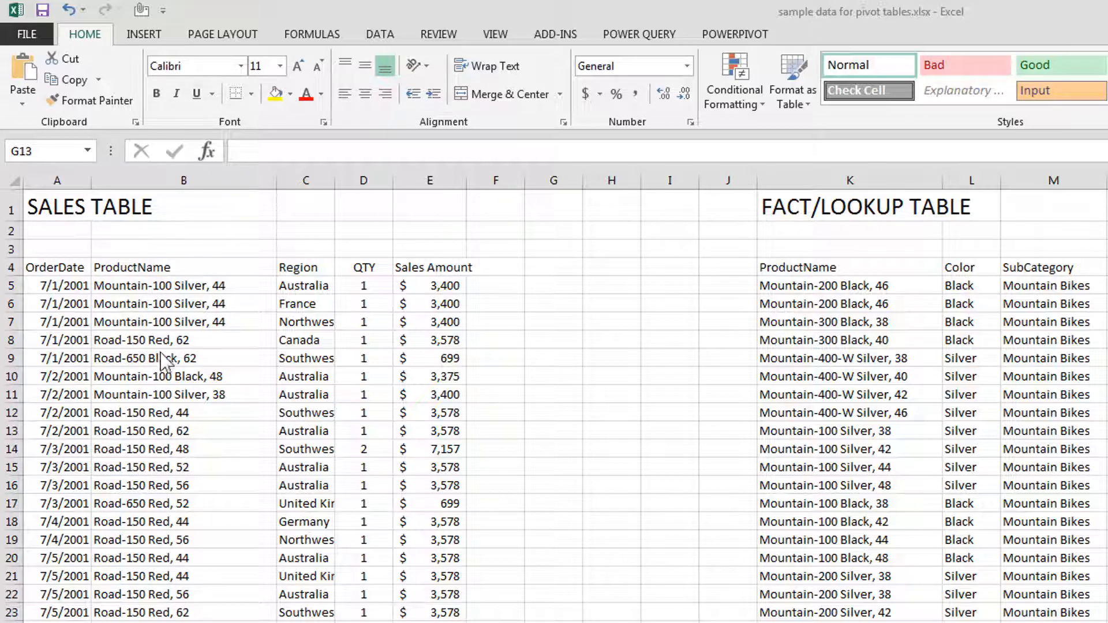
Step: Click through the workbook and scroll through the sales data
click(553, 431)
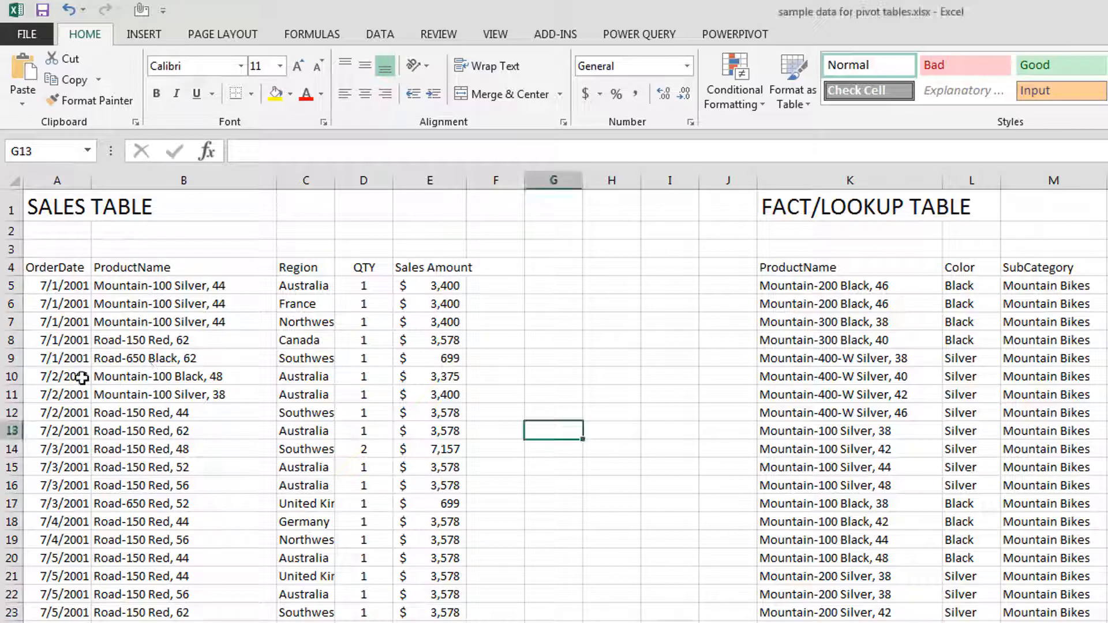
click(56, 376)
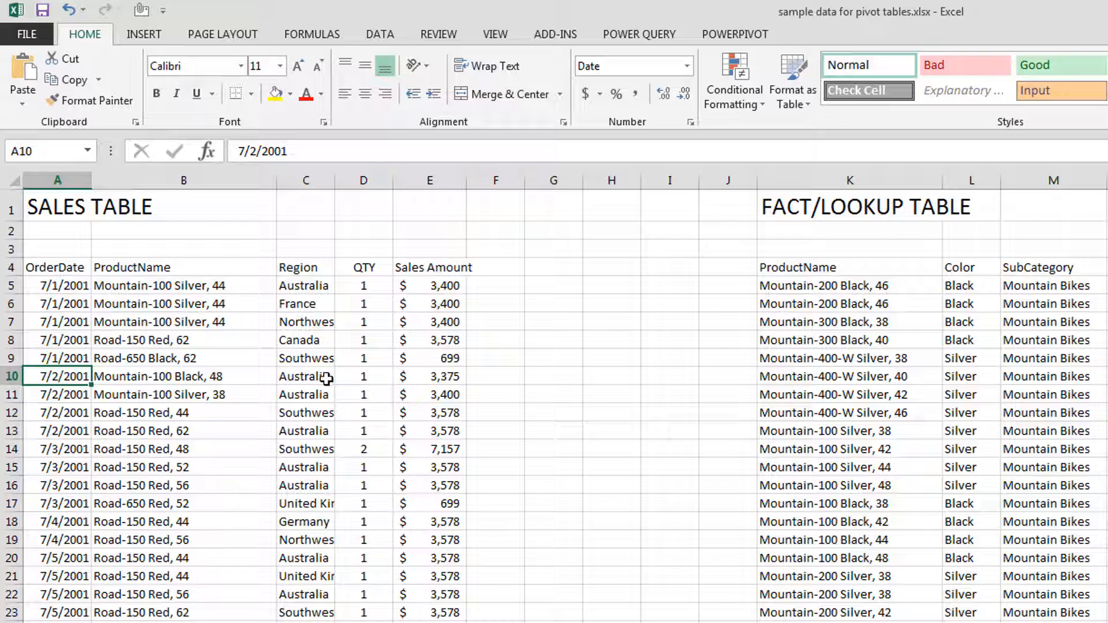
mouse_move(432, 370)
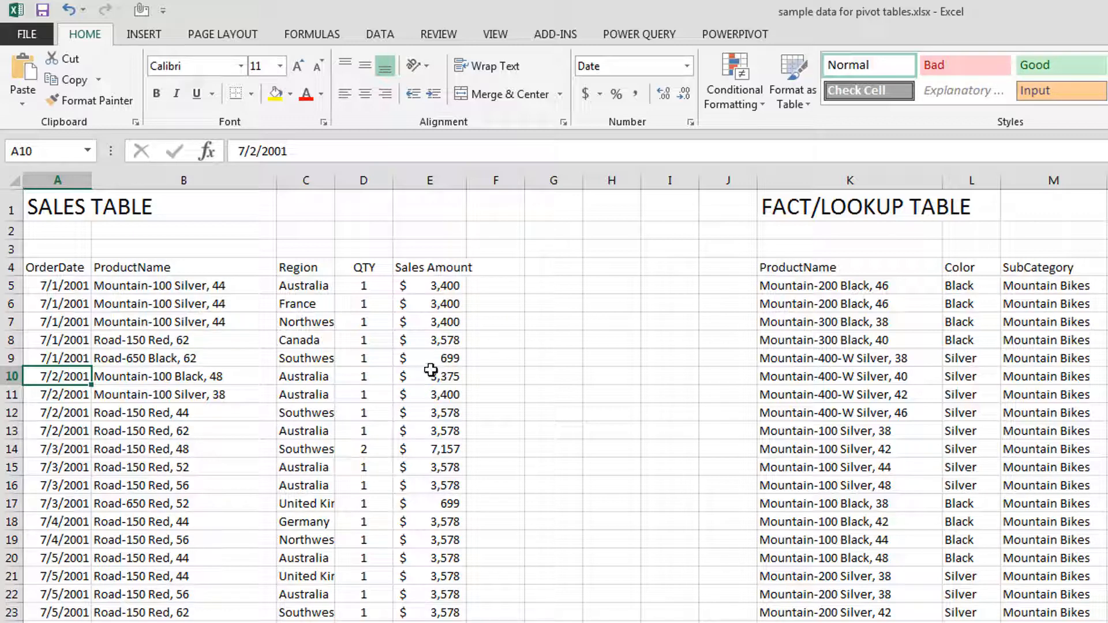
scroll(down, 3)
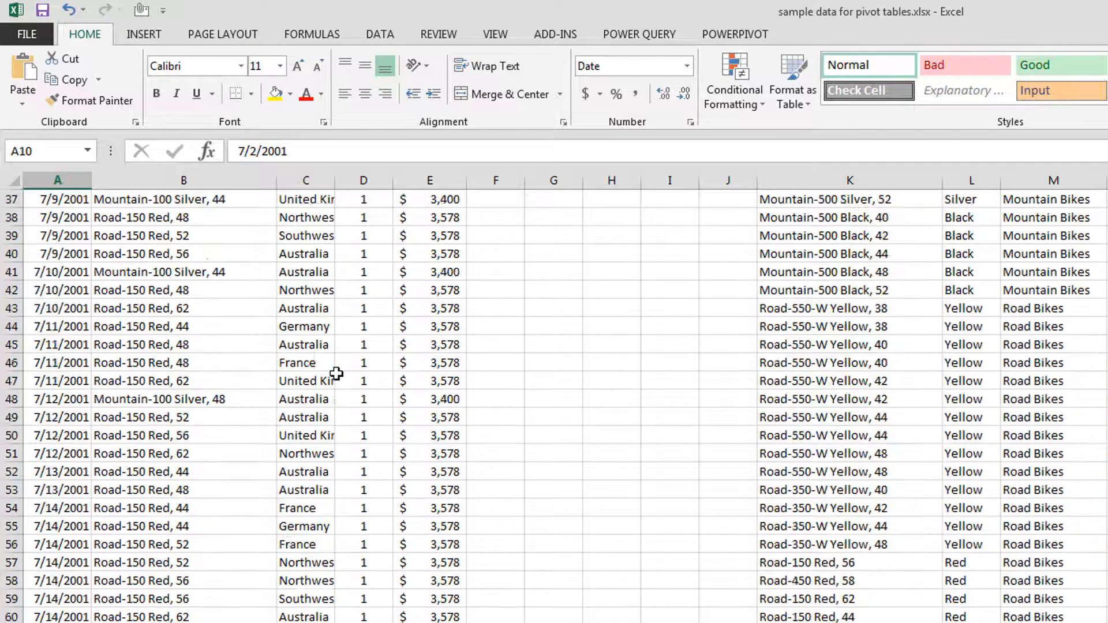
scroll(down, 3)
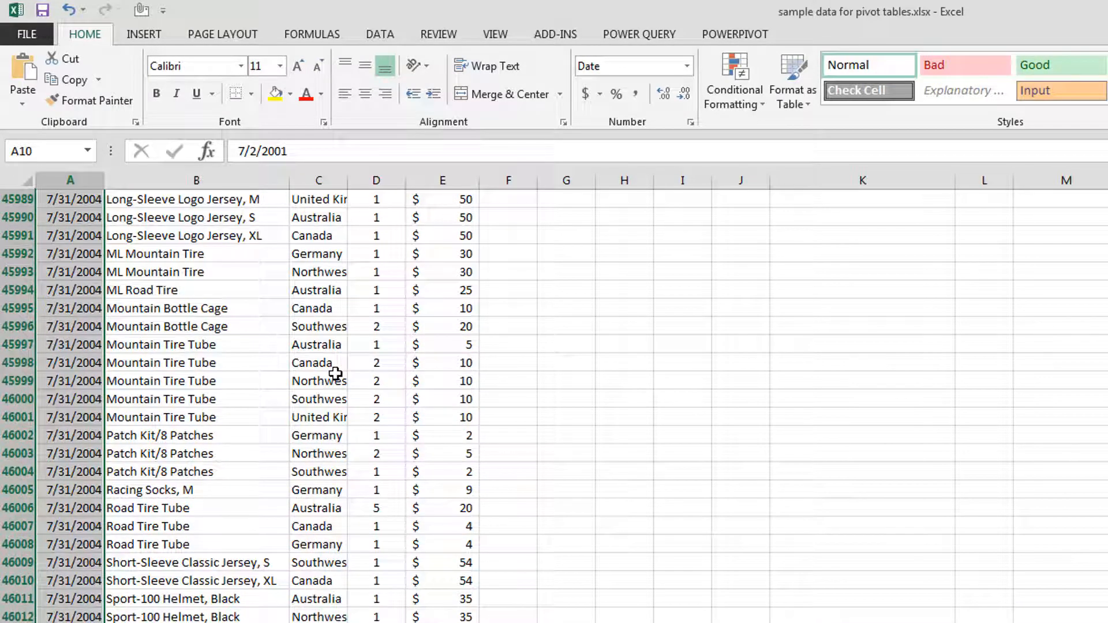
scroll(down, 3)
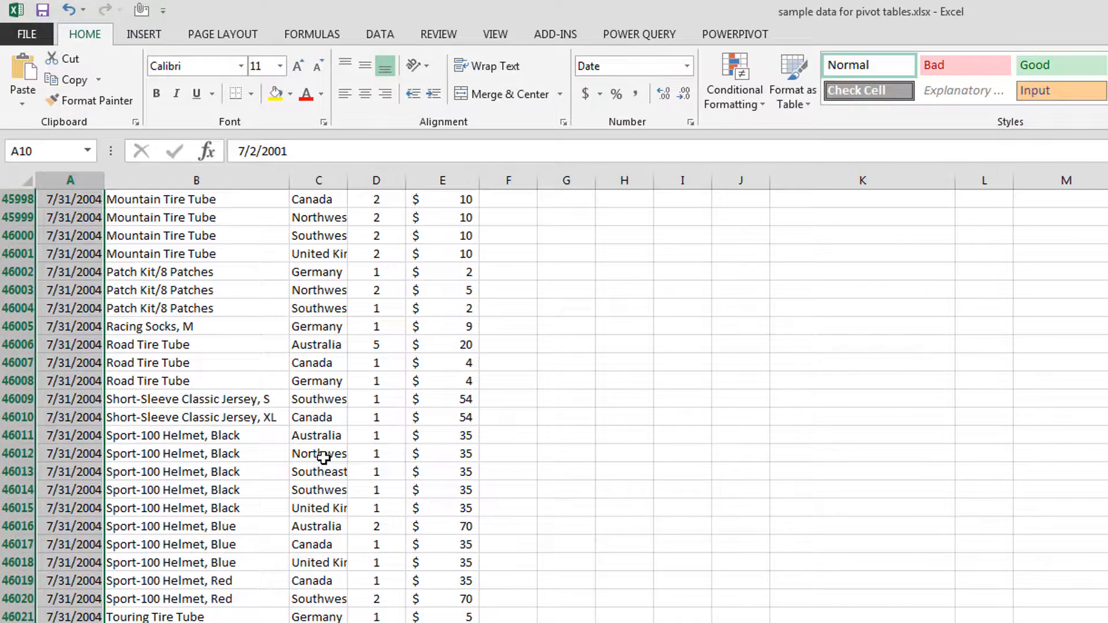
scroll(up, 3)
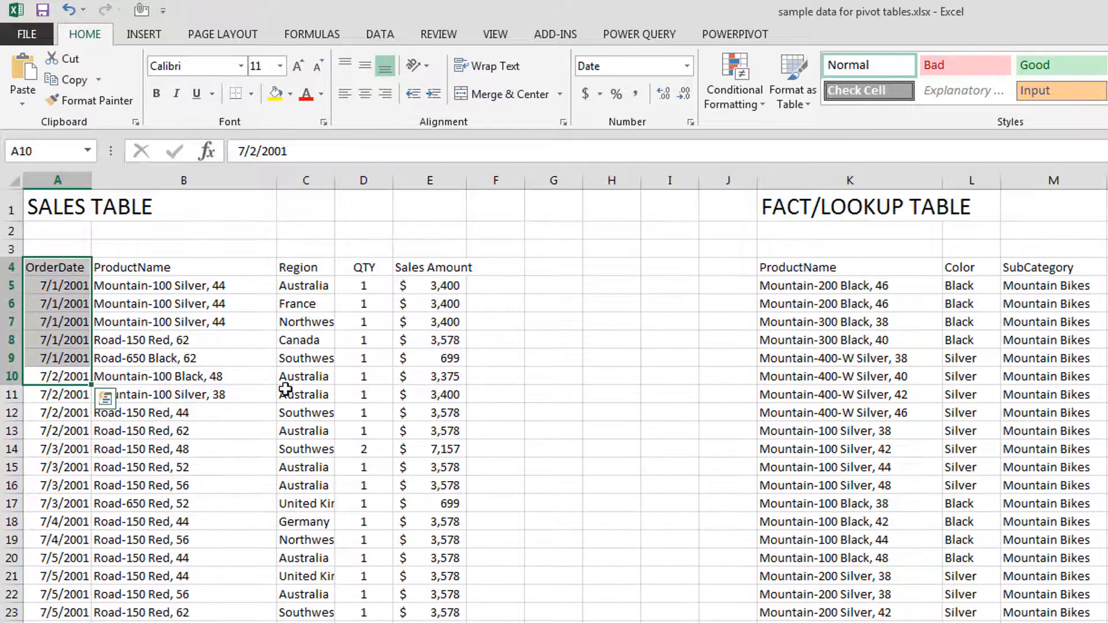
click(184, 375)
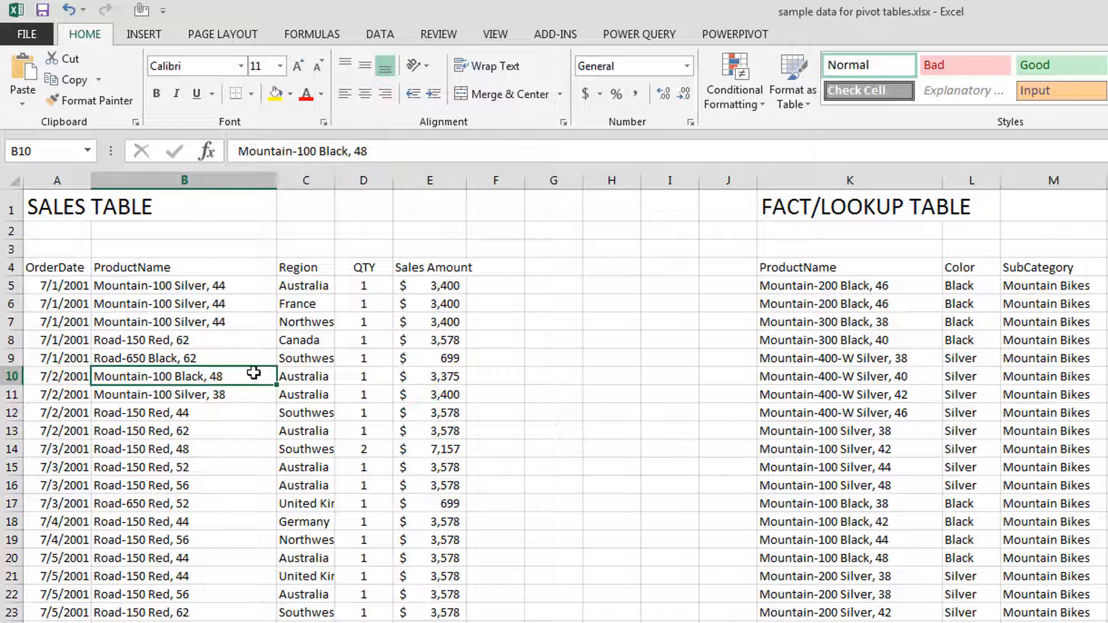
mouse_move(239, 359)
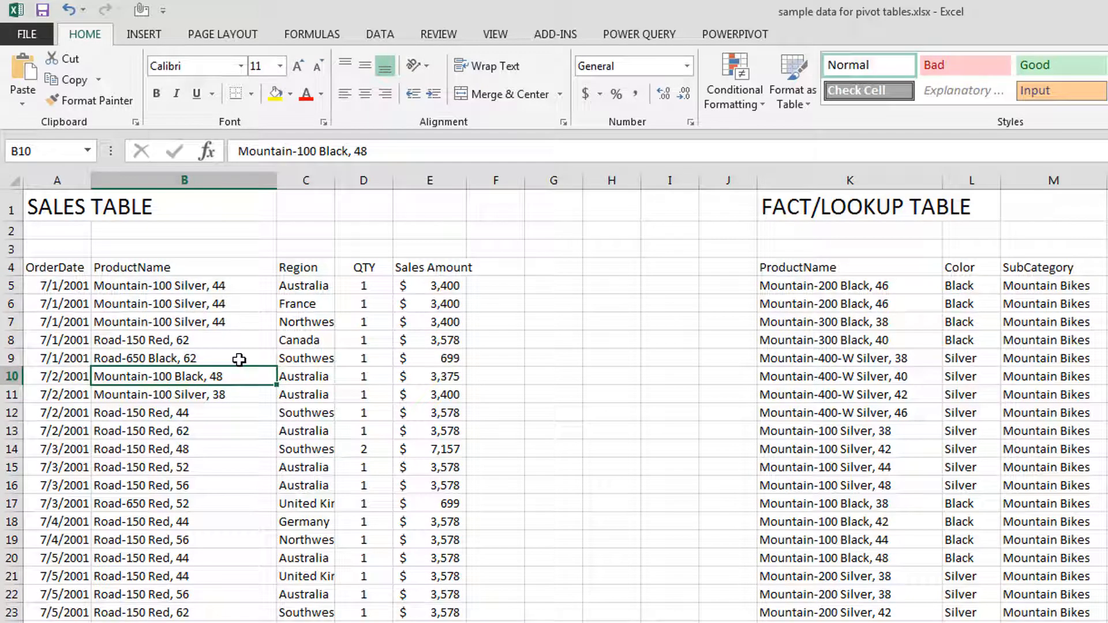
mouse_move(851, 349)
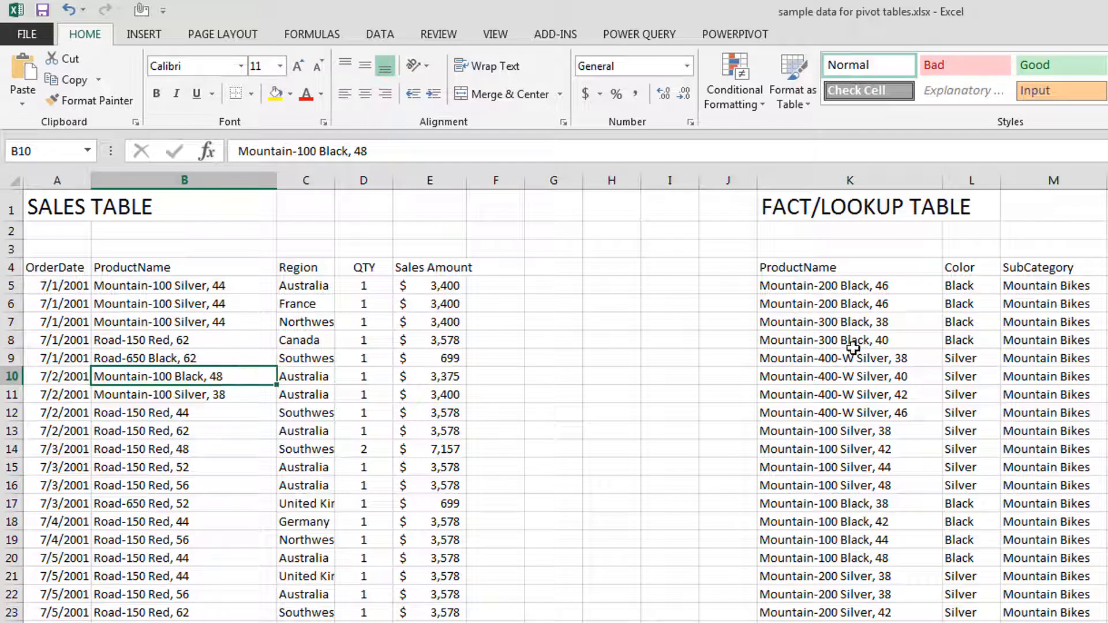
click(850, 340)
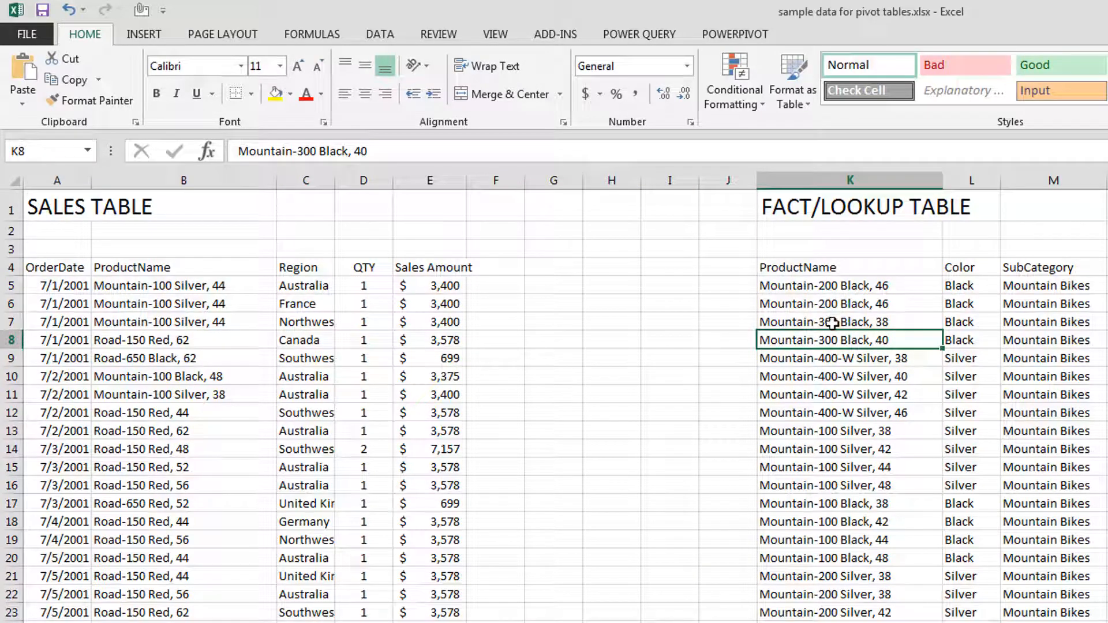
mouse_move(313, 327)
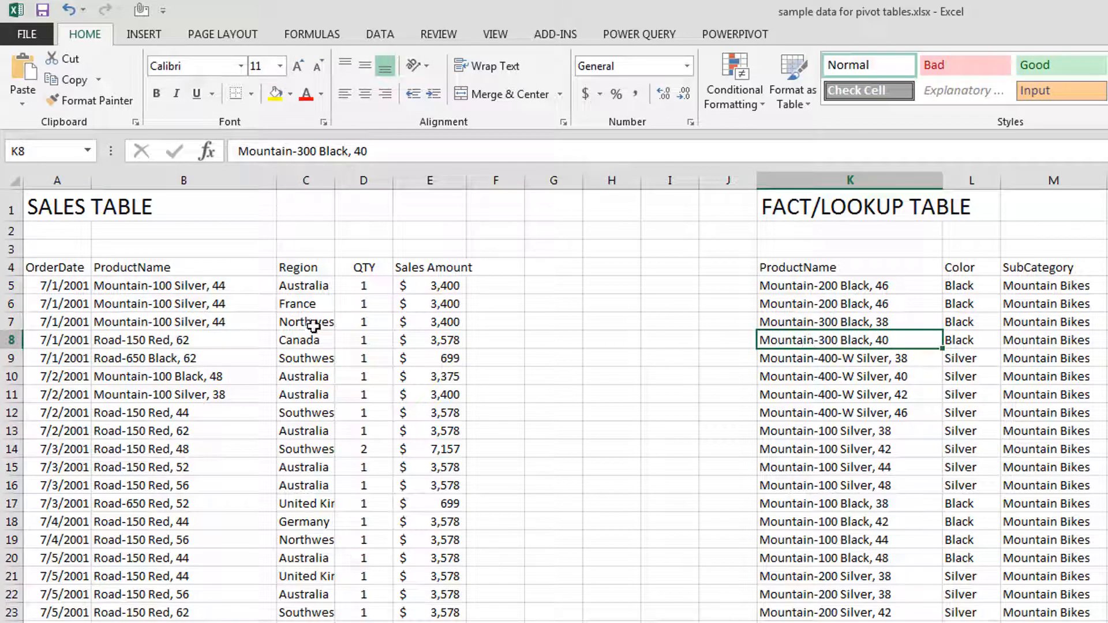
click(183, 284)
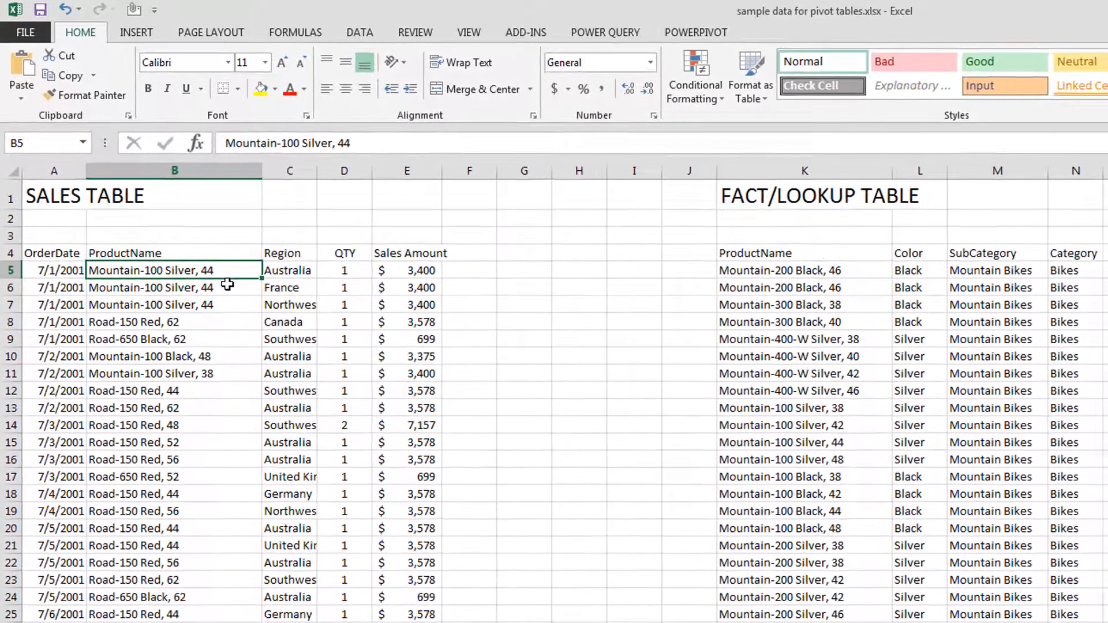
click(804, 287)
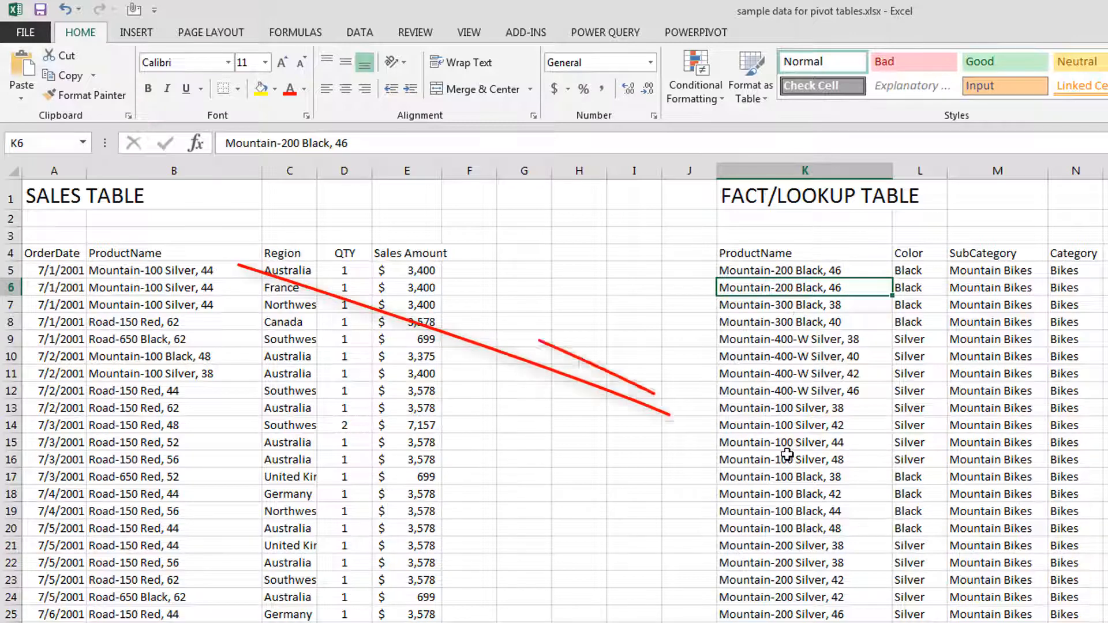
click(803, 441)
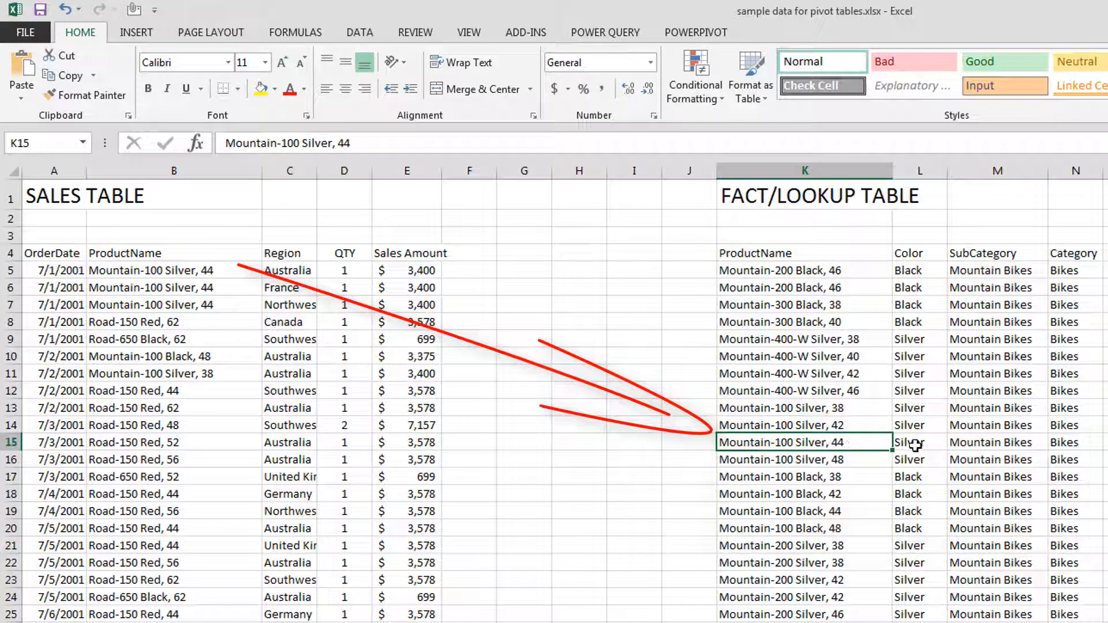
click(990, 443)
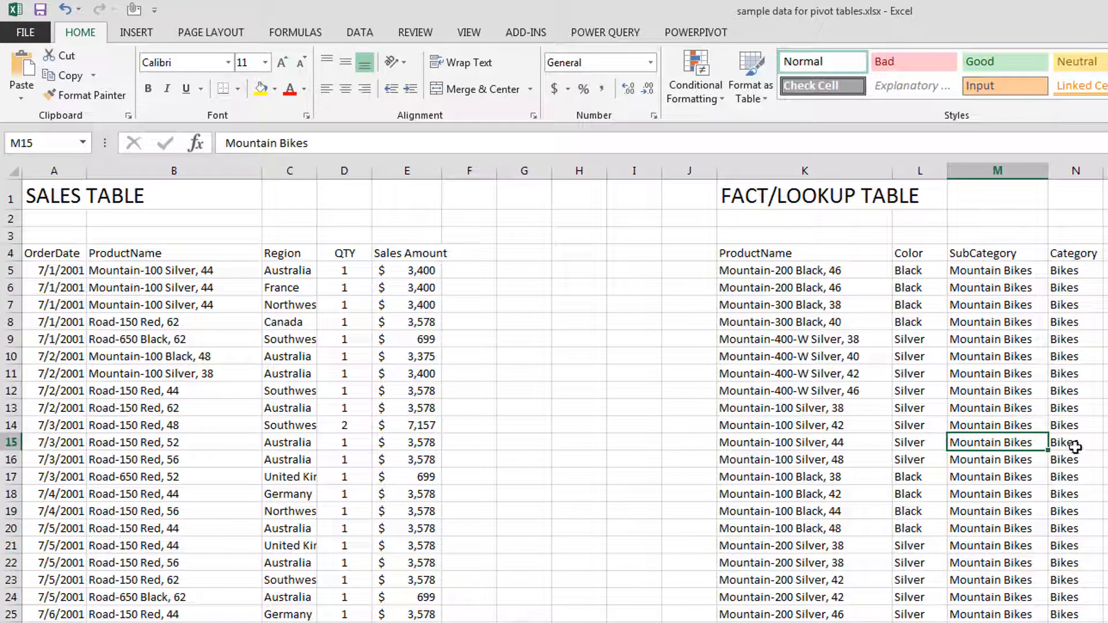
click(1074, 441)
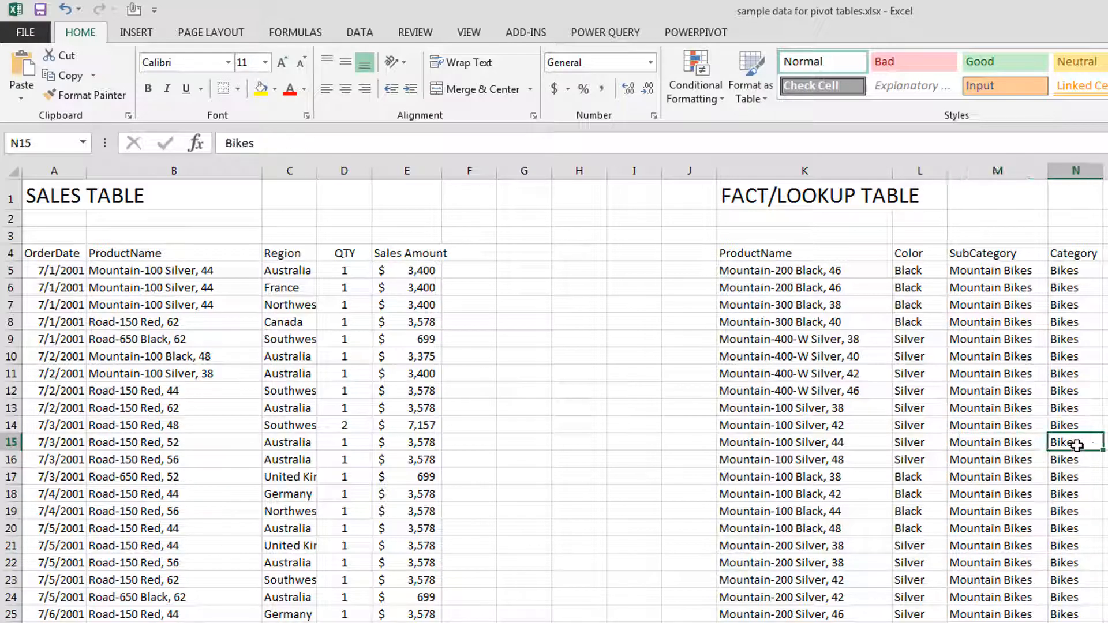
Step: Select a sales data cell and start Power Pivot's Add to Data Model
scroll(down, 3)
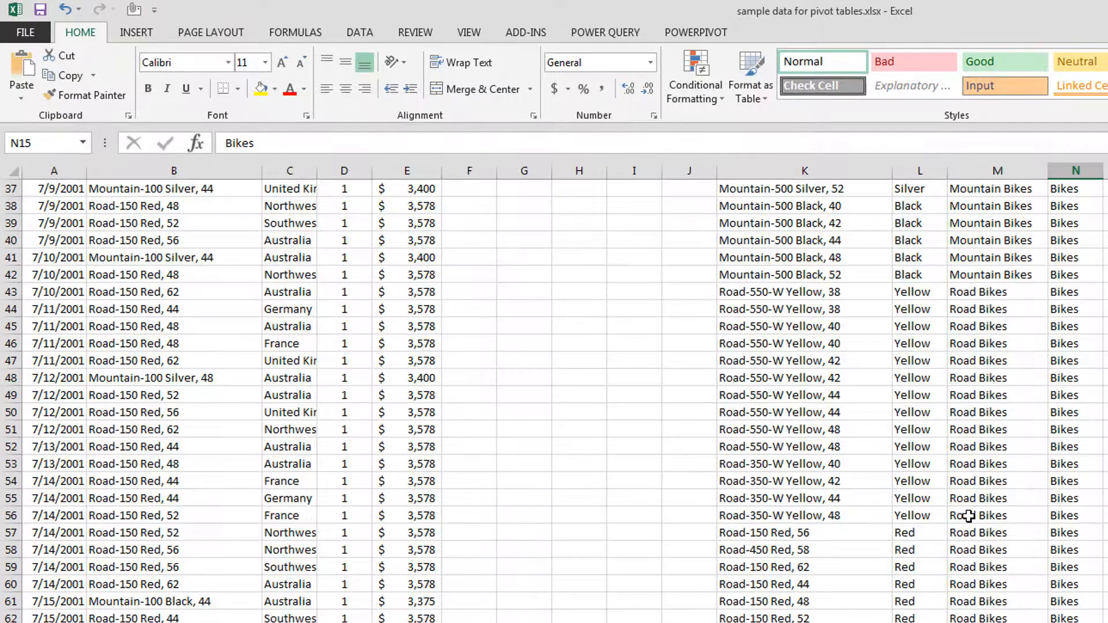
scroll(down, 3)
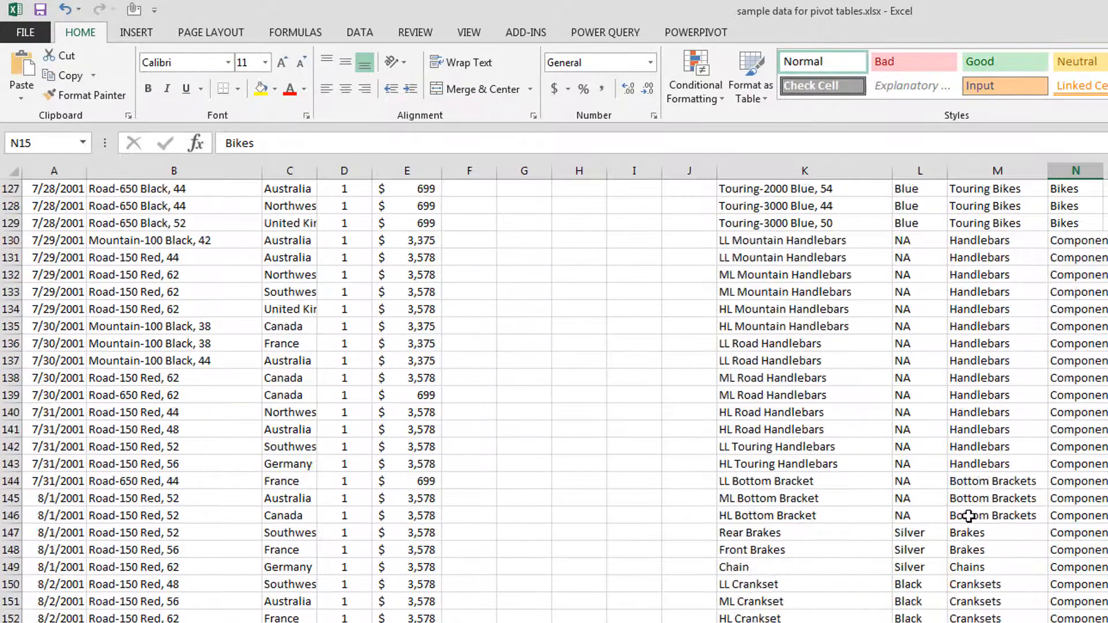
scroll(up, 3)
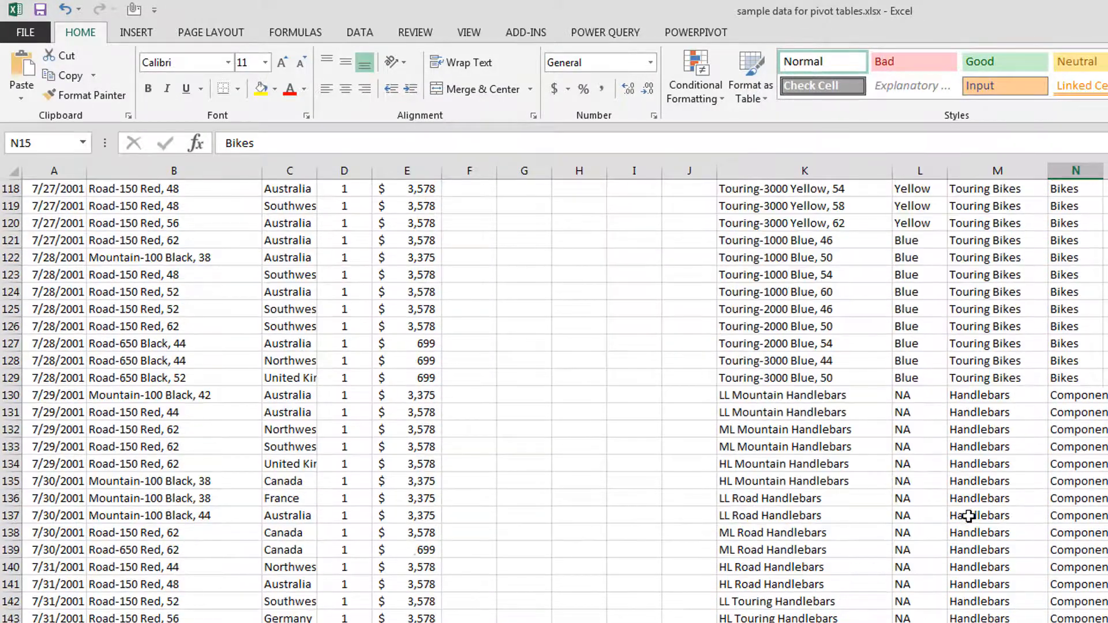
scroll(up, 3)
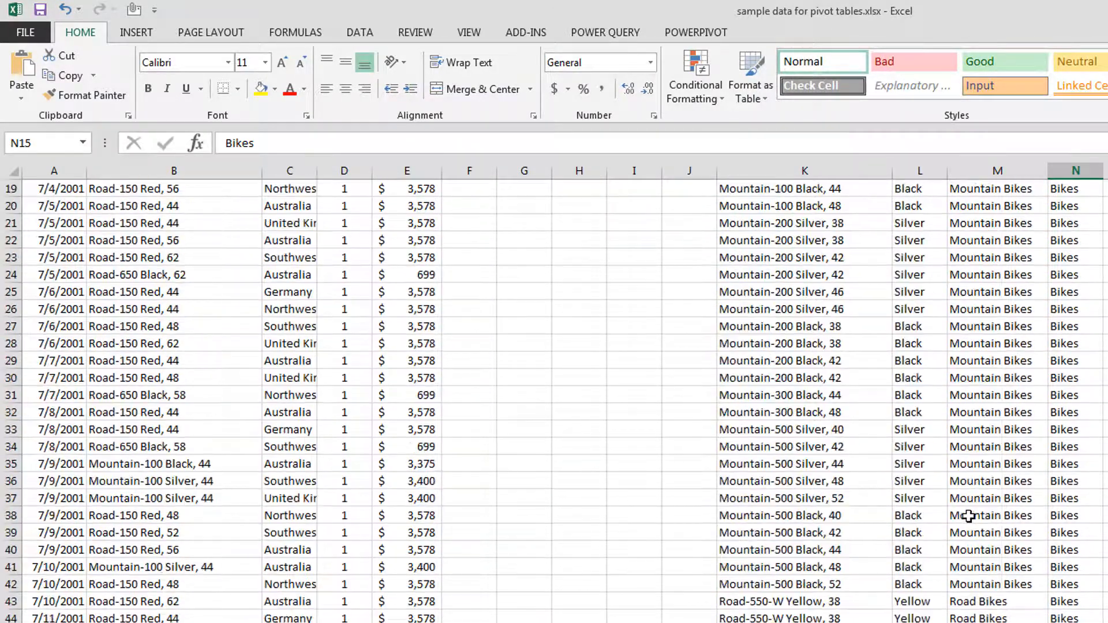
scroll(up, 3)
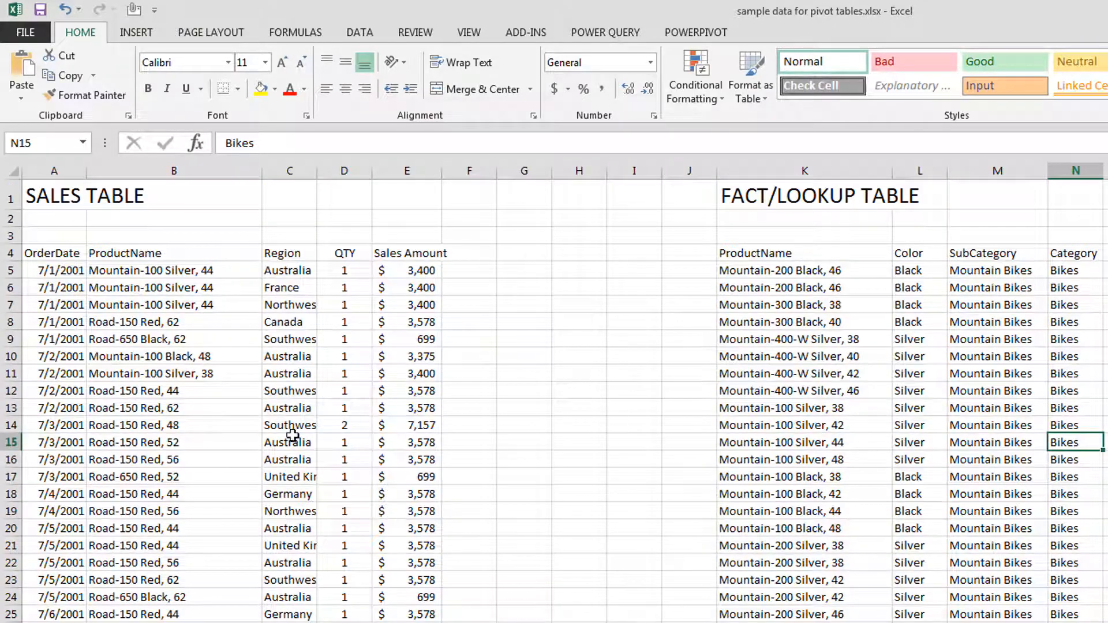
click(289, 442)
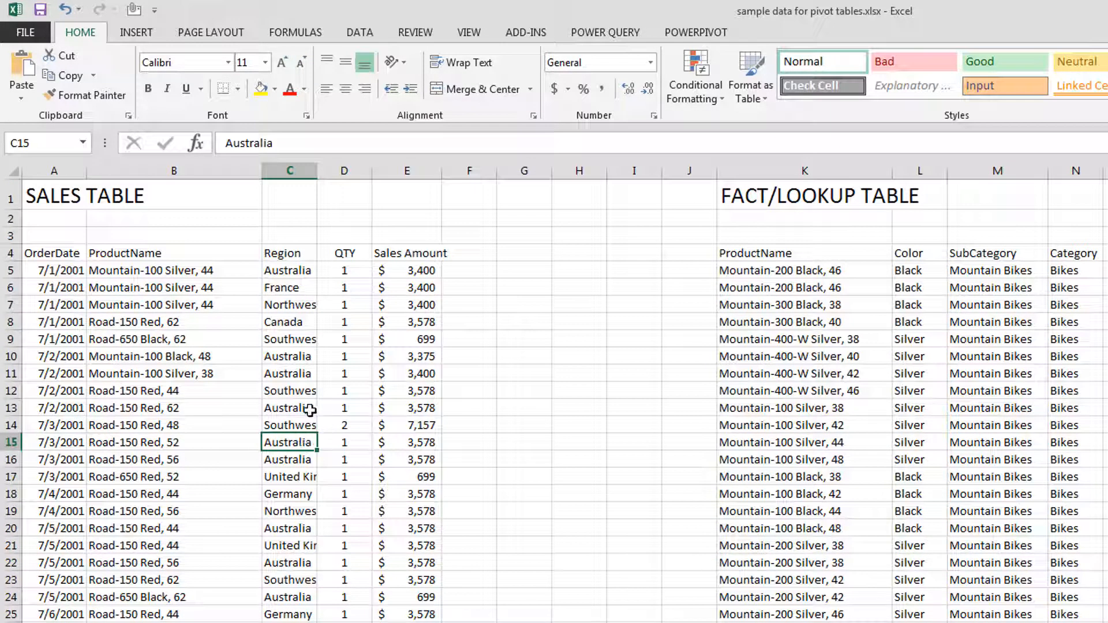
mouse_move(270, 407)
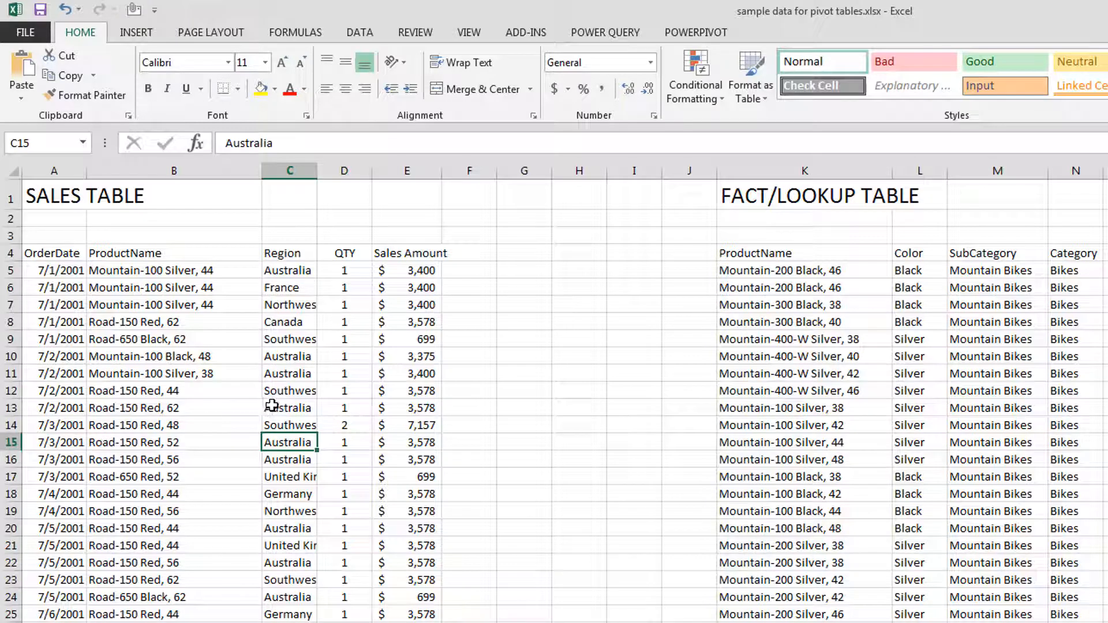
mouse_move(383, 459)
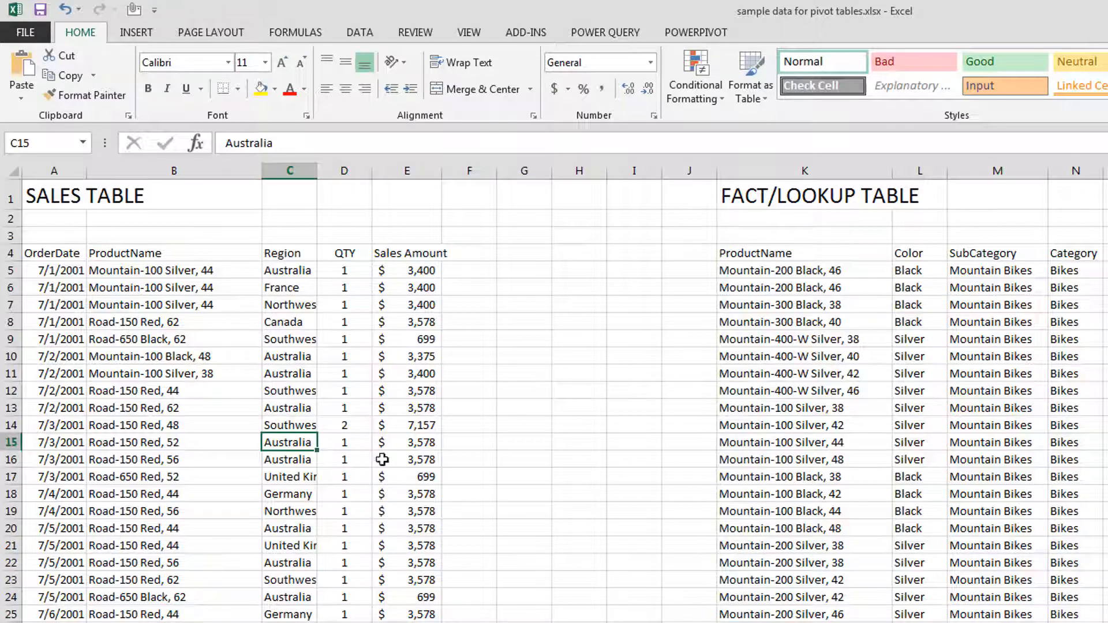
mouse_move(233, 429)
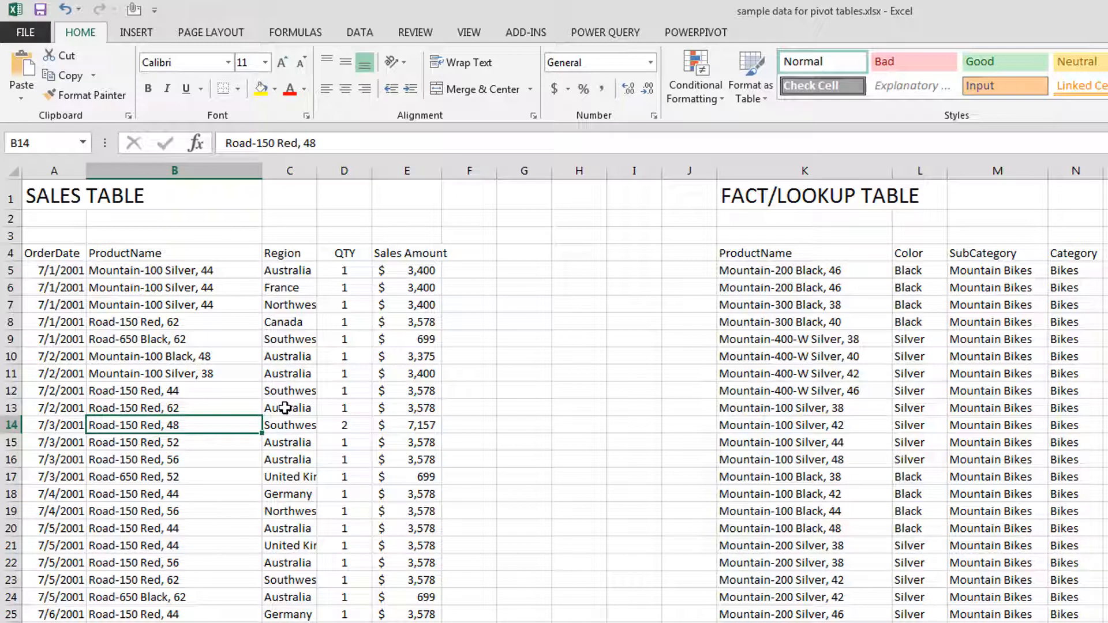
click(696, 32)
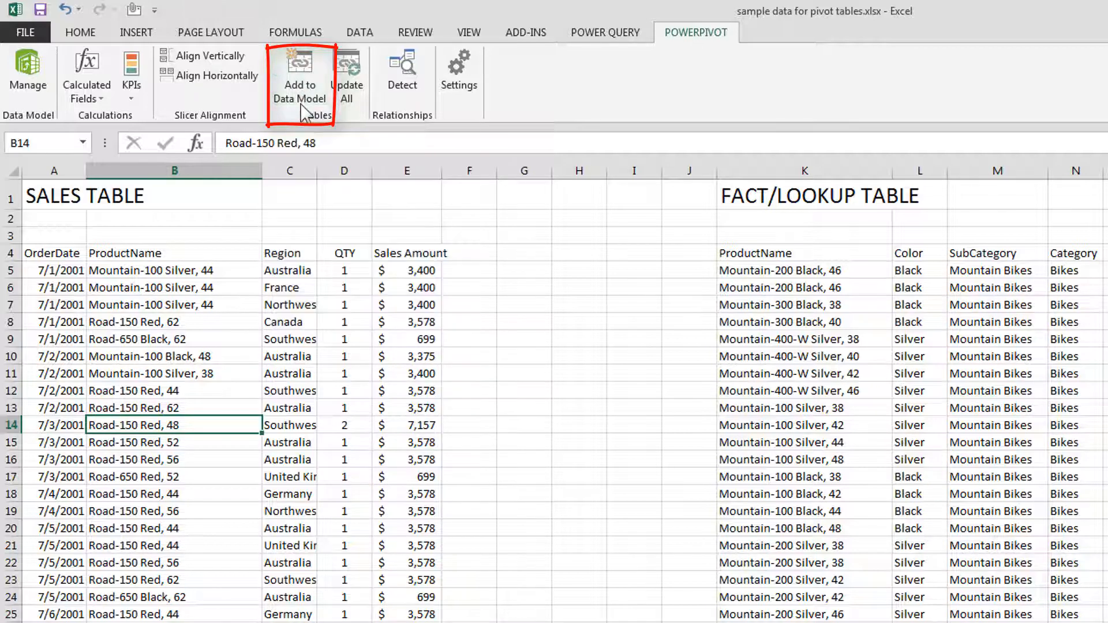
mouse_move(302, 126)
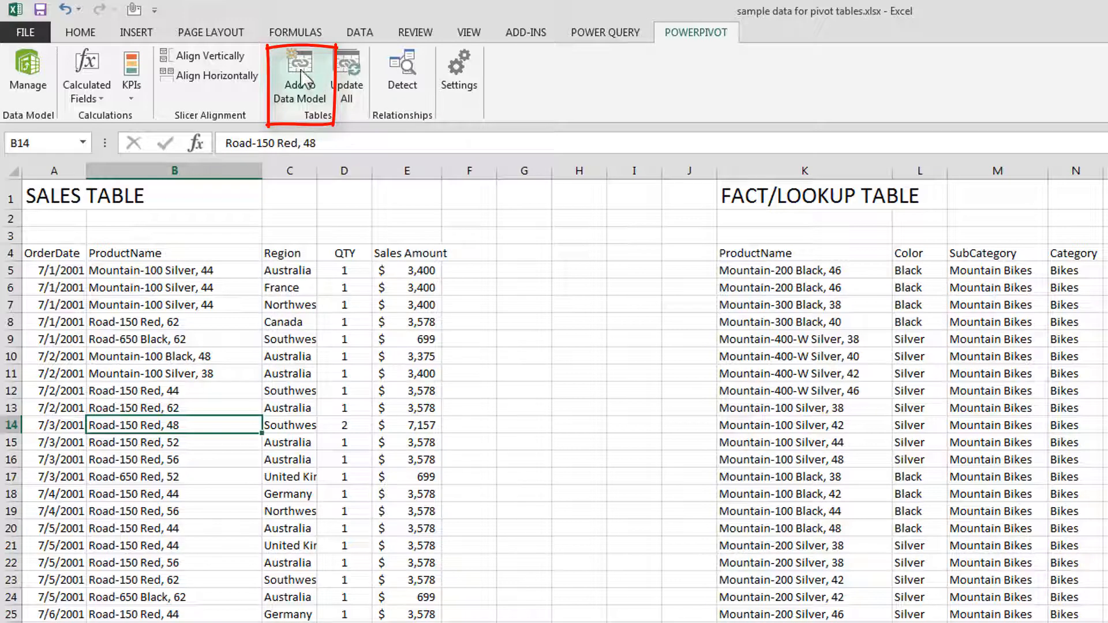
click(298, 78)
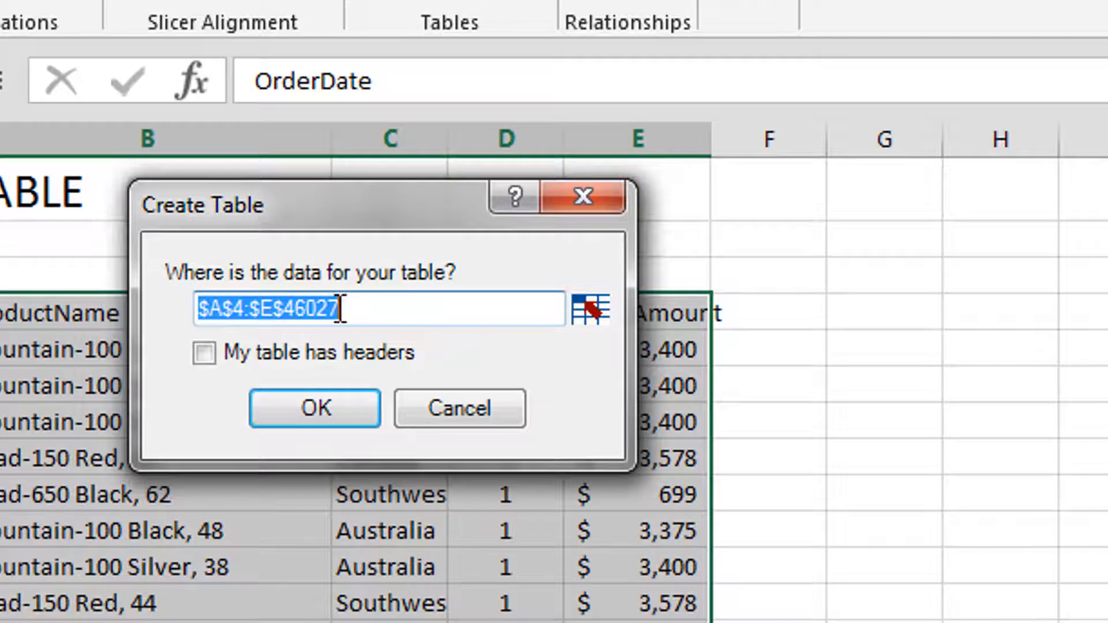
mouse_move(371, 314)
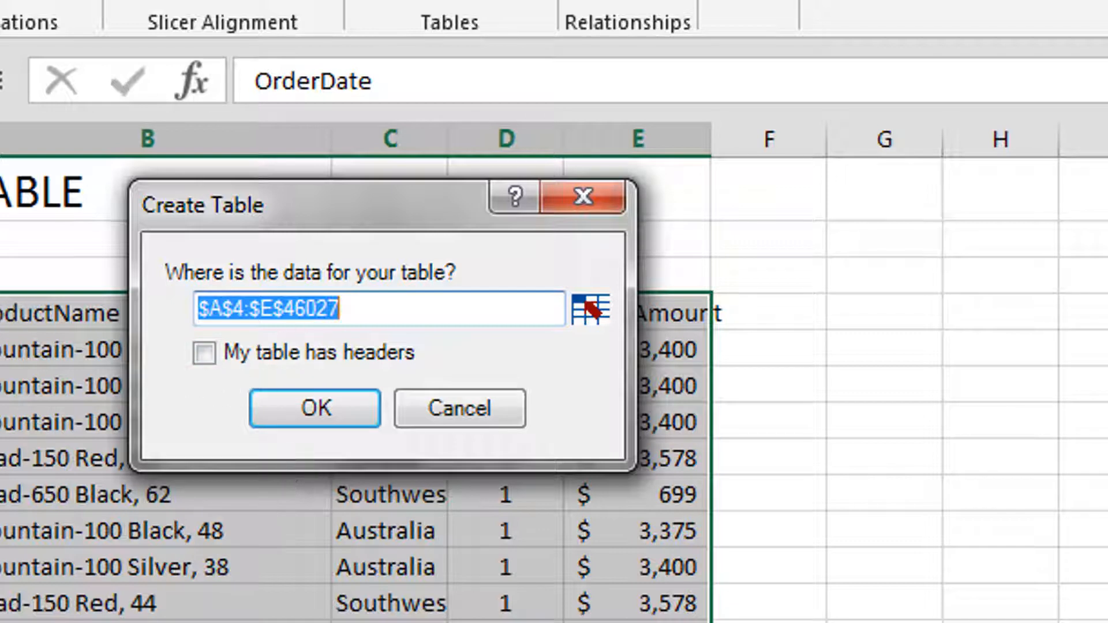
Step: Create Table1 from the sales range with headers, then scroll its Power Pivot rows
click(204, 353)
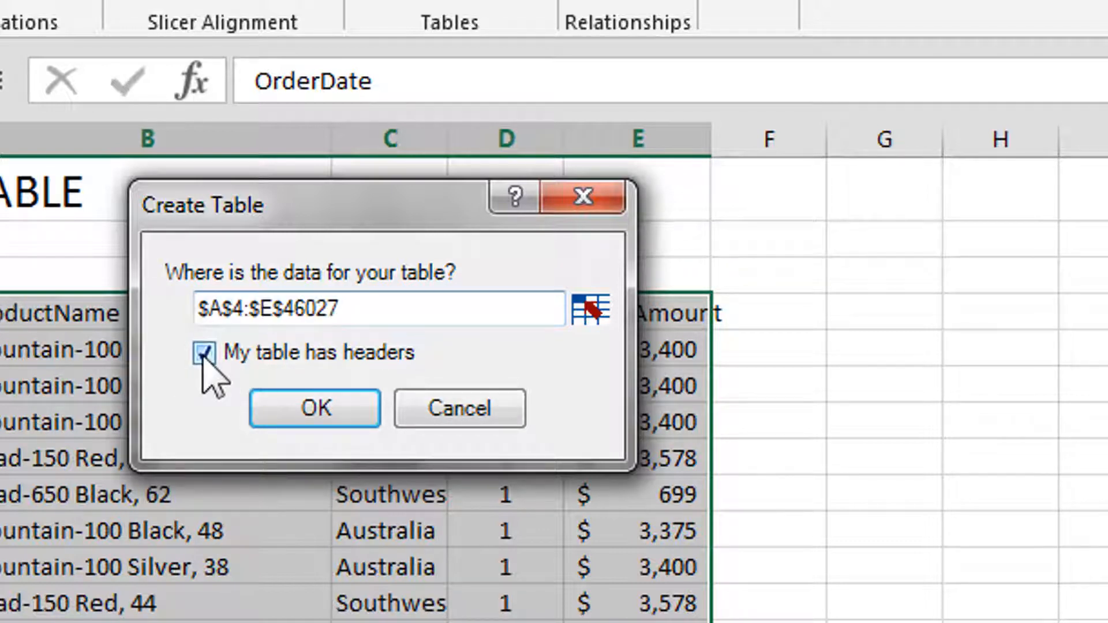
mouse_move(314, 409)
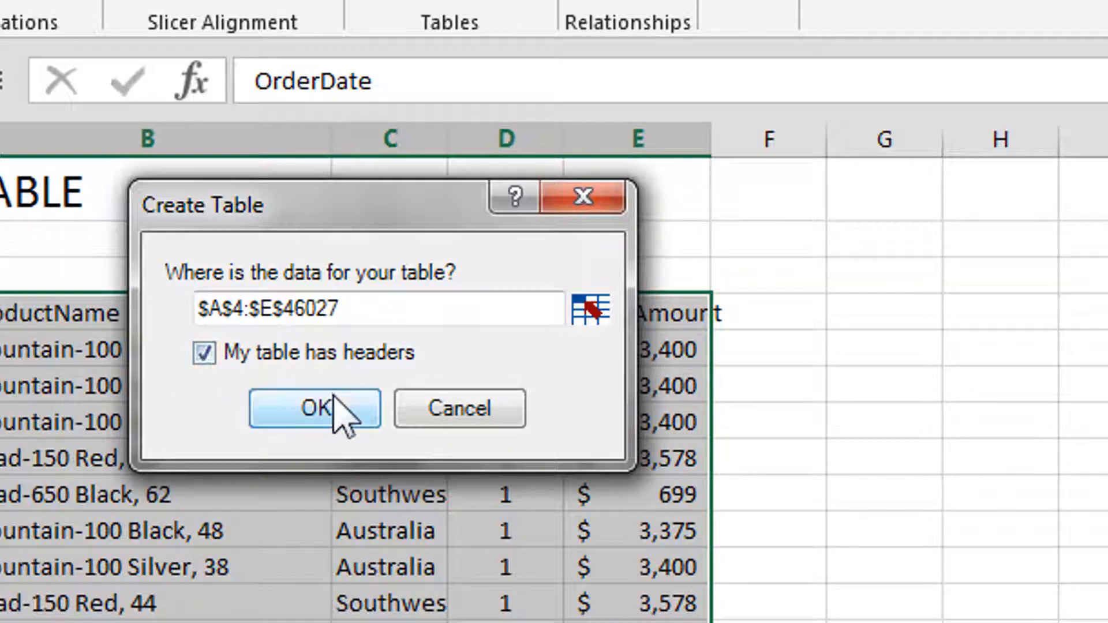
click(314, 408)
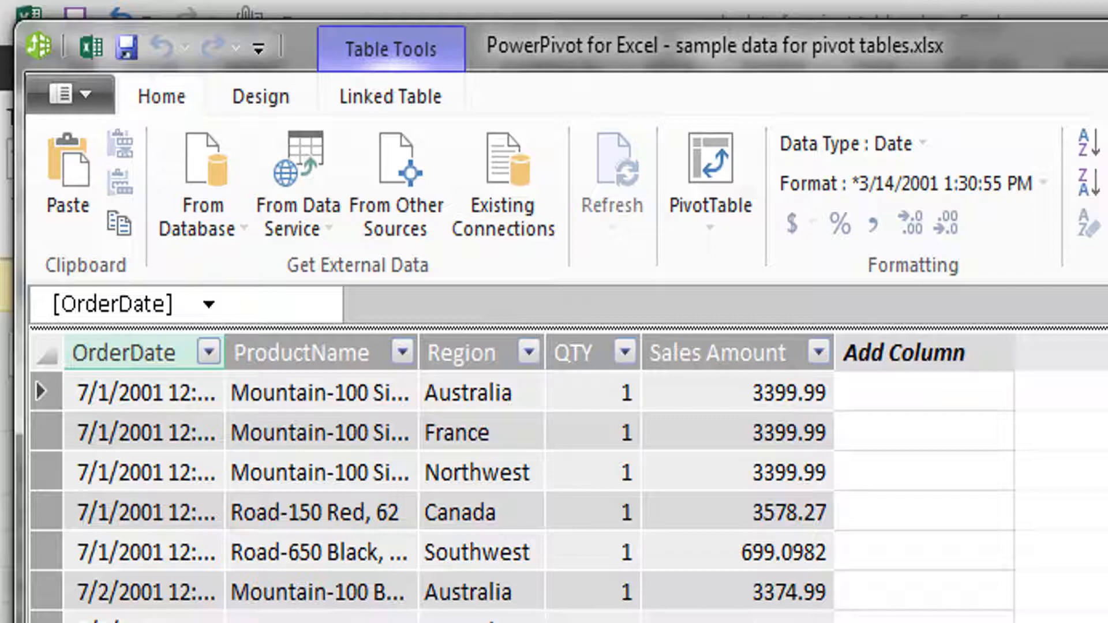
scroll(down, 3)
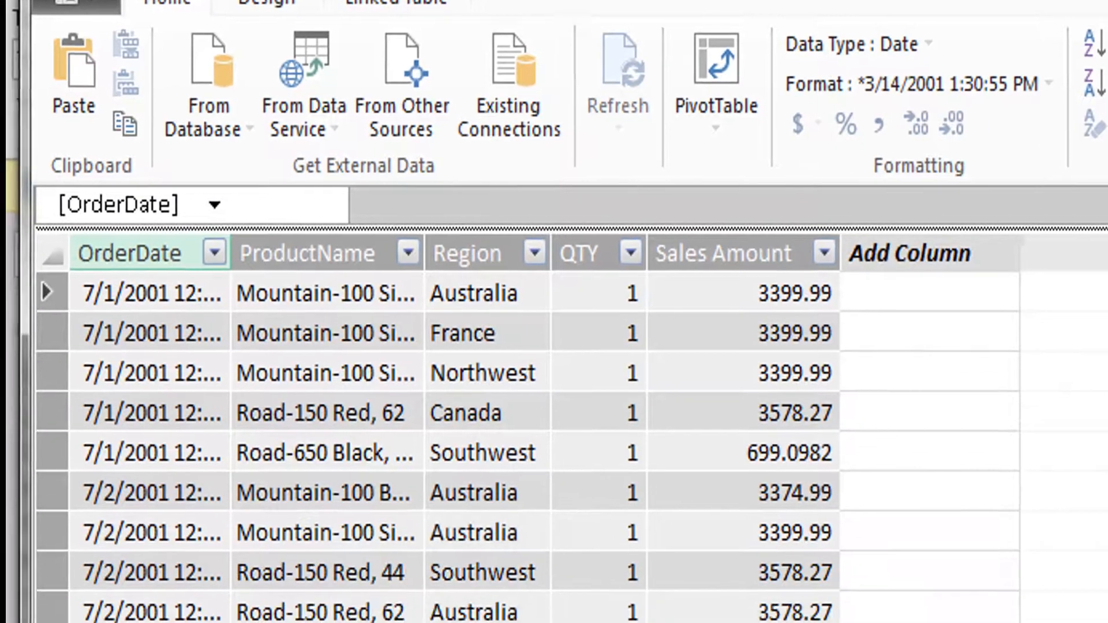
scroll(down, 3)
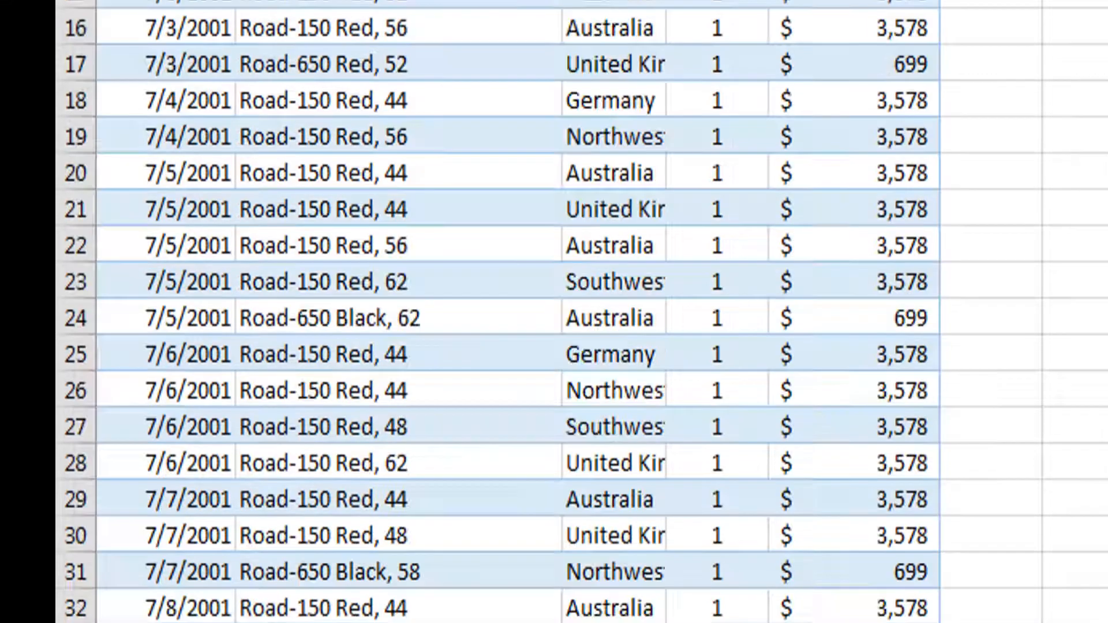
scroll(up, 3)
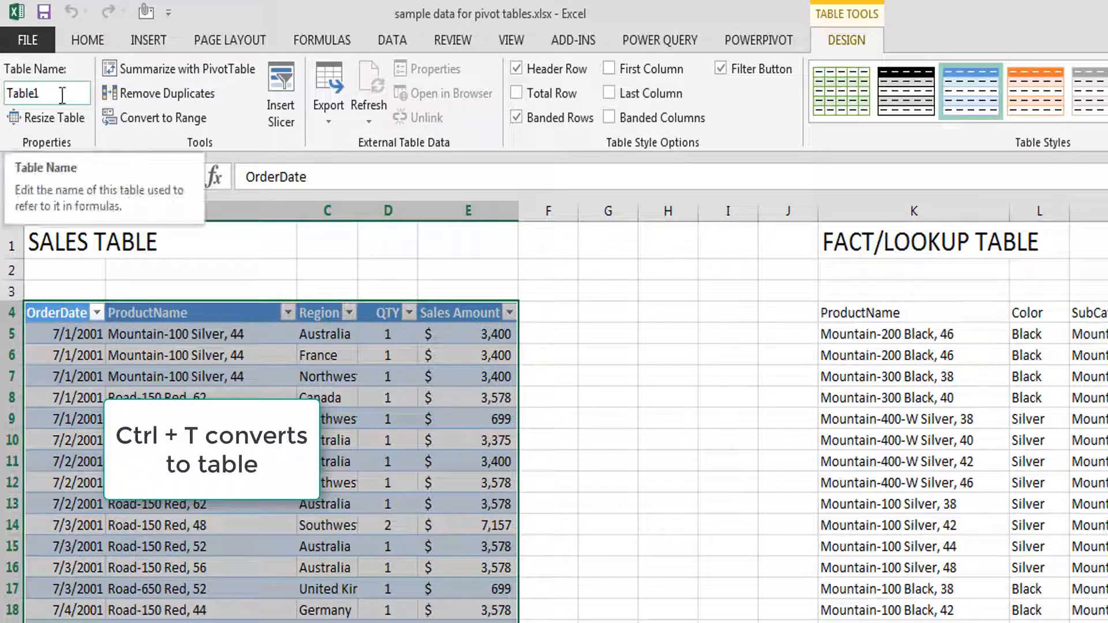
Step: Select a cell in the lookup table and switch to the Power Query commands
click(758, 40)
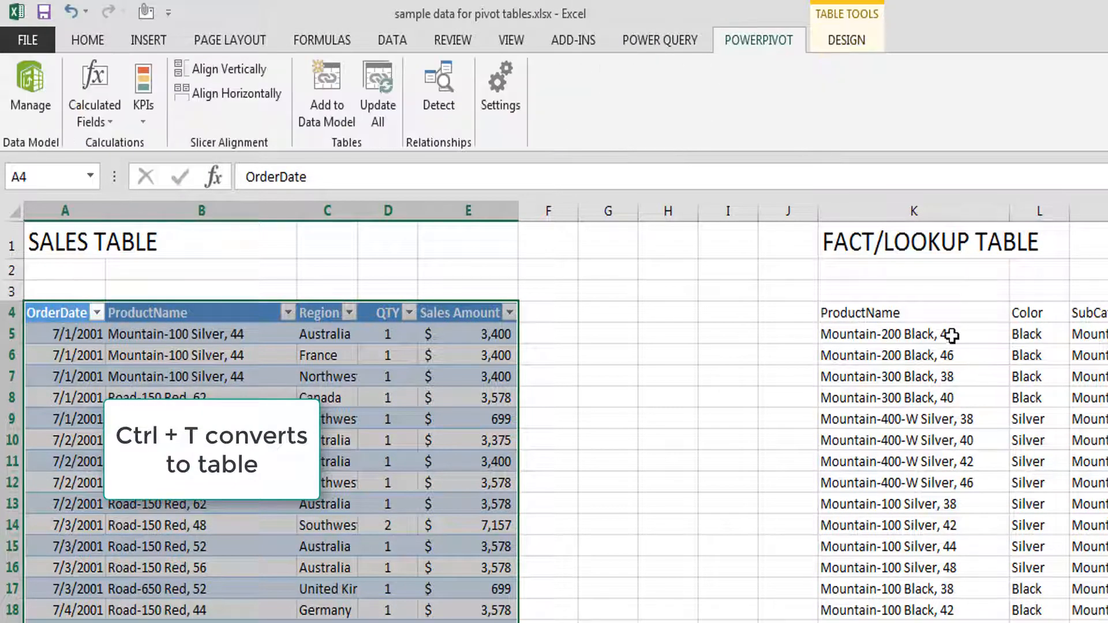
click(913, 355)
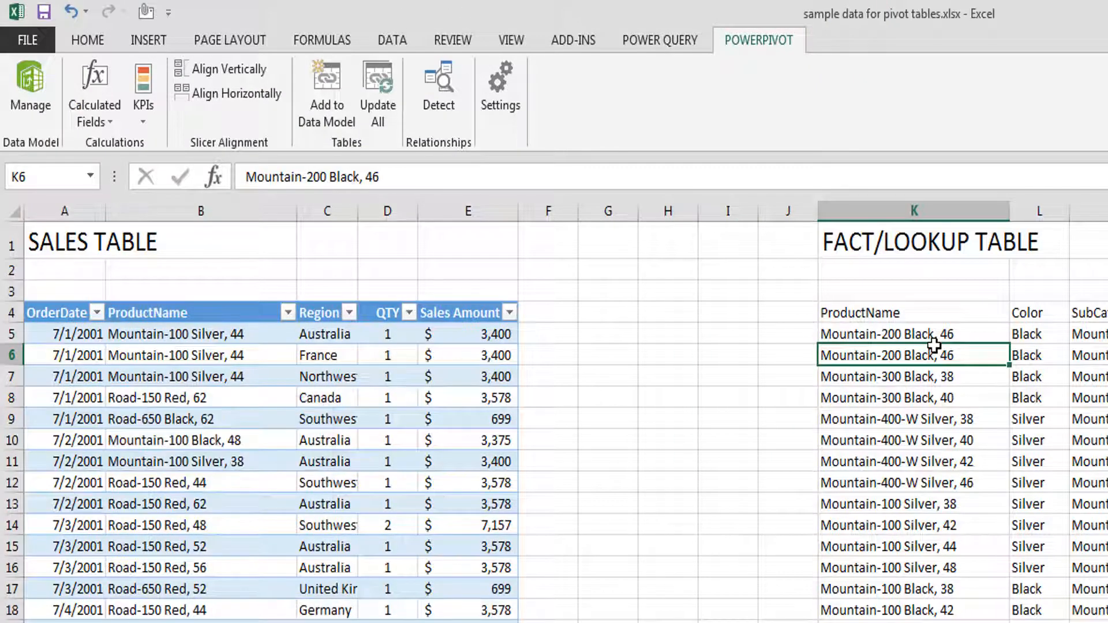
mouse_move(684, 116)
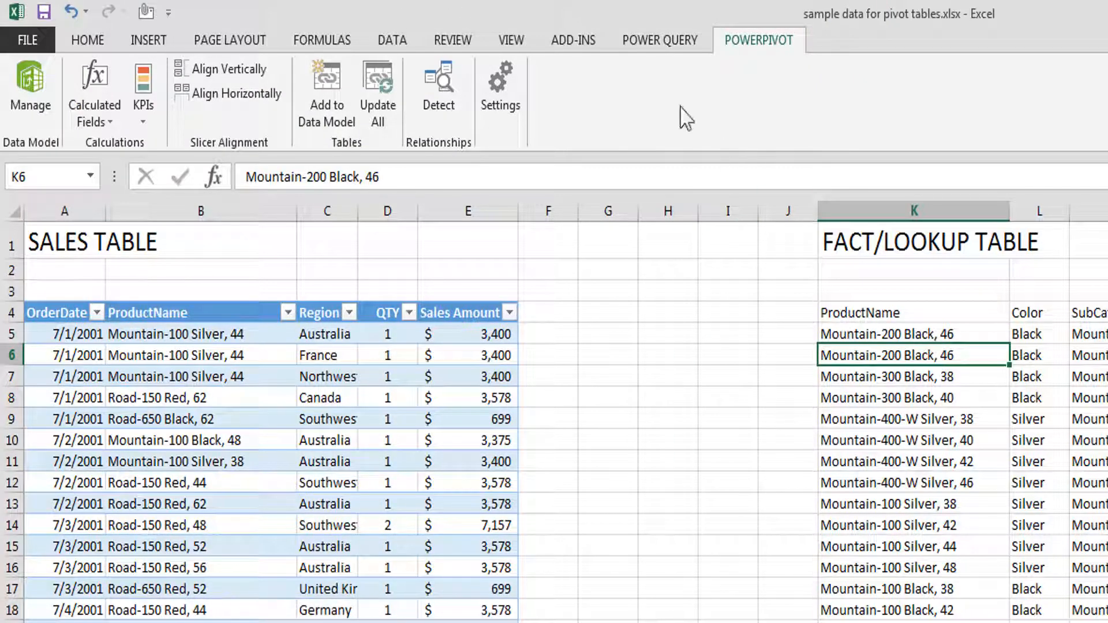
click(660, 39)
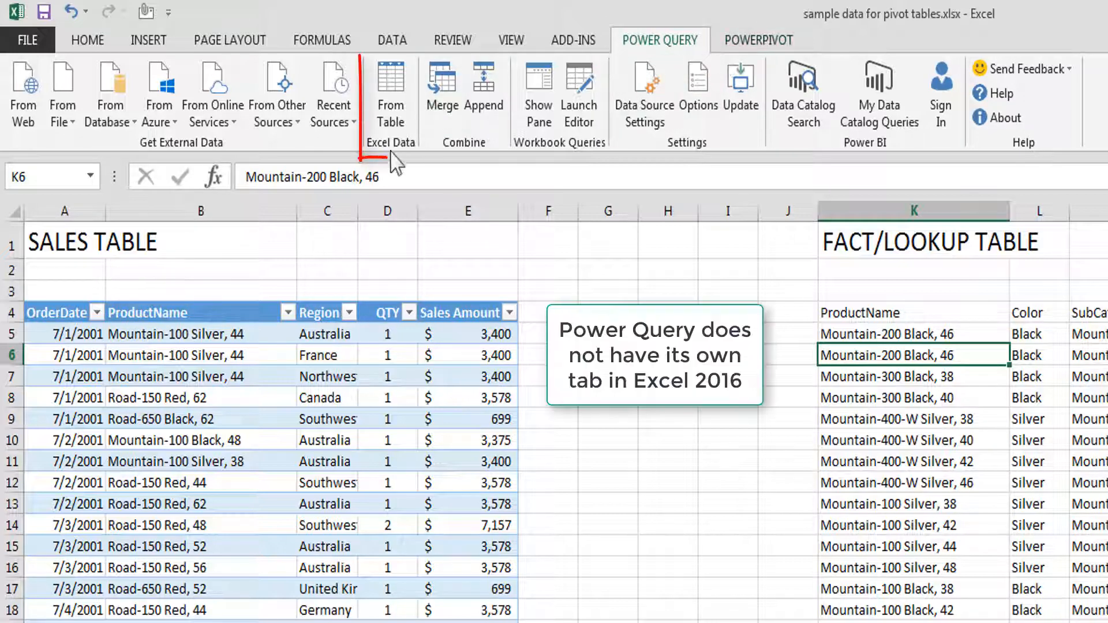
mouse_move(393, 138)
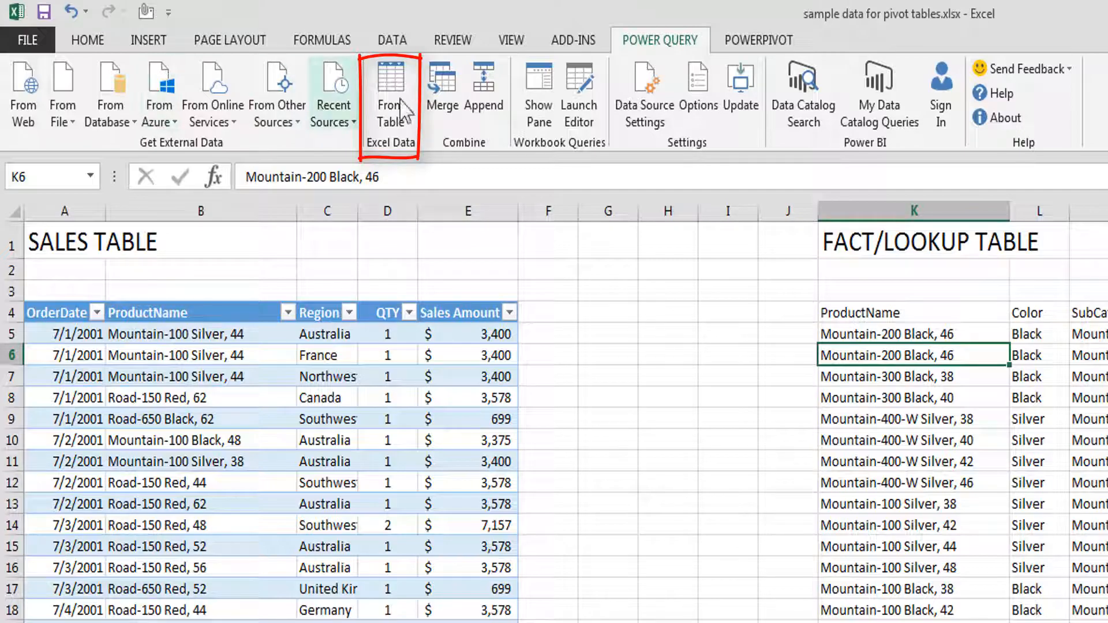
mouse_move(390, 92)
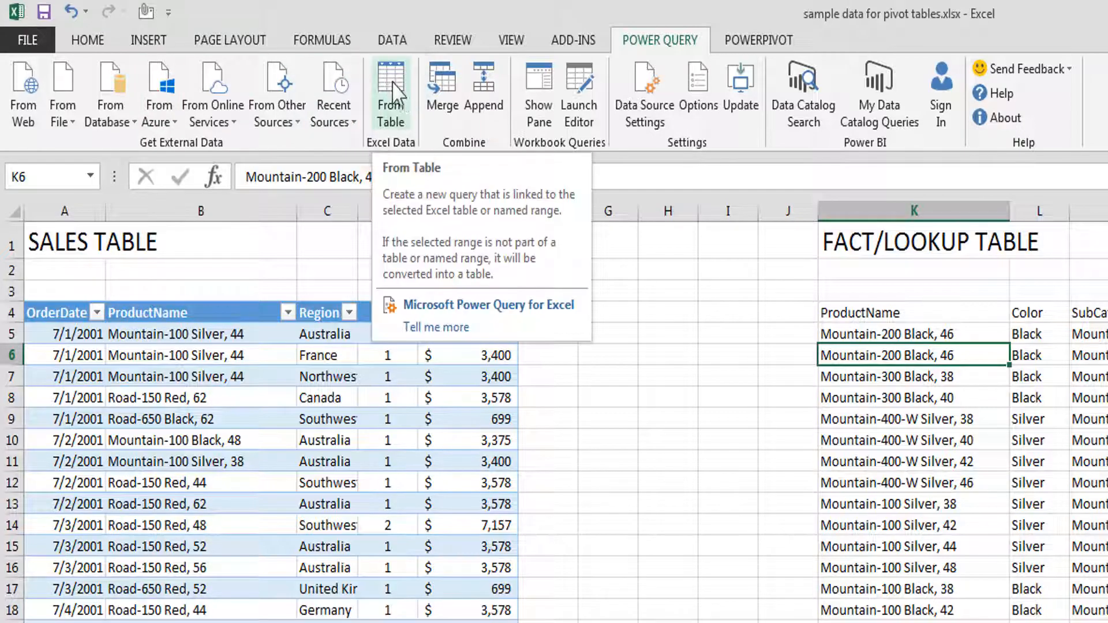
Step: Build a query from lookup range $K$4:$N$401 with headers
click(390, 95)
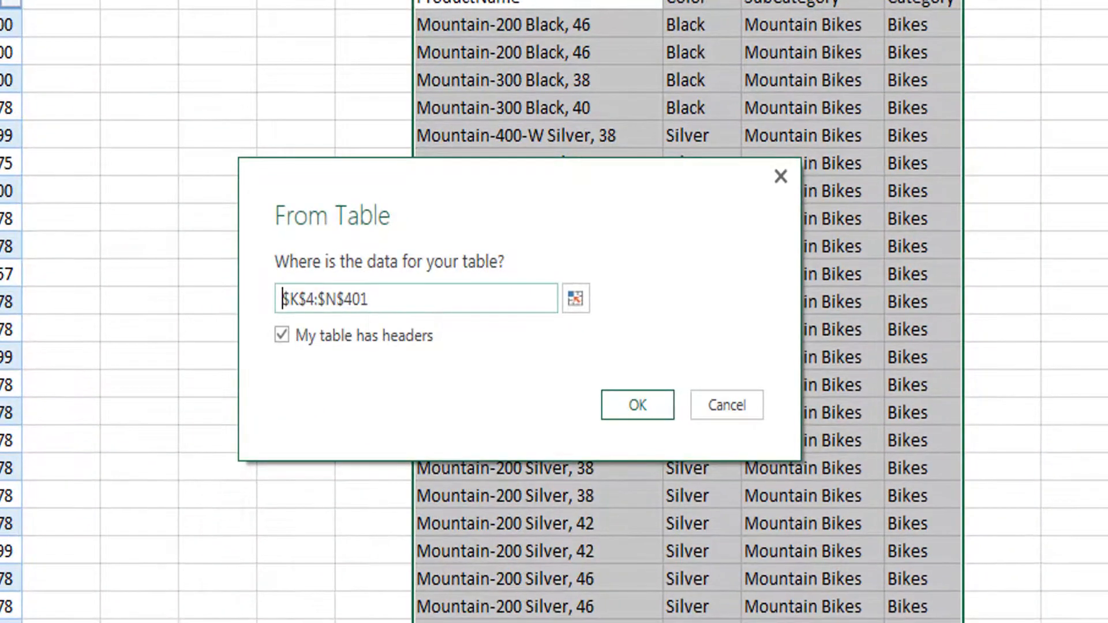
mouse_move(444, 300)
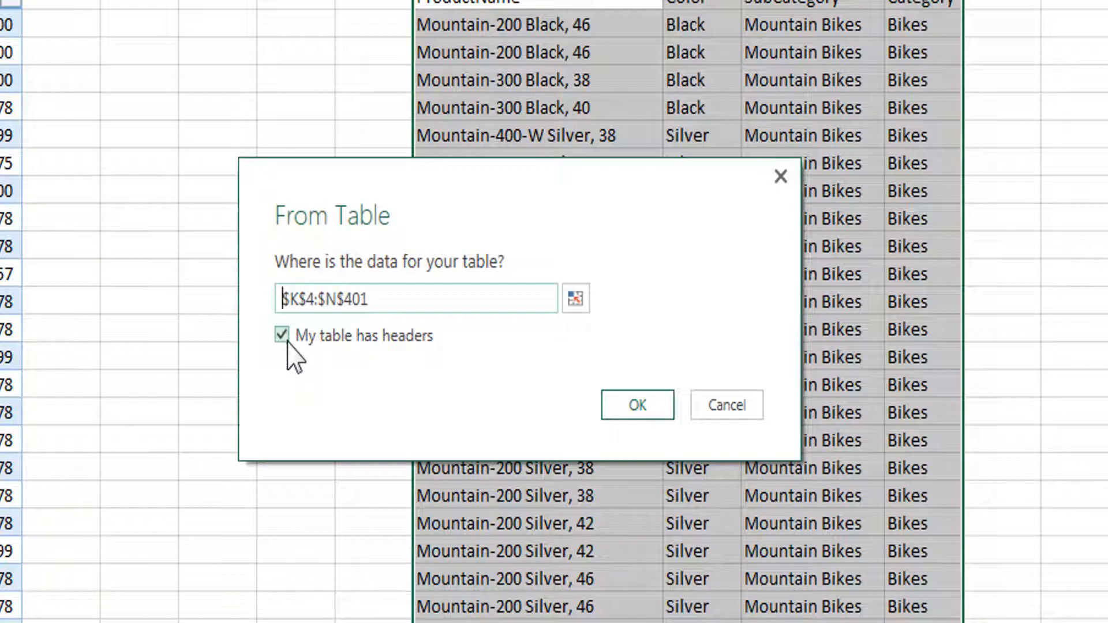
mouse_move(613, 435)
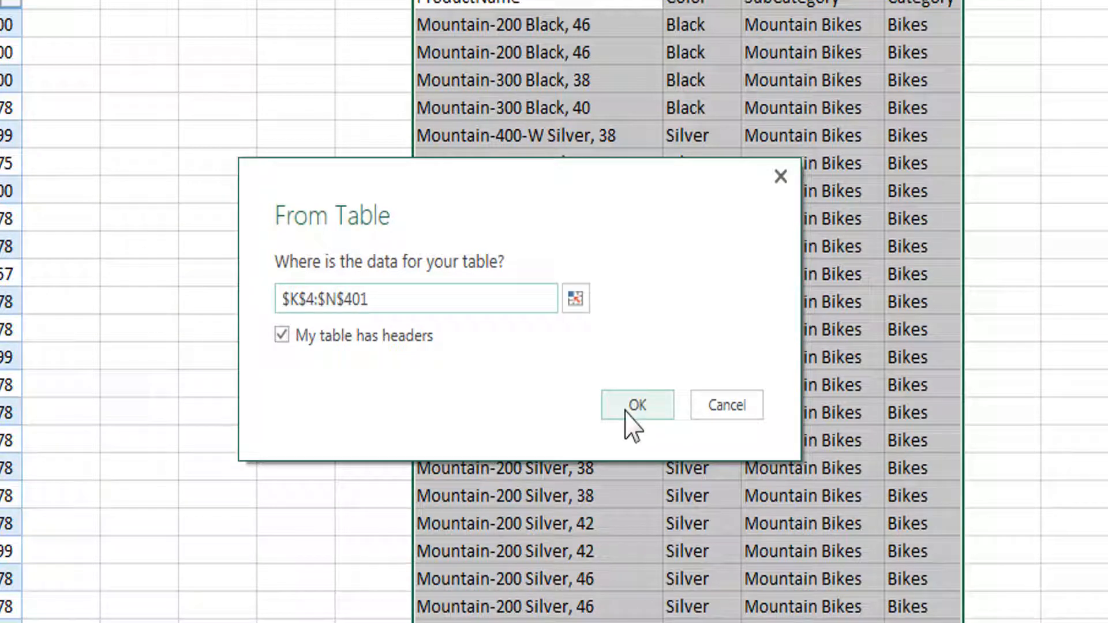
click(635, 405)
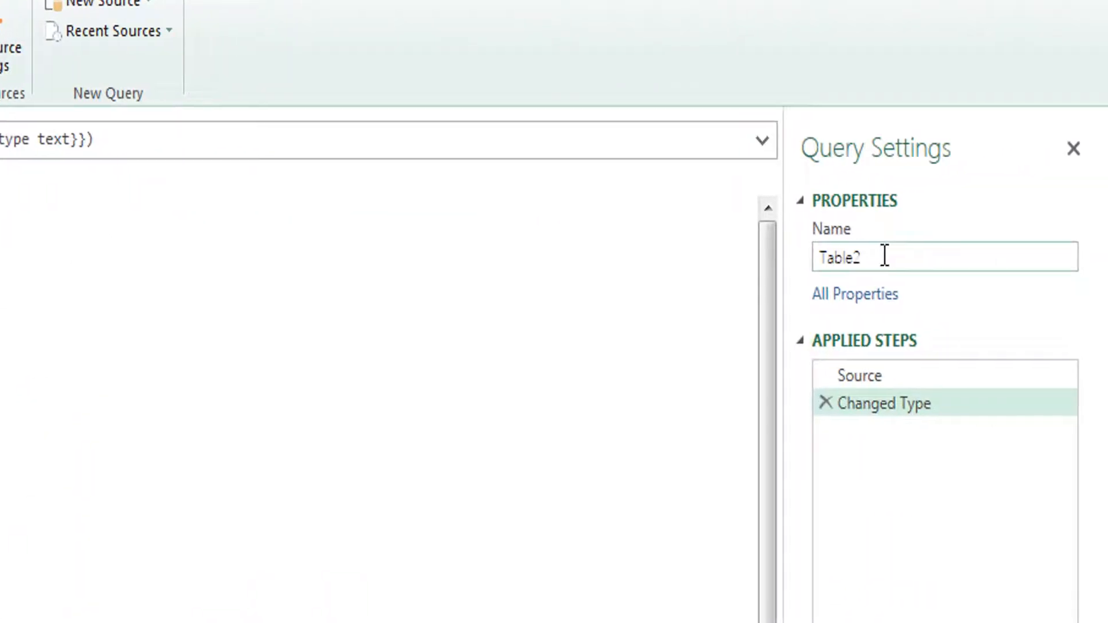
Step: Rename the query to 'Category'
text(Ca)
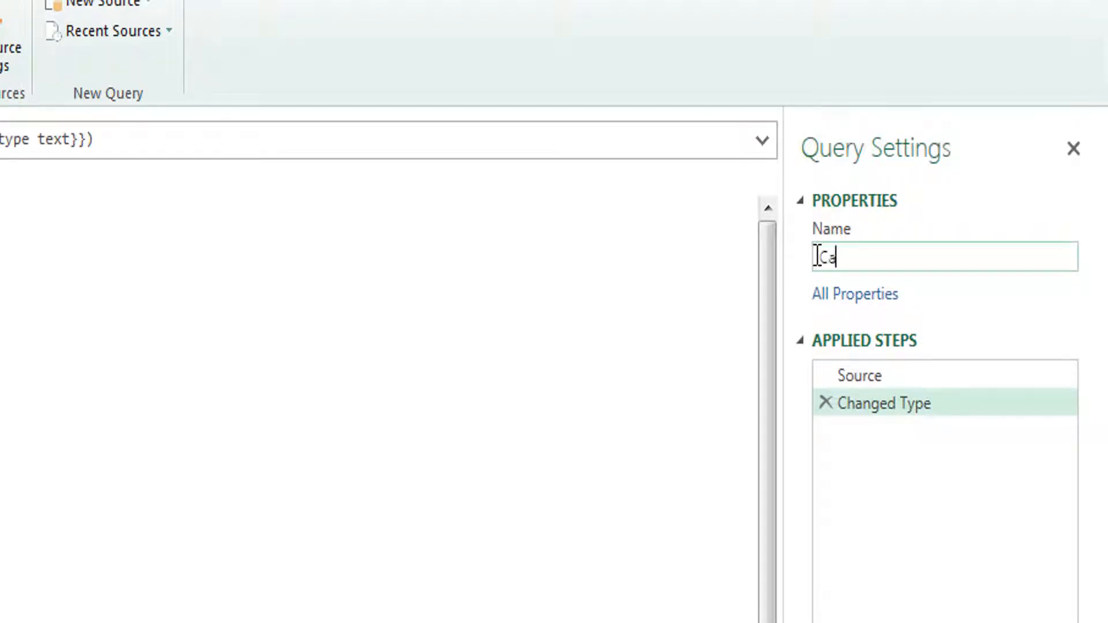
text(tegory)
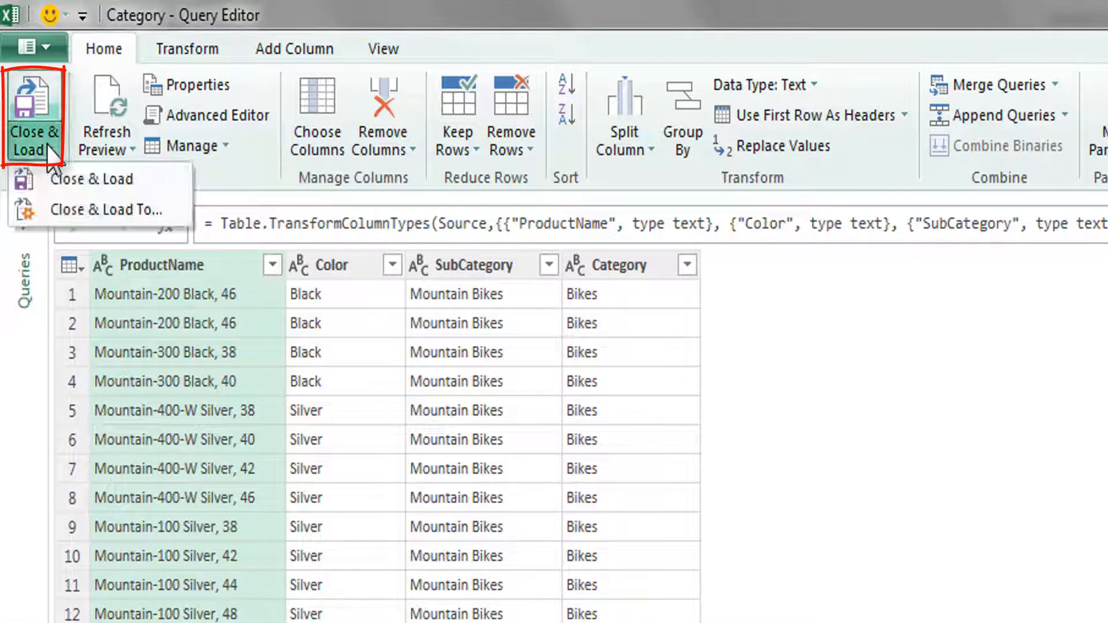
mouse_move(92, 179)
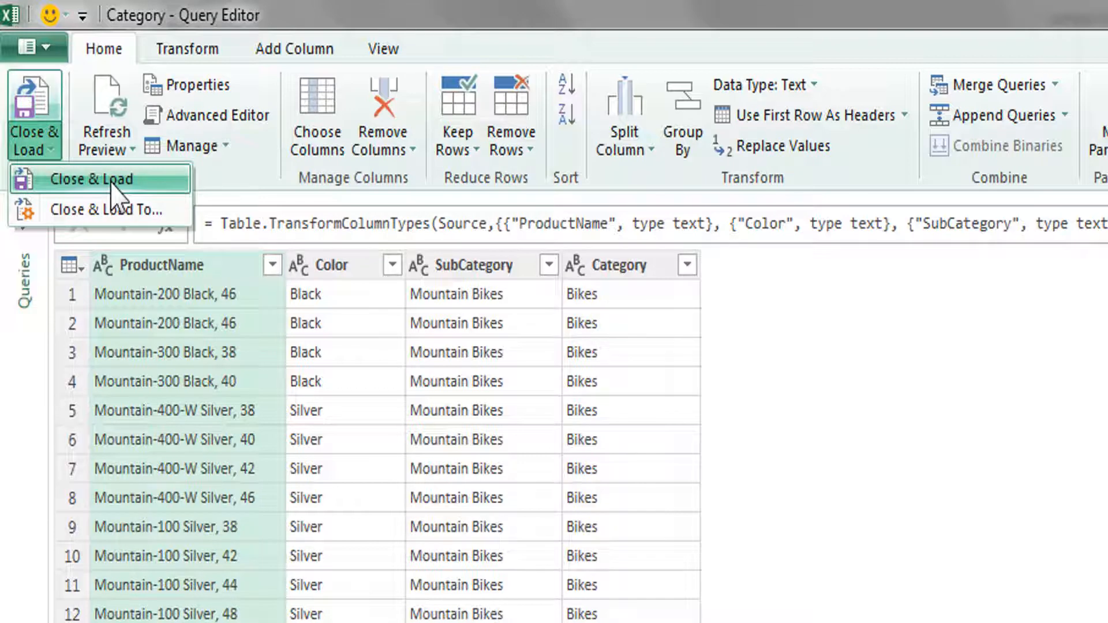
mouse_move(98, 210)
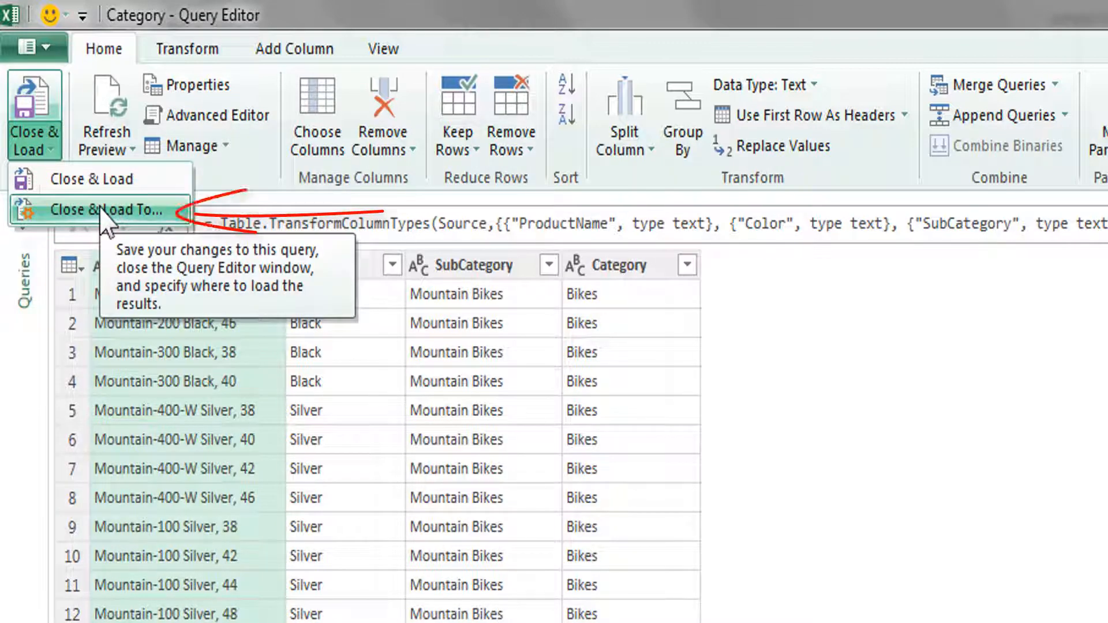
mouse_move(107, 211)
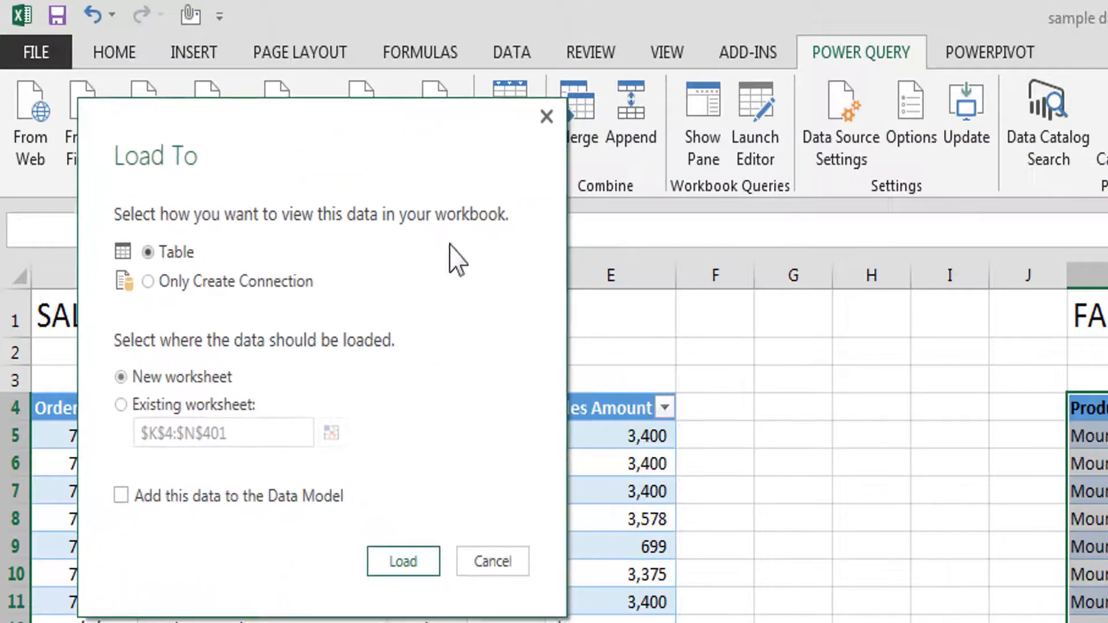
mouse_move(185, 282)
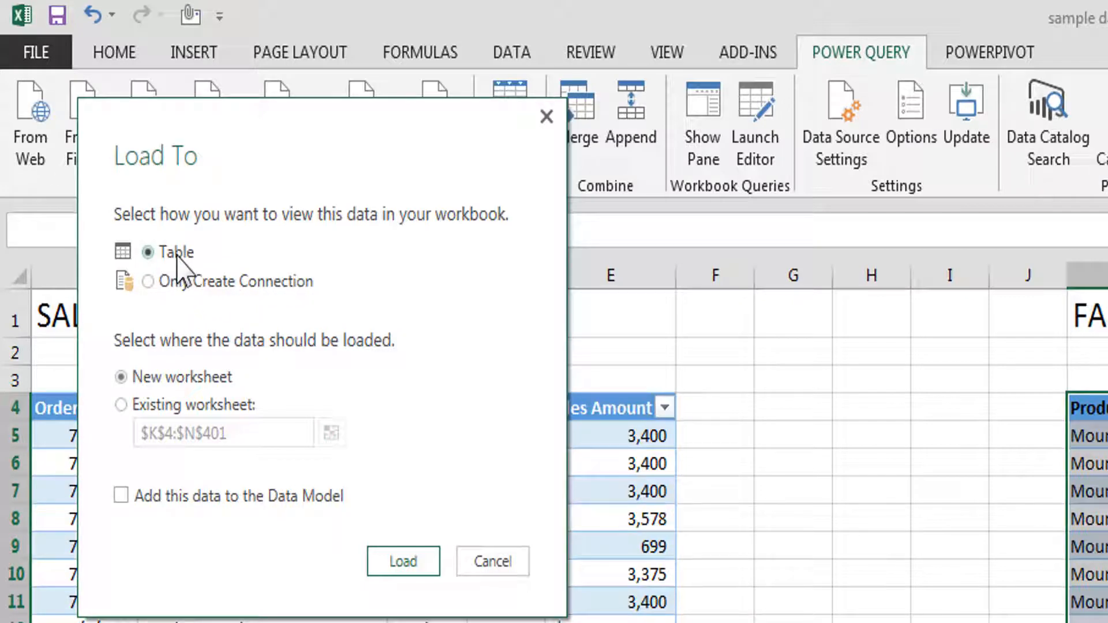
mouse_move(283, 293)
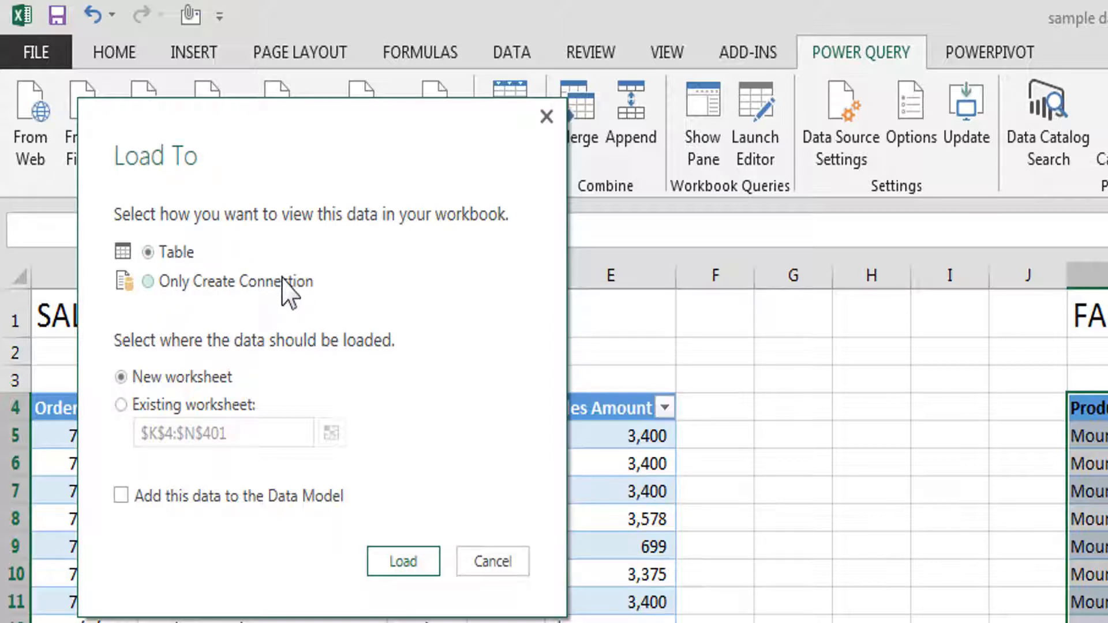
mouse_move(148, 281)
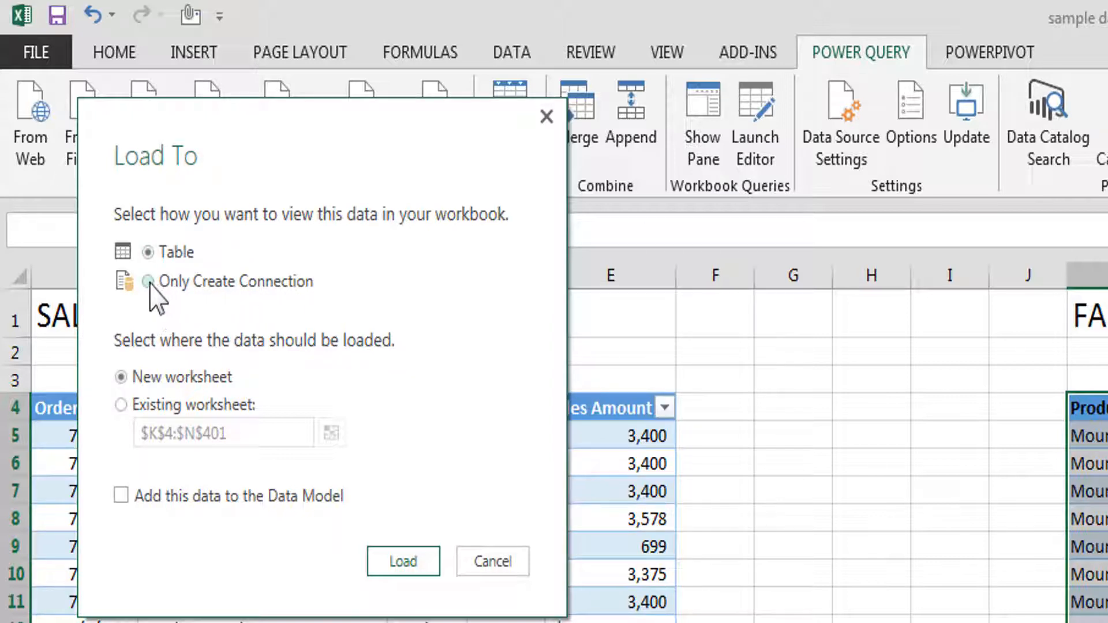
Step: Load Category as connection only, added to the Data Model
click(148, 282)
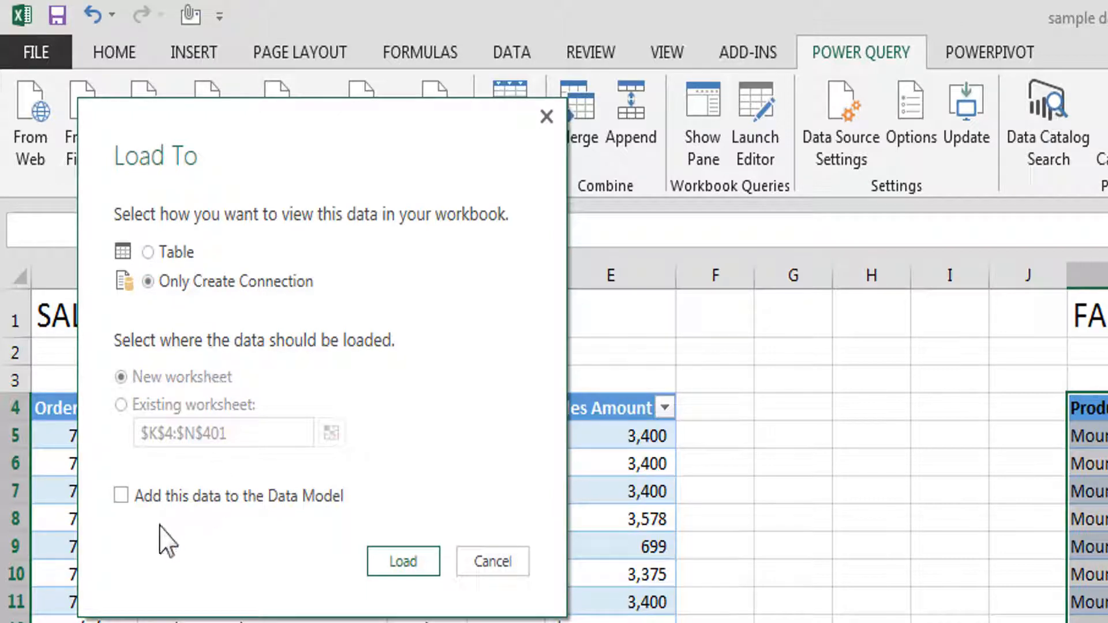
click(121, 495)
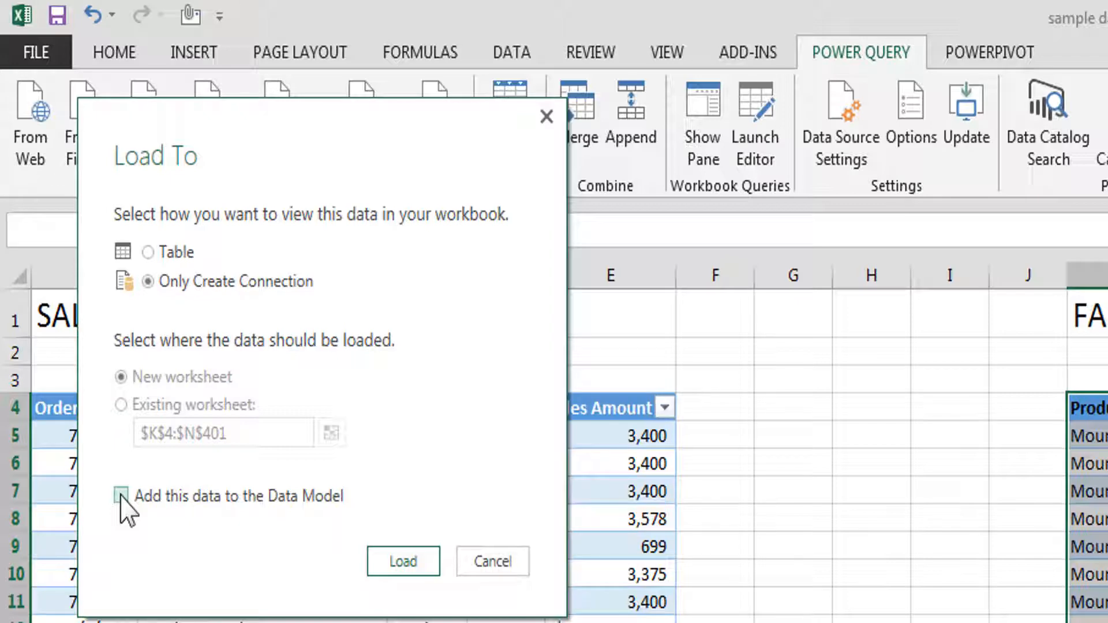
click(122, 495)
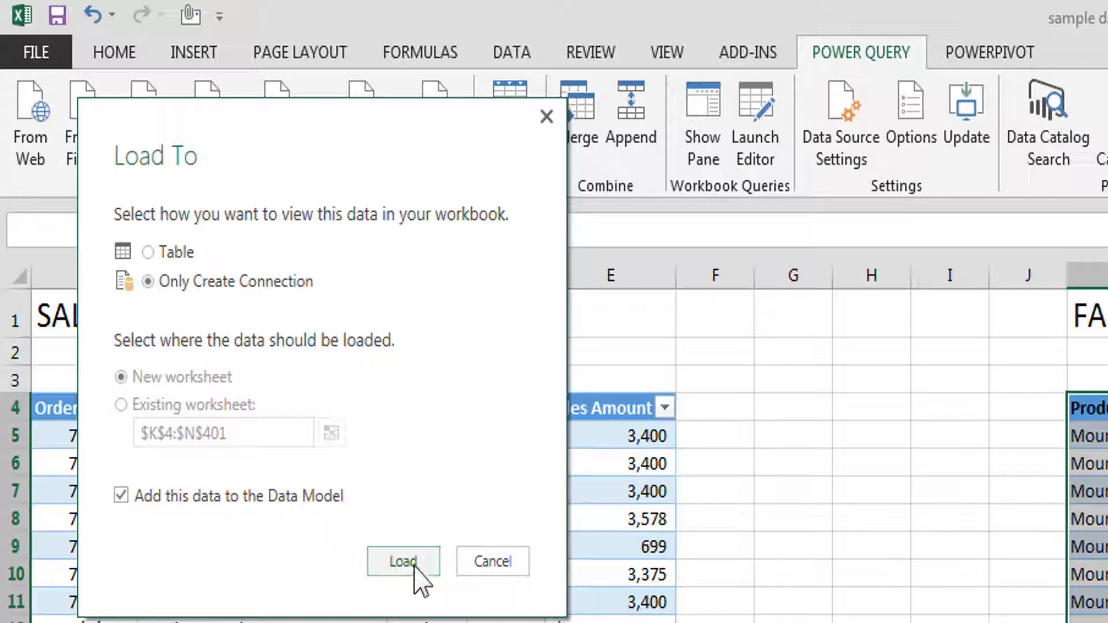
click(403, 561)
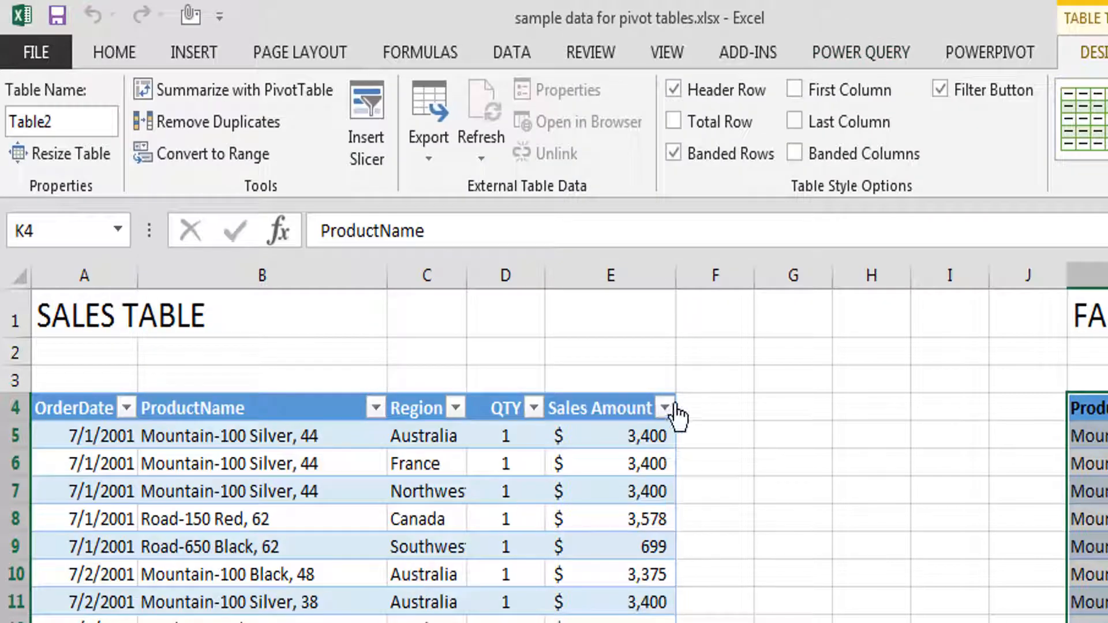
Step: Open Manage and view the Table1 (46,023 rows) and Category (397 rows) tables
click(989, 51)
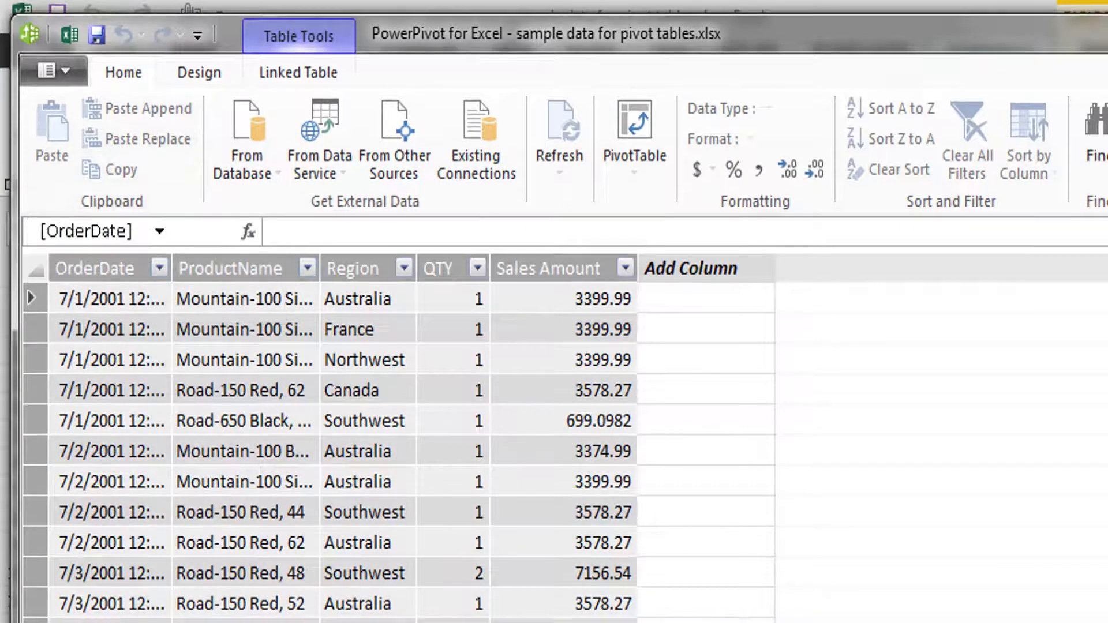
scroll(down, 3)
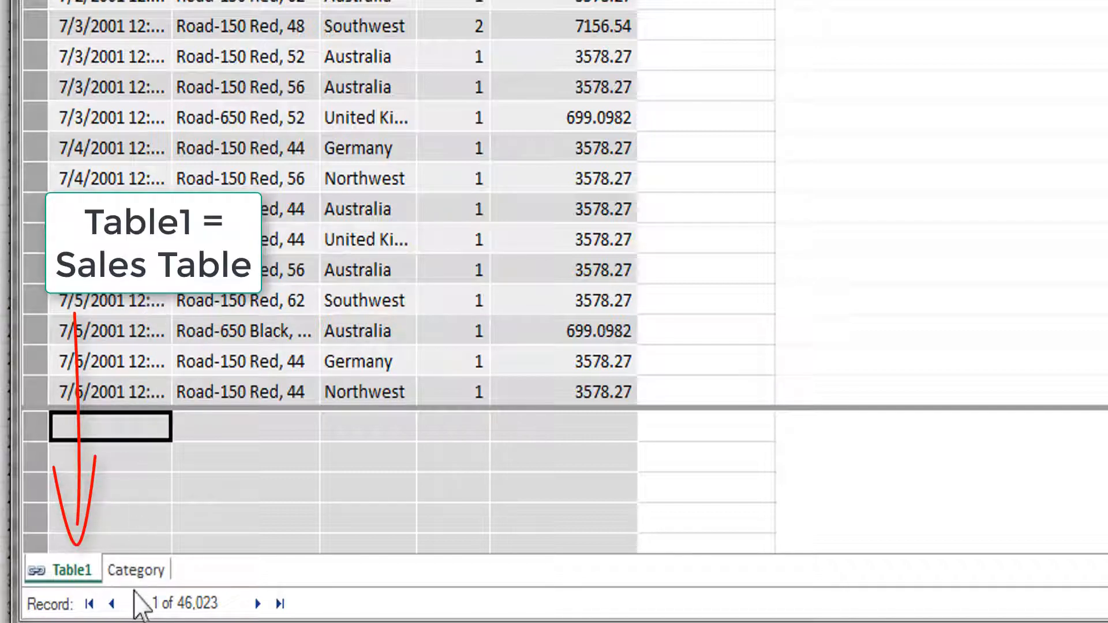
click(135, 571)
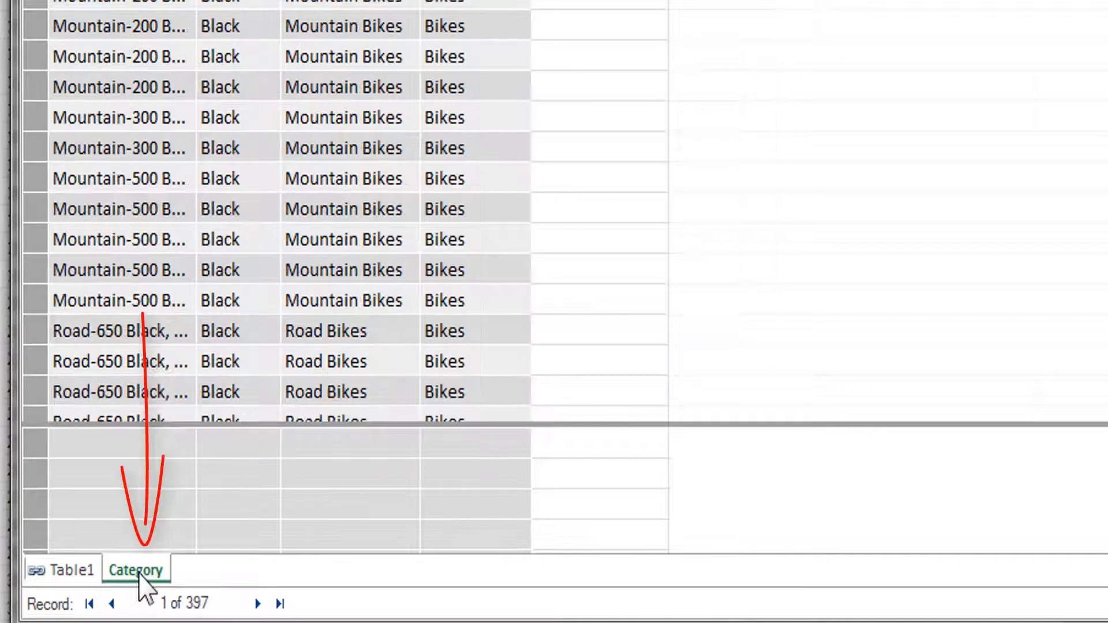
click(64, 570)
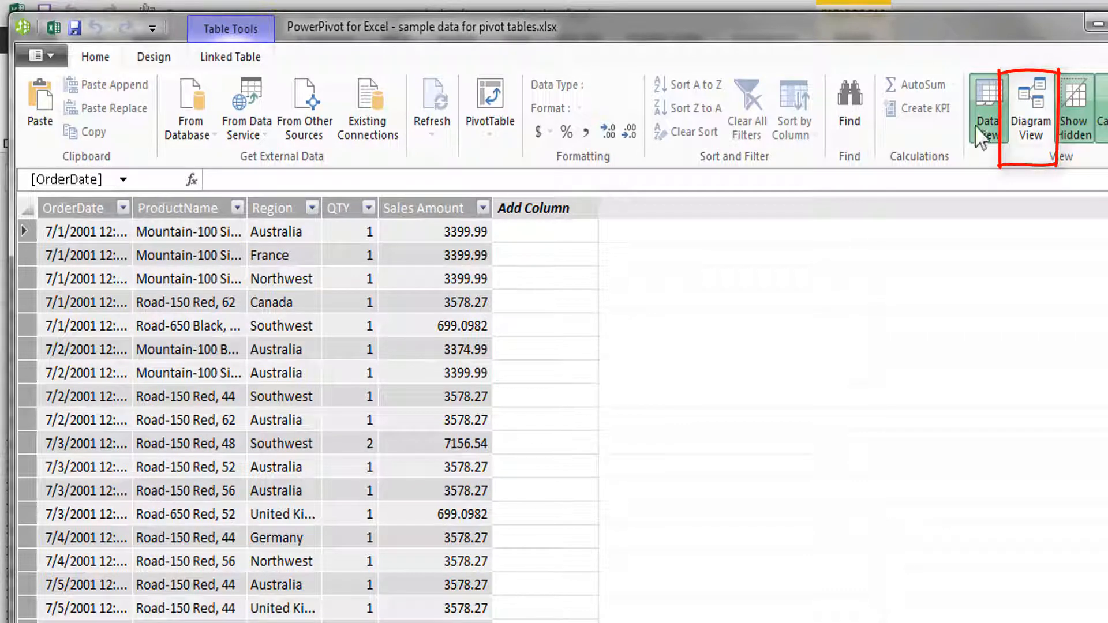
Step: Inspect the Table1–Category ProductName relationship in Diagram View, then return to Data View
click(1030, 106)
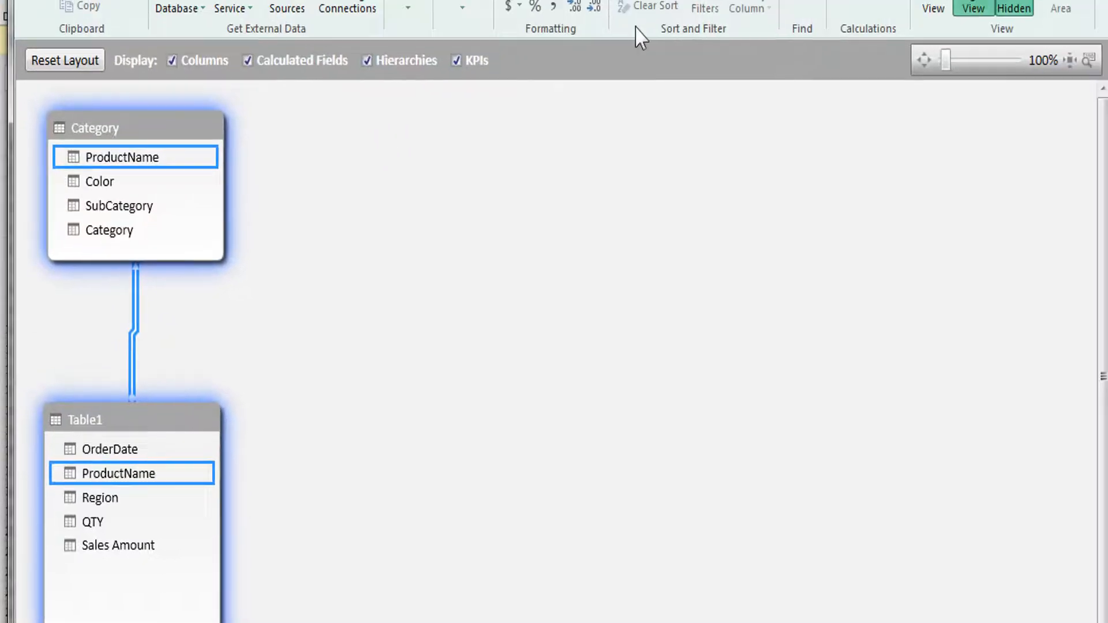
click(783, 85)
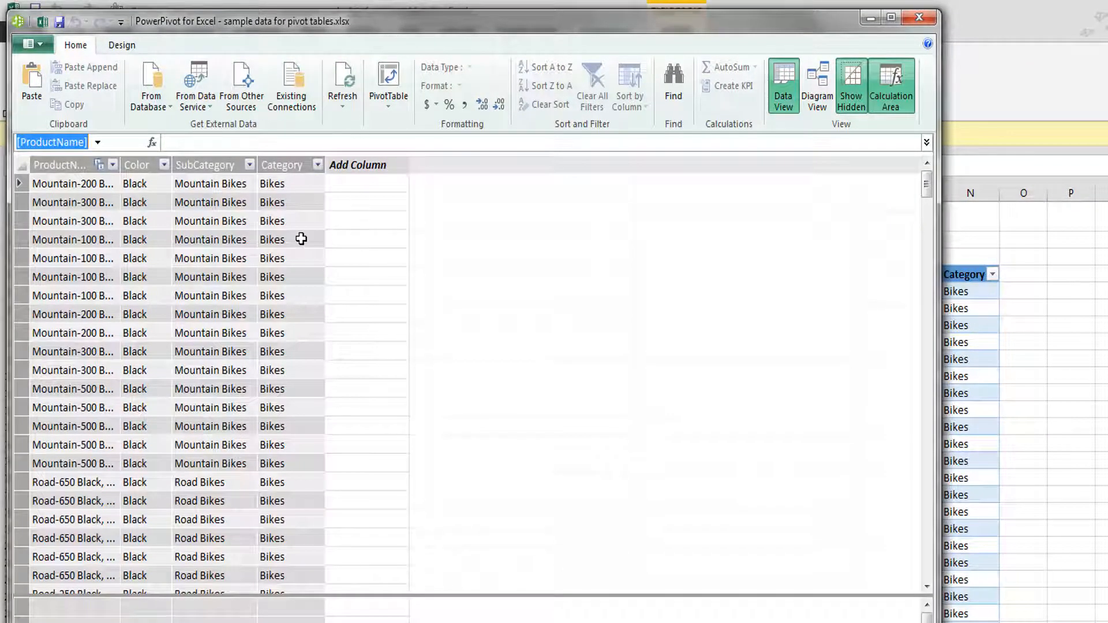
mouse_move(919, 17)
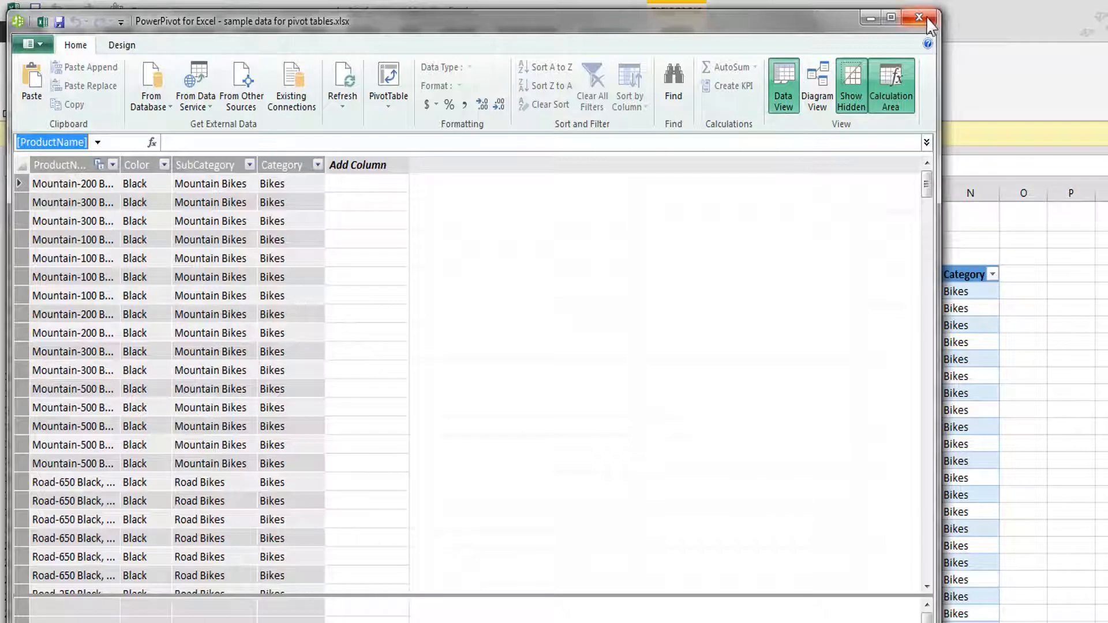
Step: Close the Power Pivot window
click(919, 16)
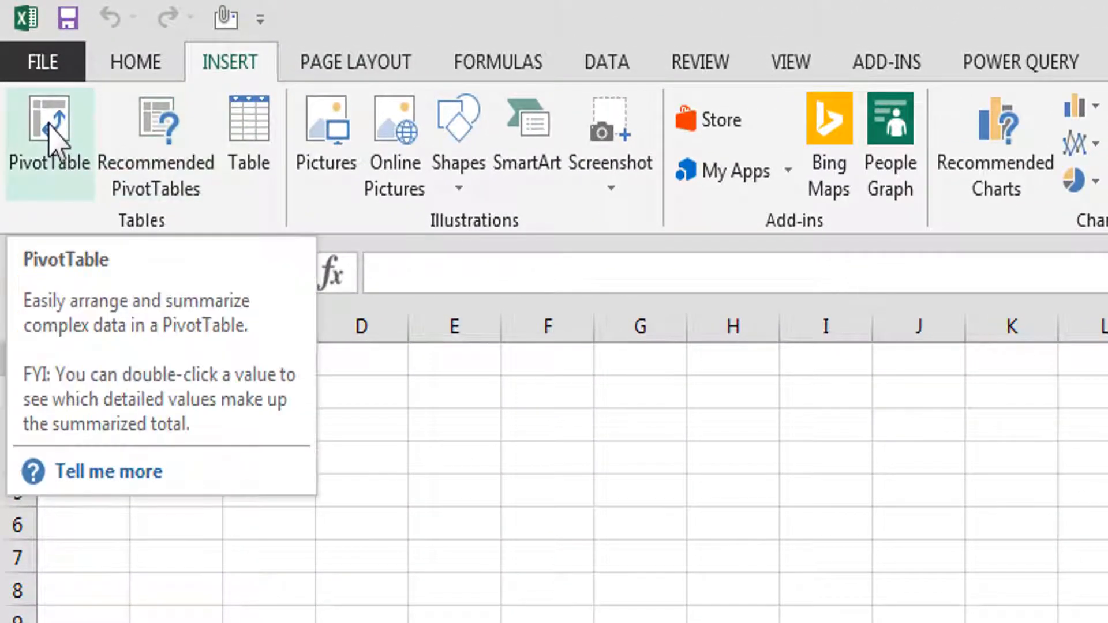
Step: Start a PivotTable on Sheet2!$A$1 using an external data source
click(48, 135)
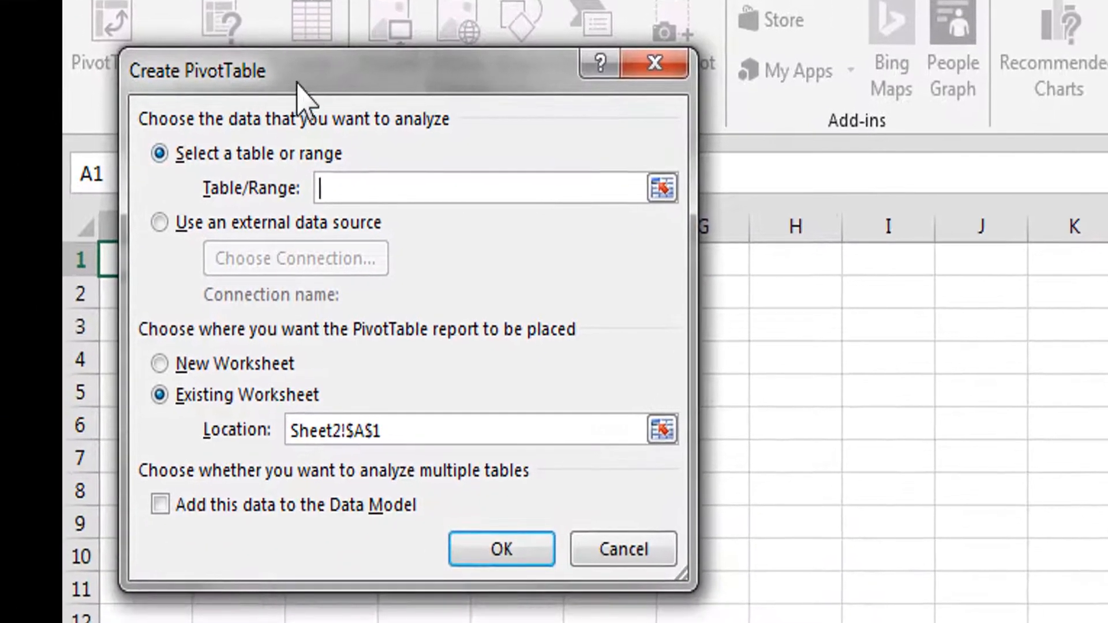
mouse_move(402, 95)
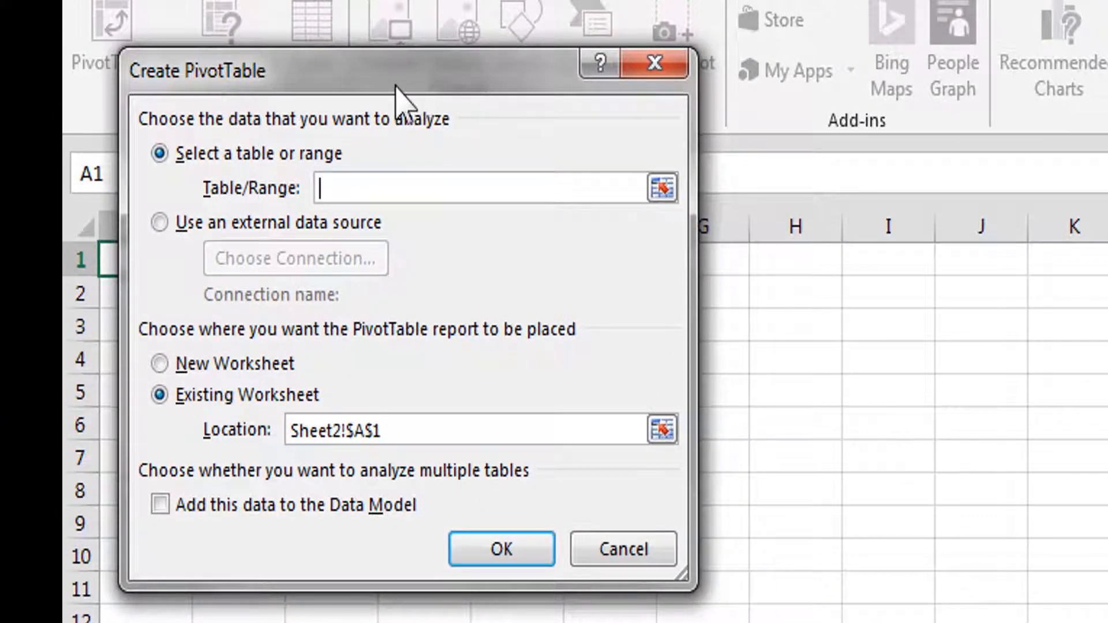
mouse_move(325, 205)
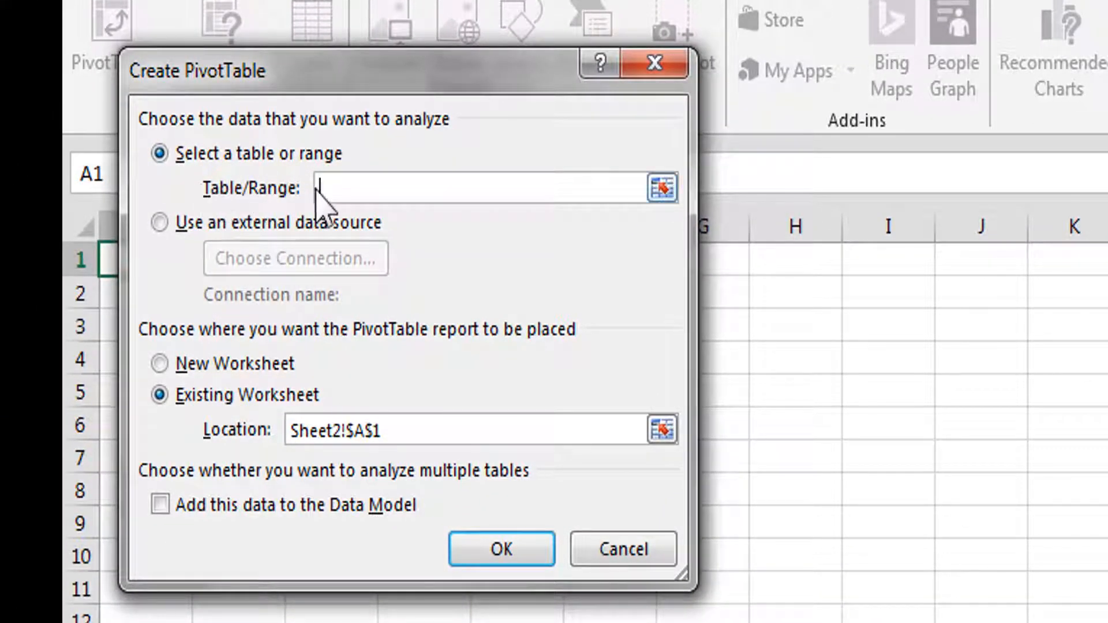
mouse_move(509, 226)
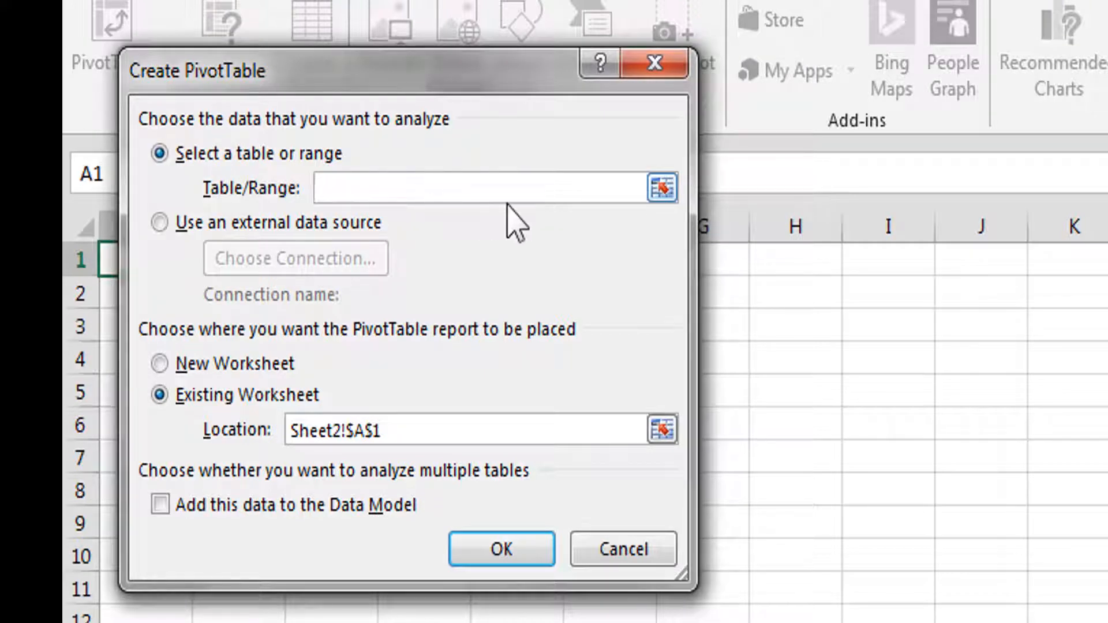
mouse_move(241, 244)
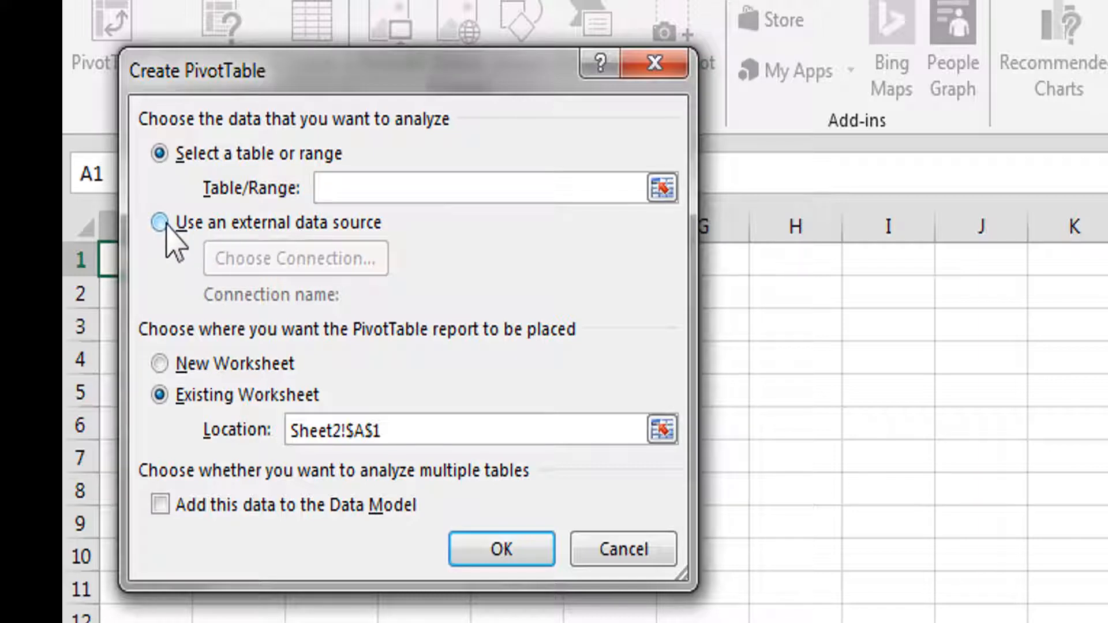
click(160, 222)
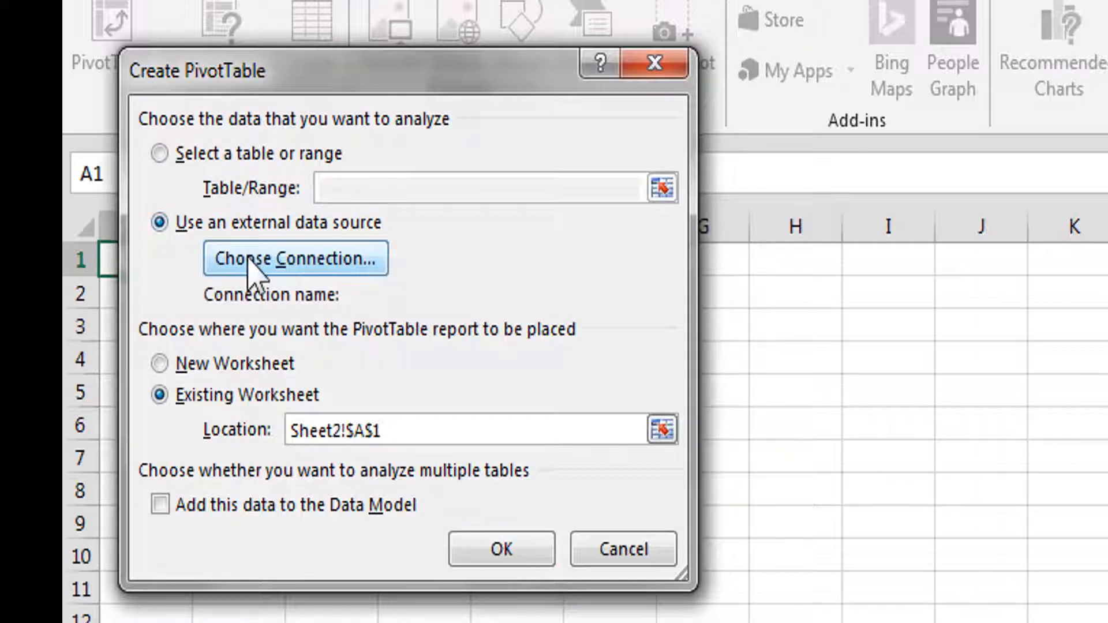
Step: Use Tables in Workbook Data Model as the PivotTable's connection
click(296, 258)
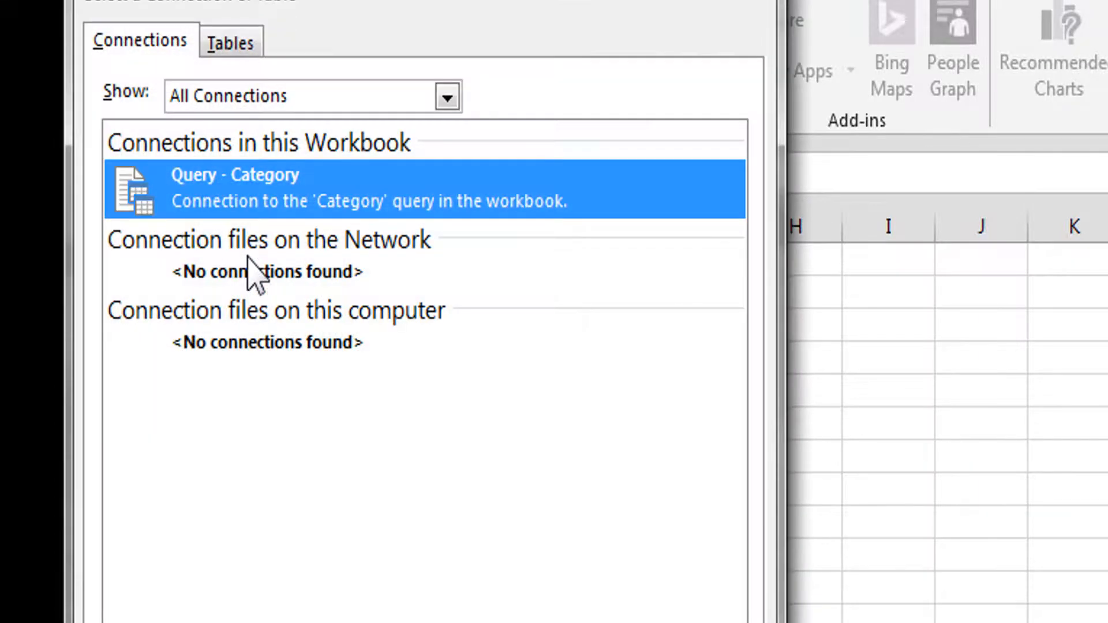
mouse_move(276, 271)
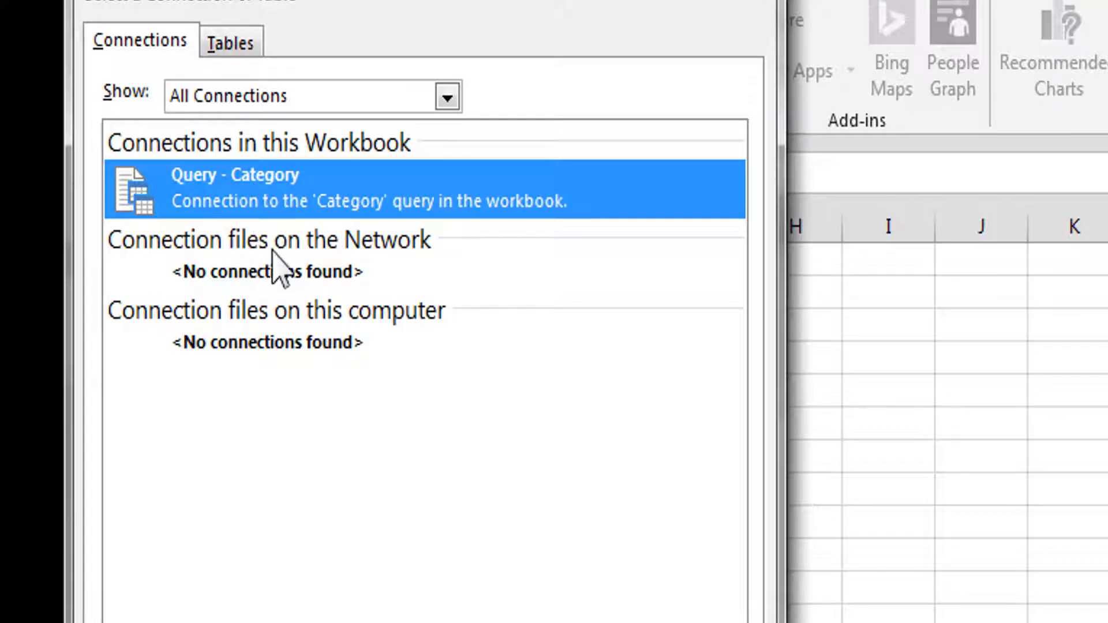
mouse_move(272, 336)
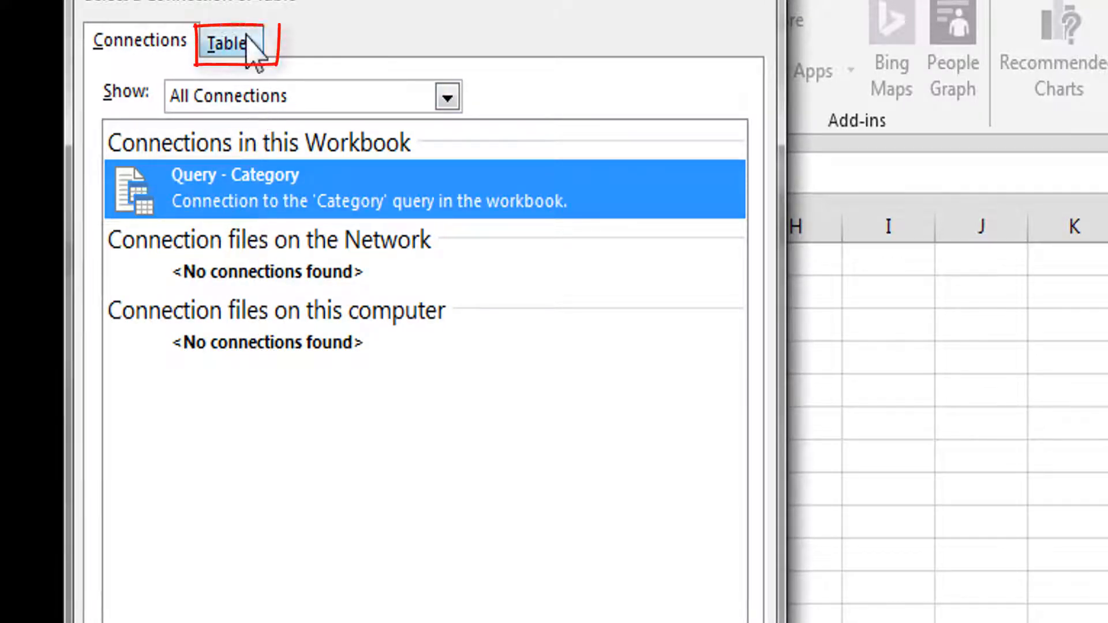
click(230, 40)
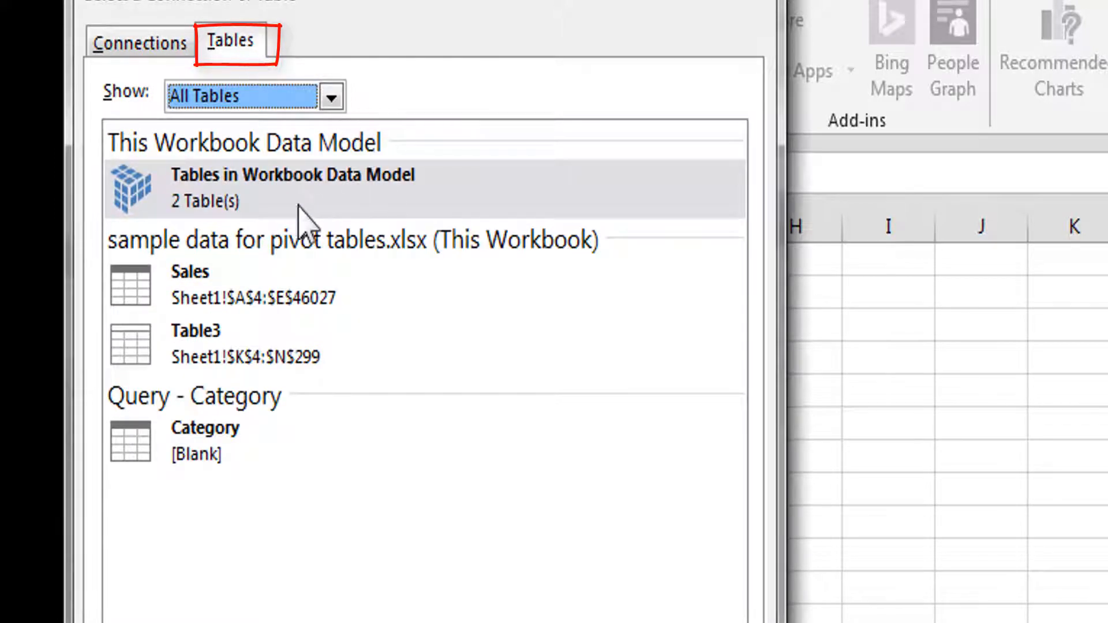
mouse_move(342, 212)
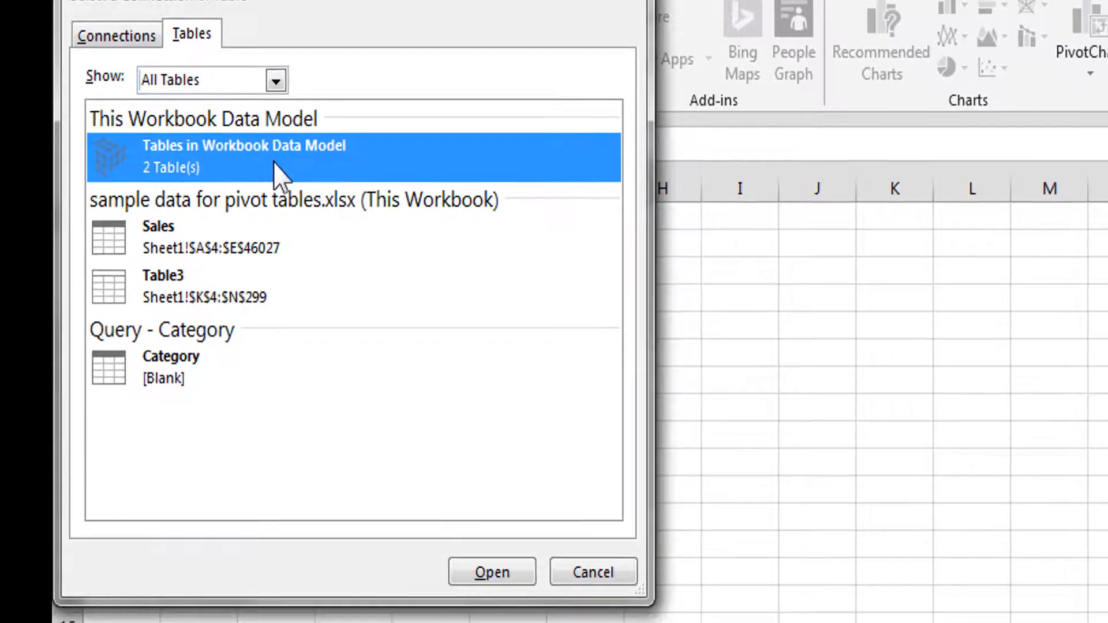
mouse_move(492, 572)
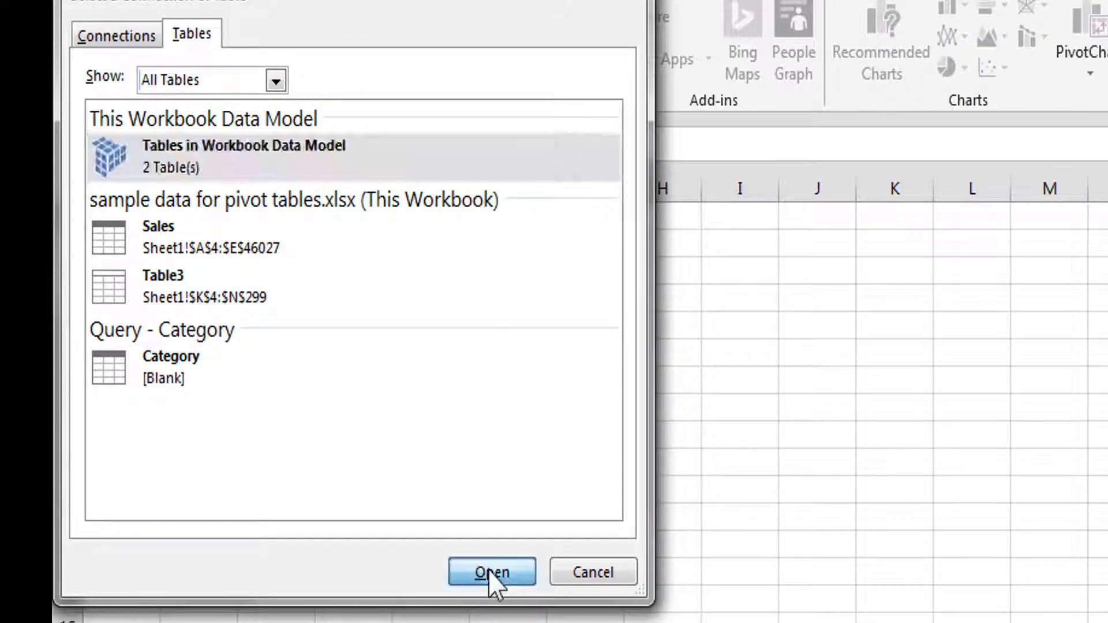
click(492, 572)
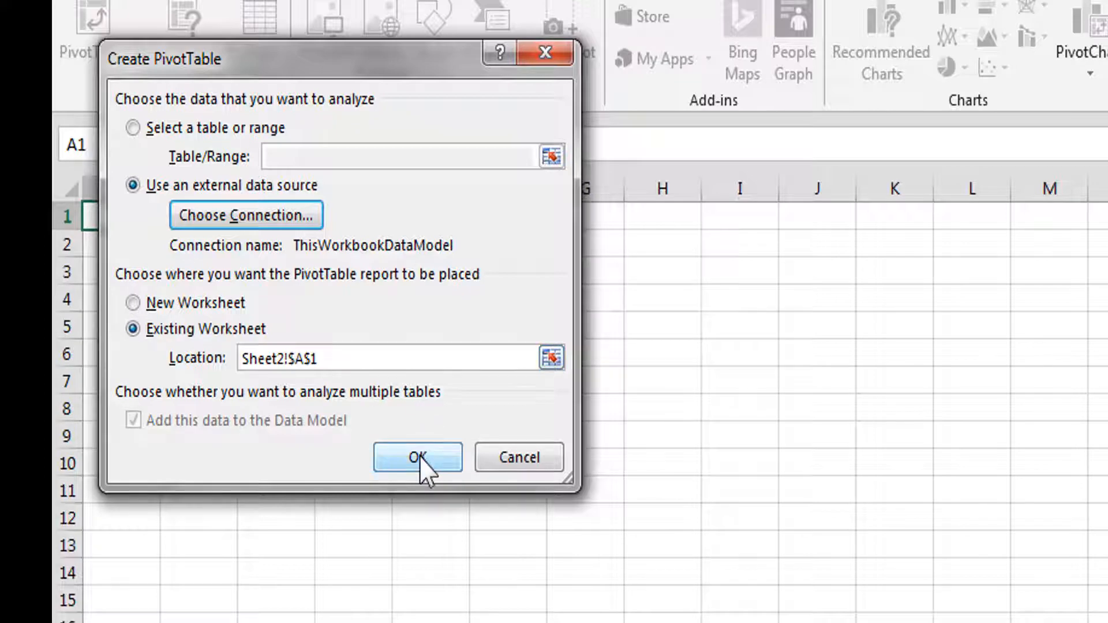
Step: Create the empty PivotTable on Sheet2 and inspect Table3's fields in the field list
click(416, 457)
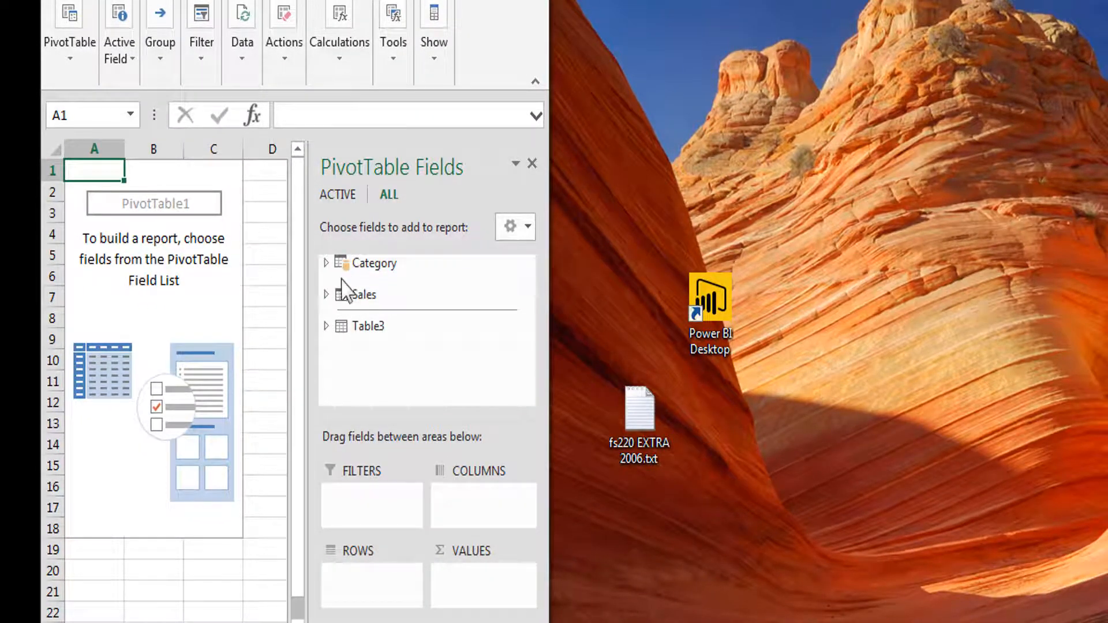
mouse_move(363, 295)
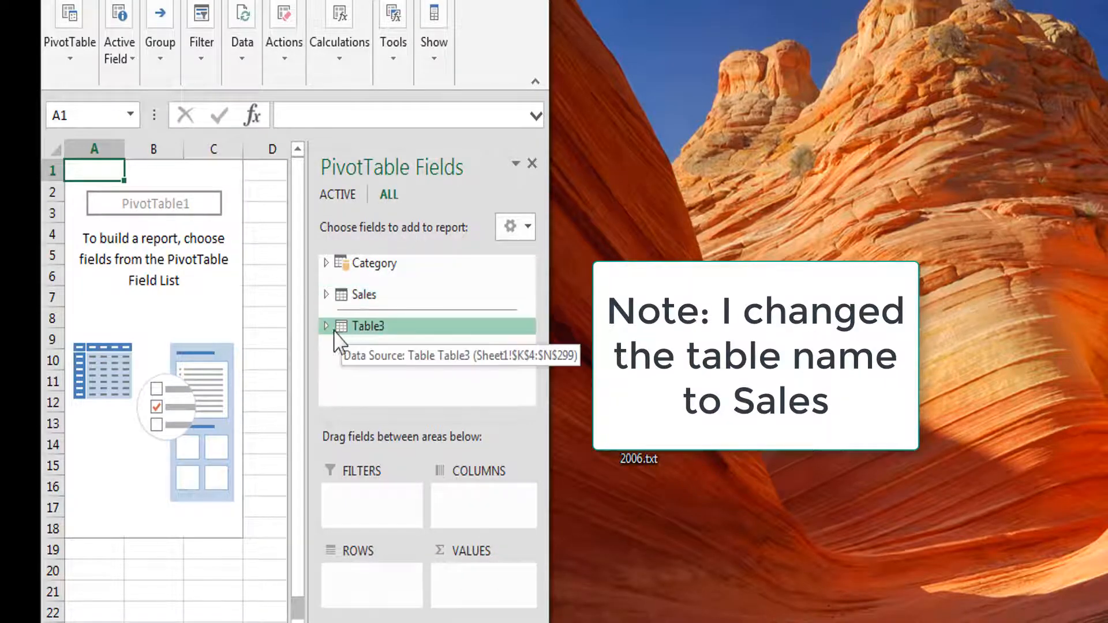
click(325, 308)
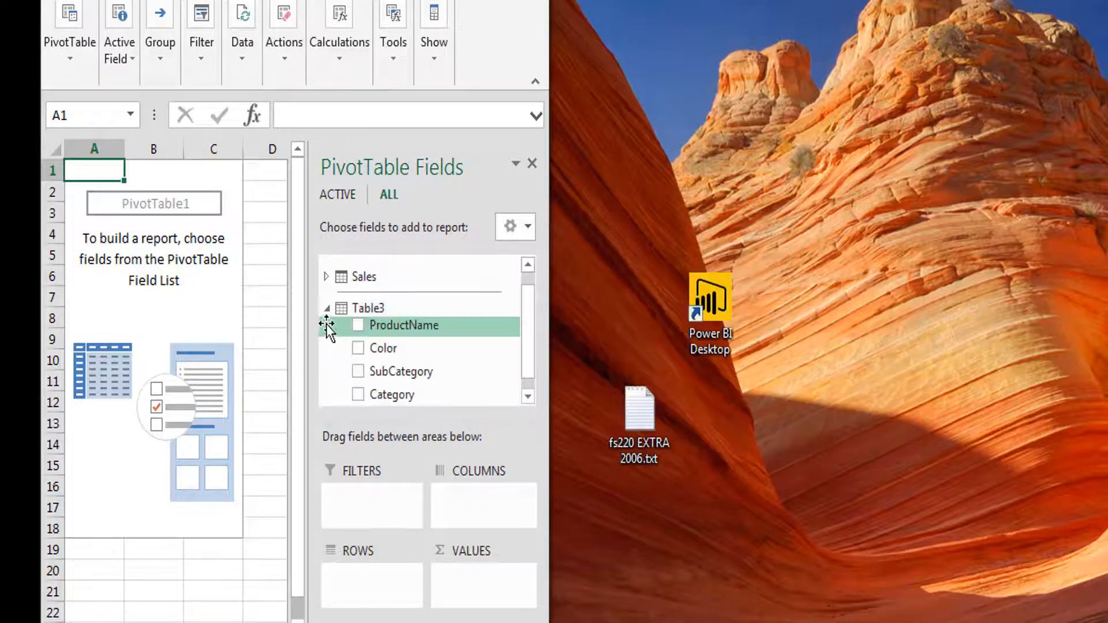
click(326, 307)
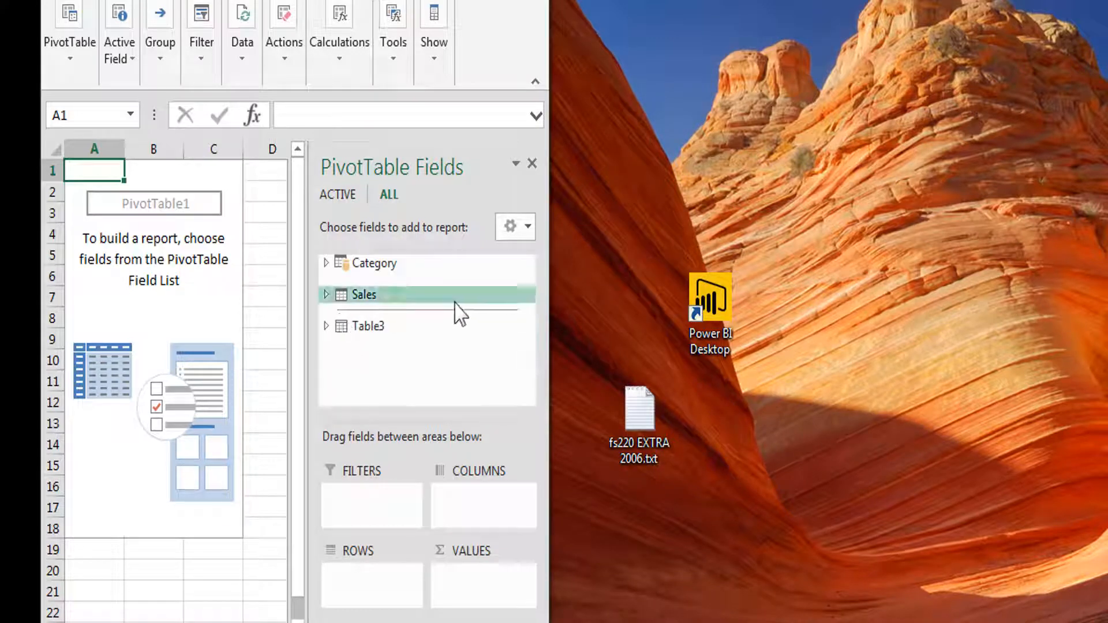
mouse_move(362, 295)
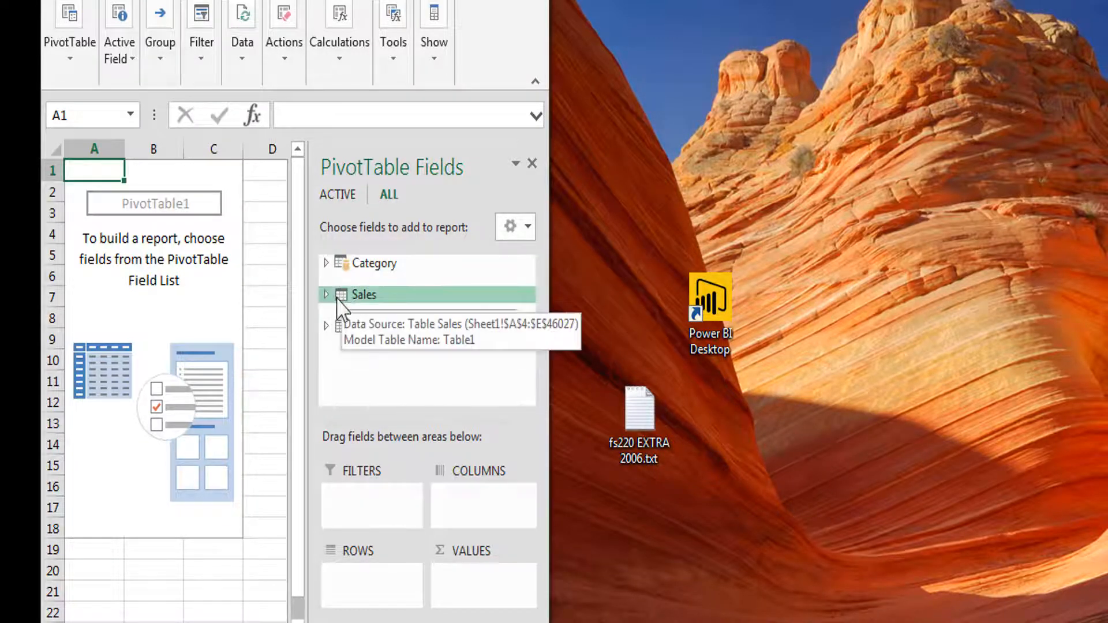
mouse_move(333, 304)
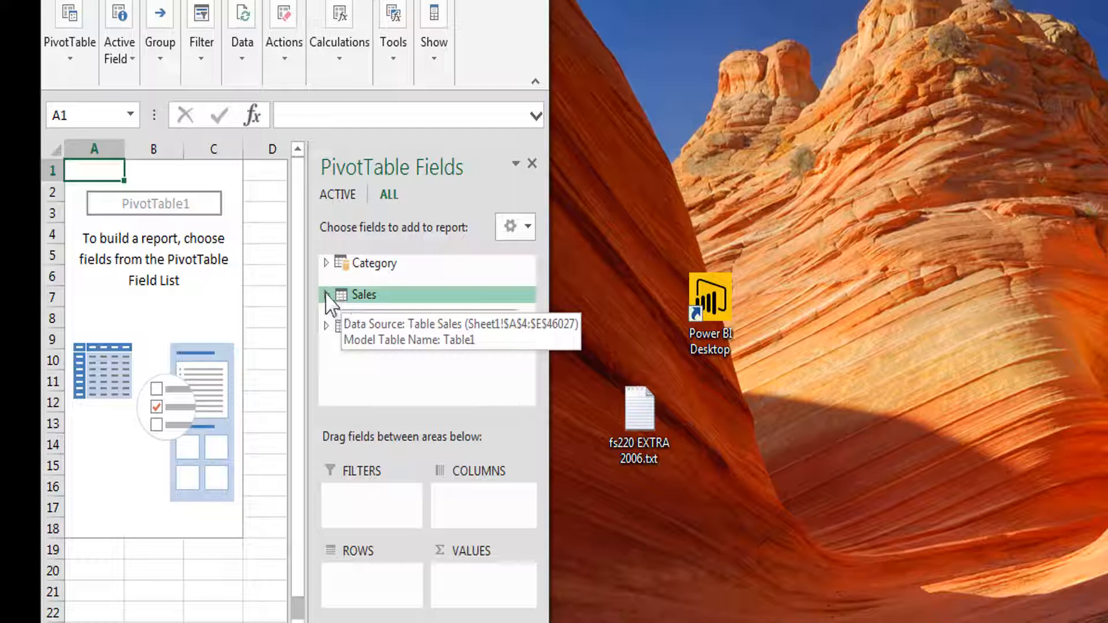
click(327, 294)
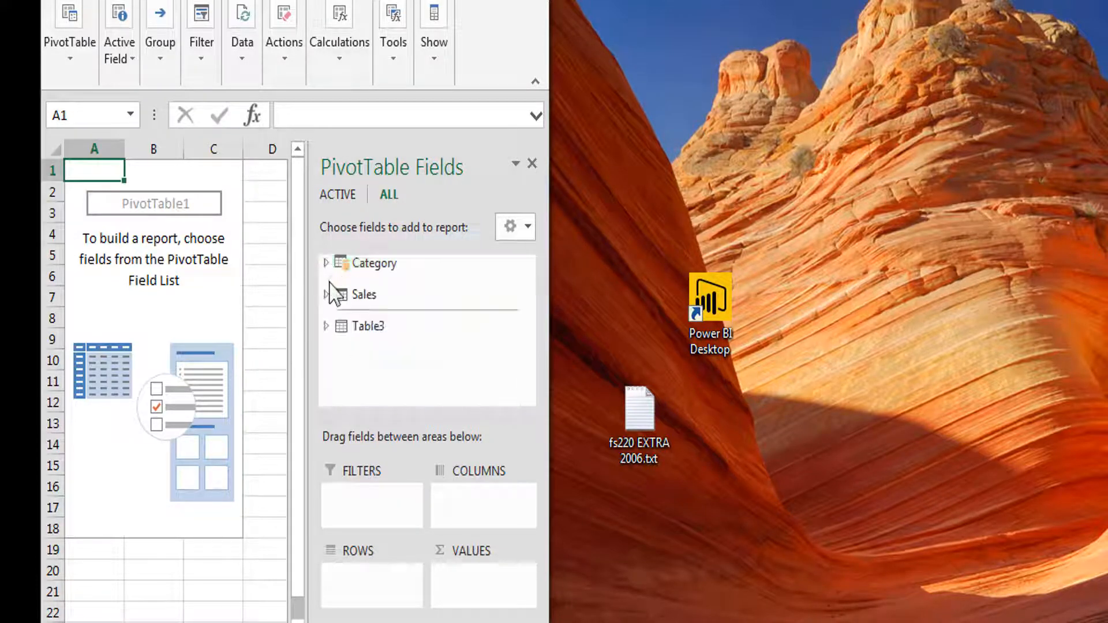
Step: Add Sales Amount from the Sales table as a sum and expand the Category table
click(327, 295)
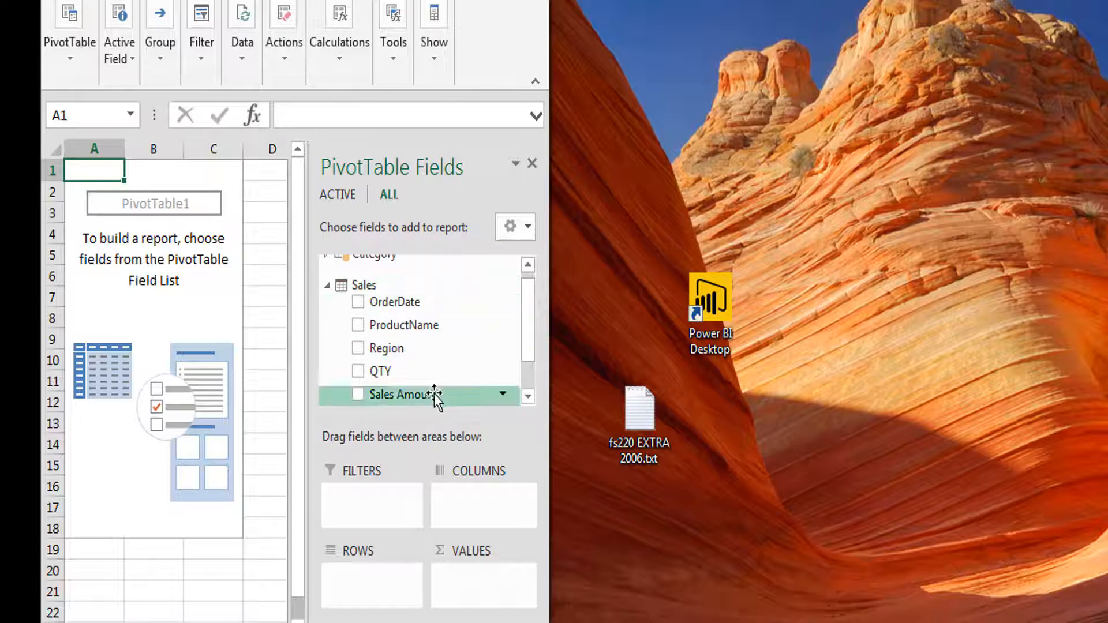
click(358, 395)
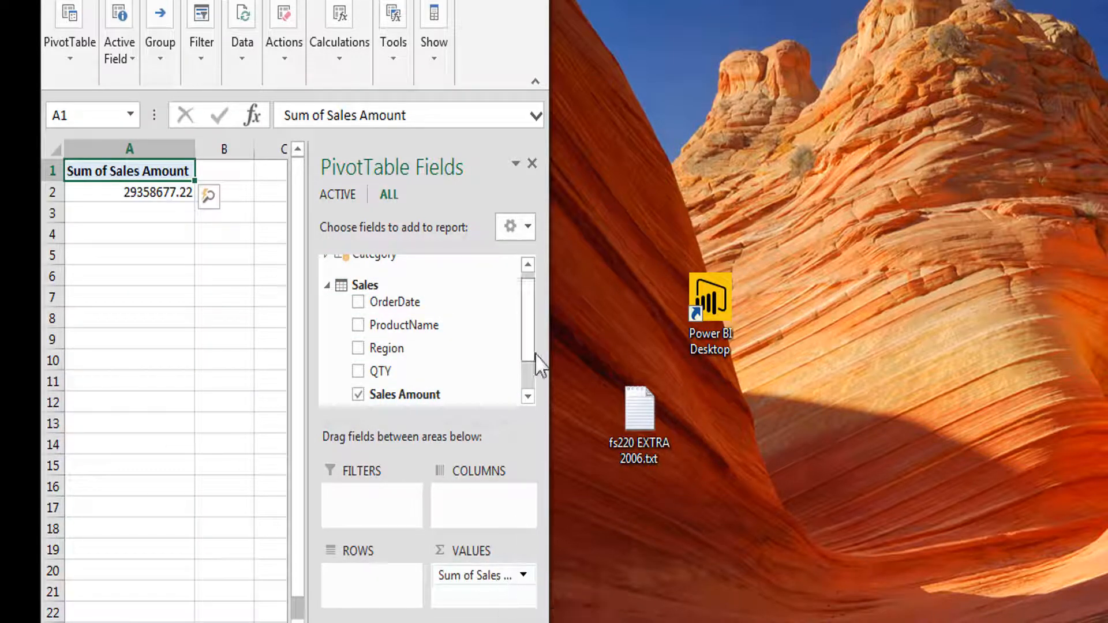
scroll(up, 3)
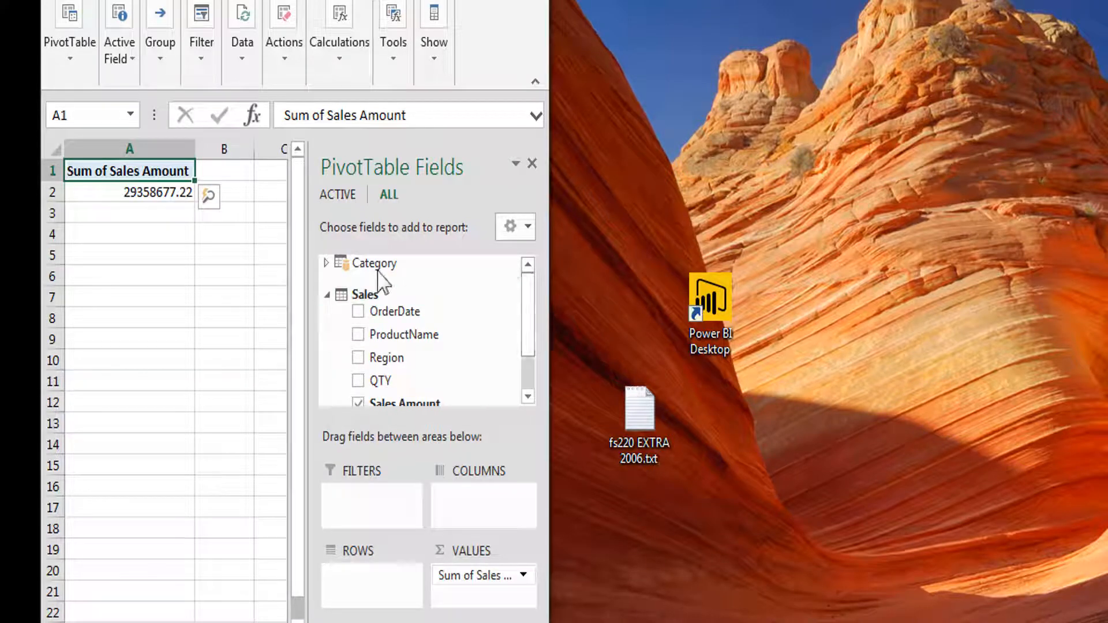
click(325, 263)
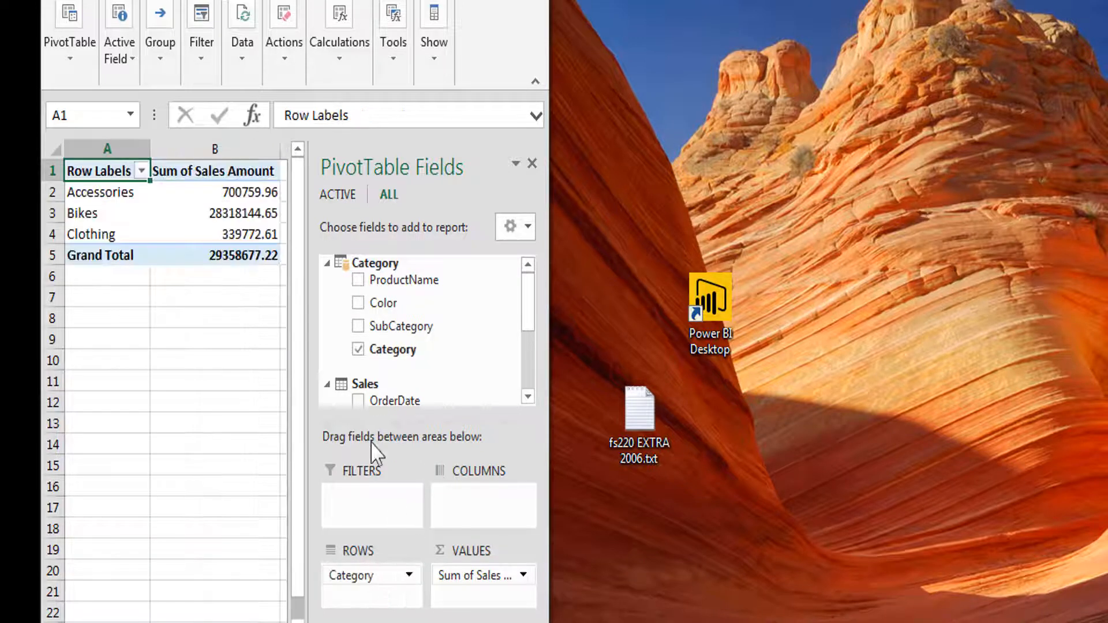
mouse_move(244, 251)
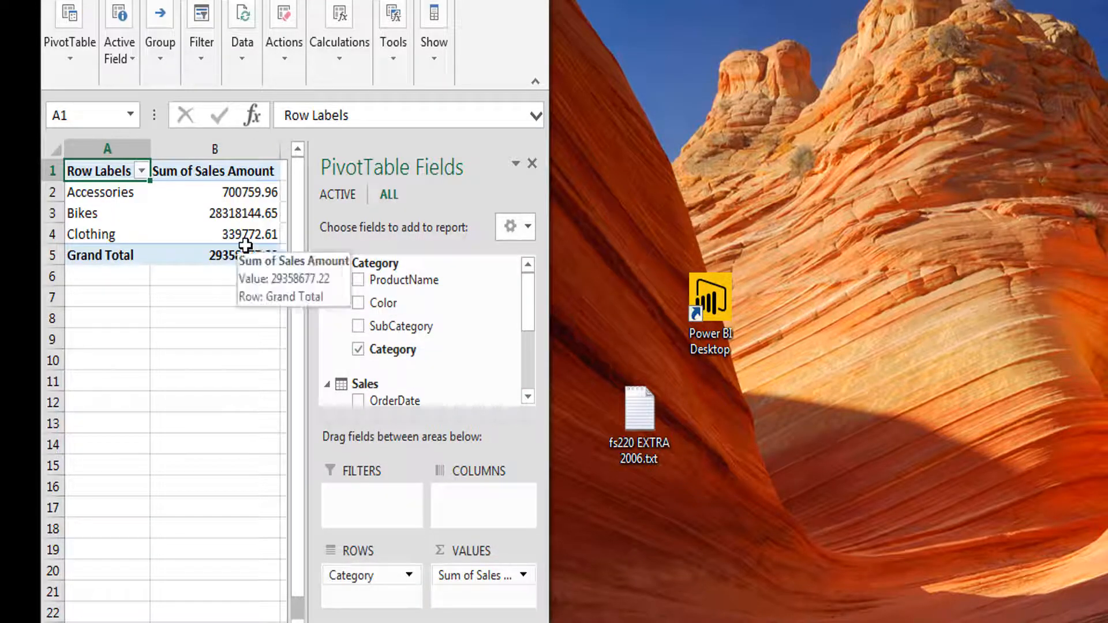
mouse_move(224, 198)
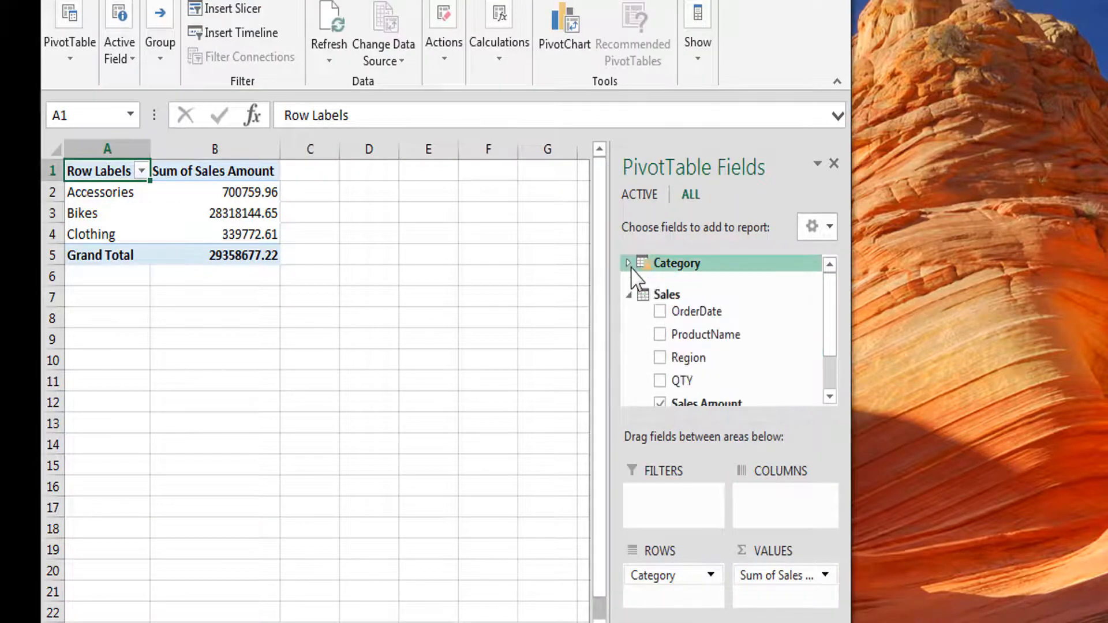
click(628, 294)
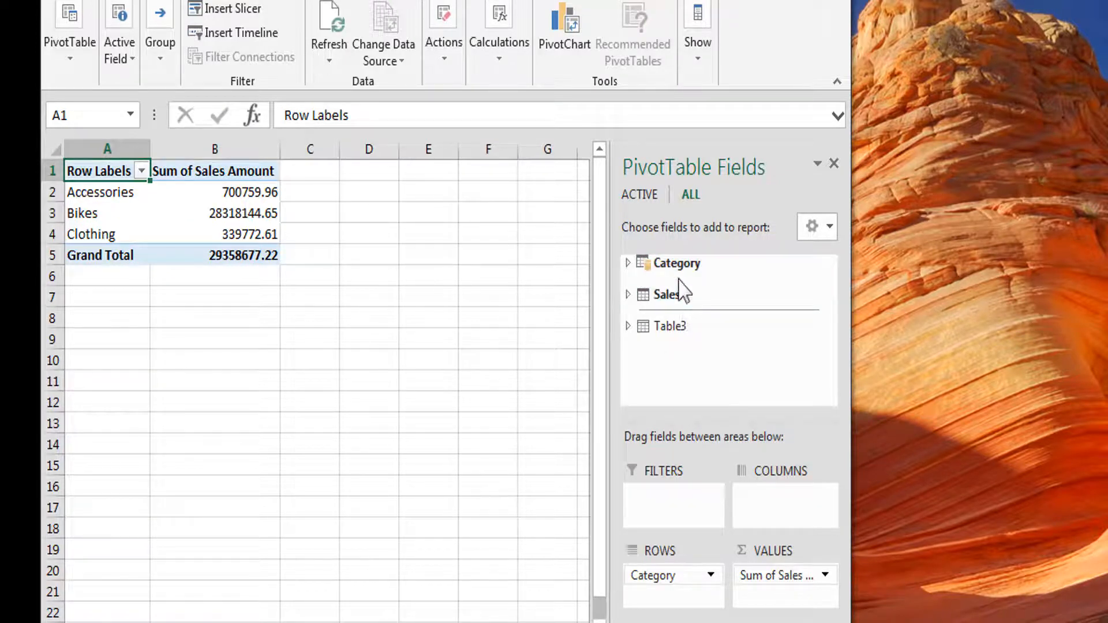
mouse_move(667, 295)
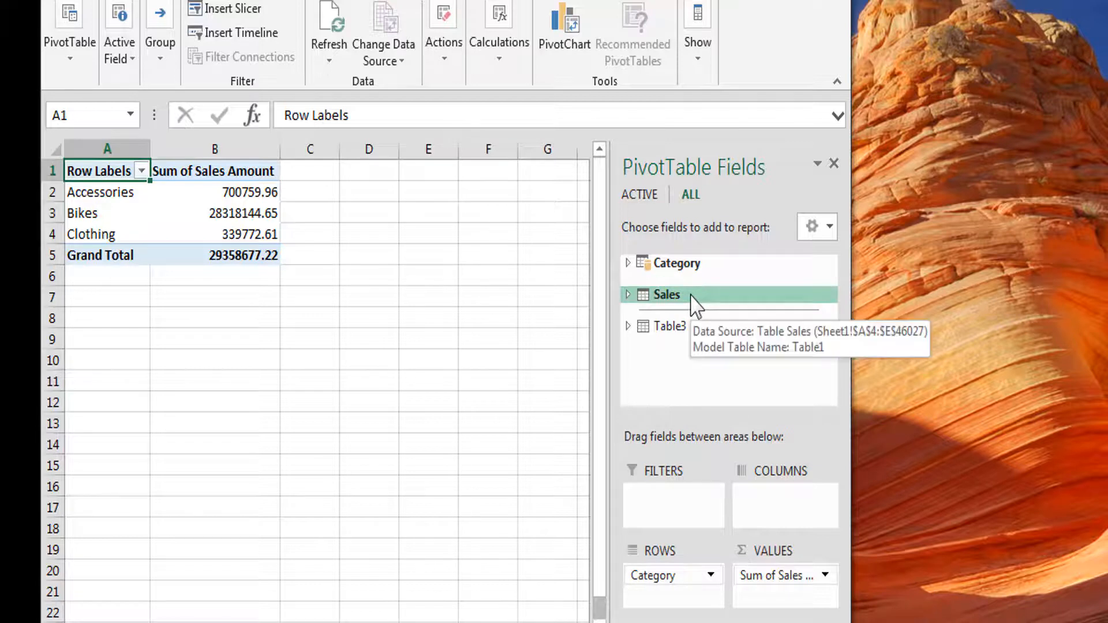
mouse_move(246, 210)
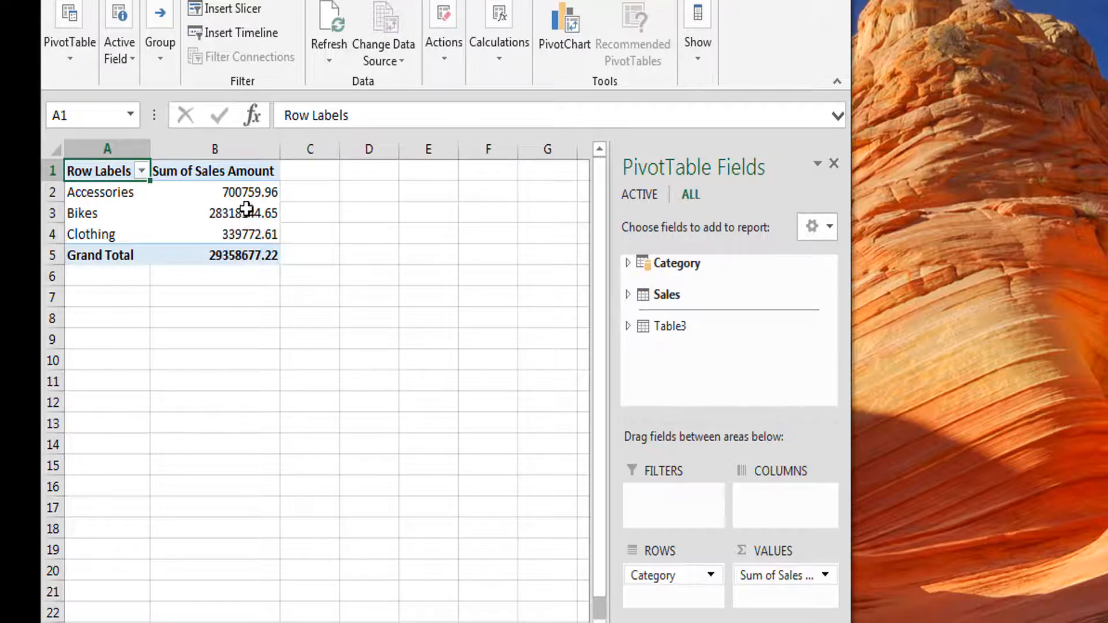
mouse_move(244, 213)
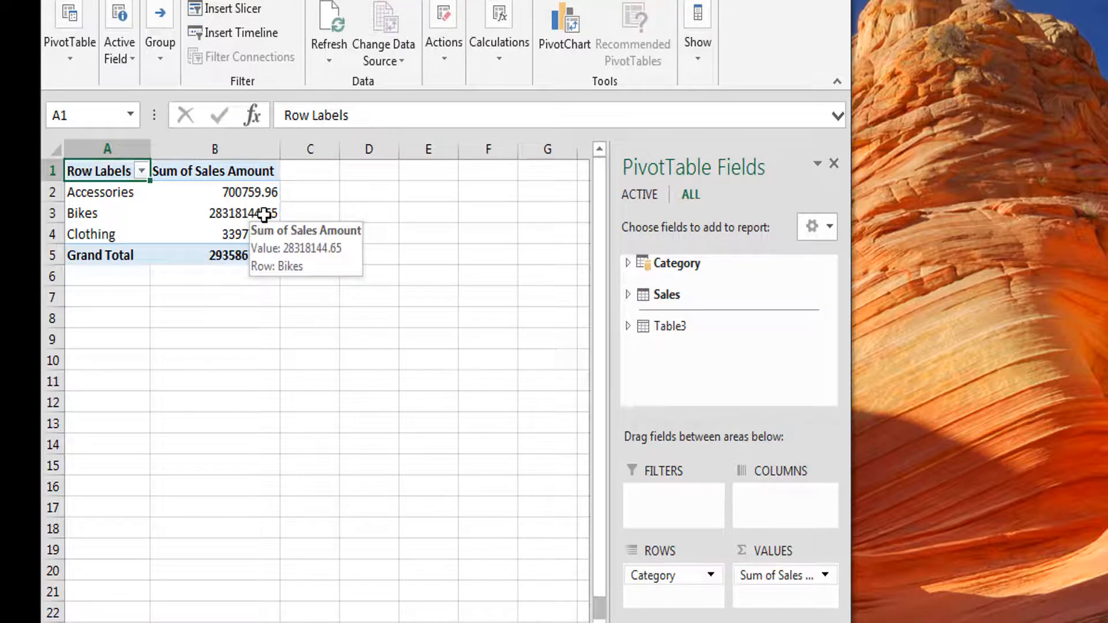
mouse_move(239, 211)
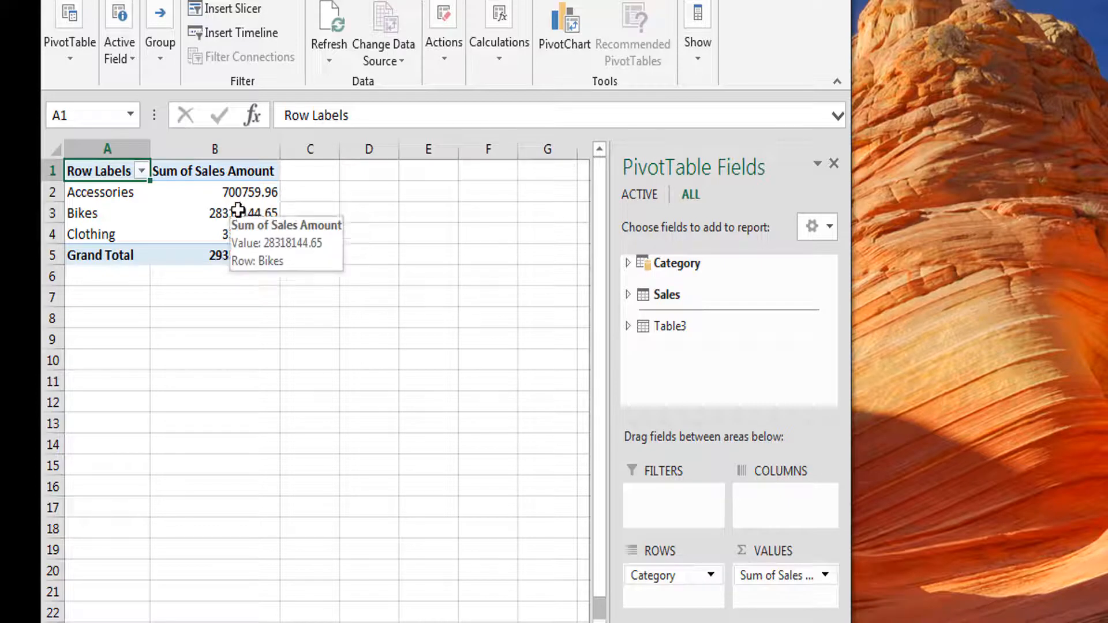
drag(214, 192, 214, 213)
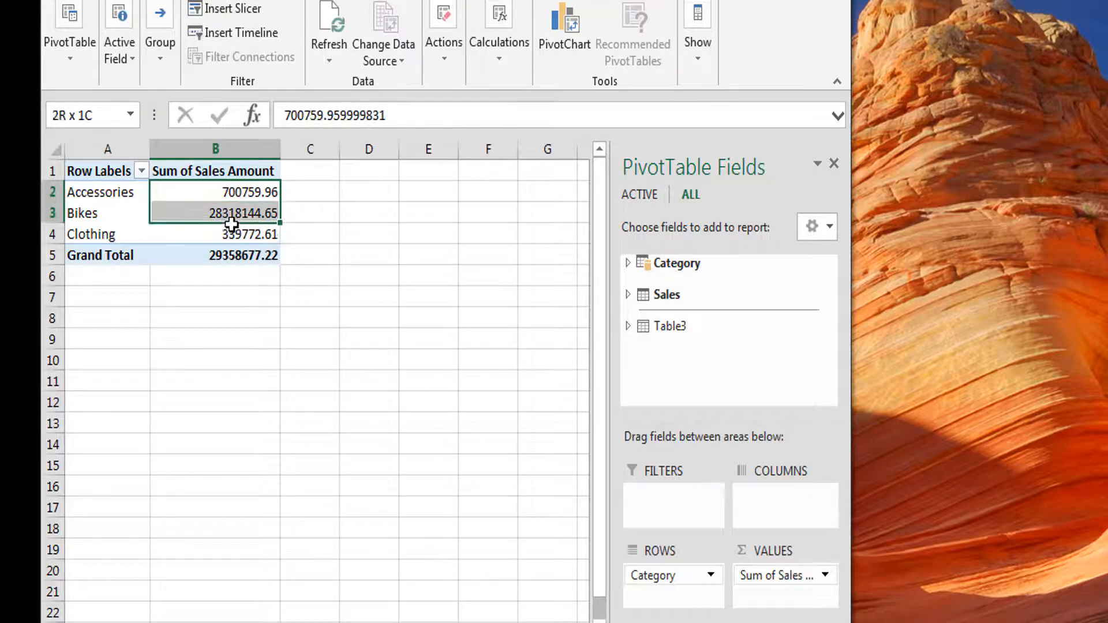